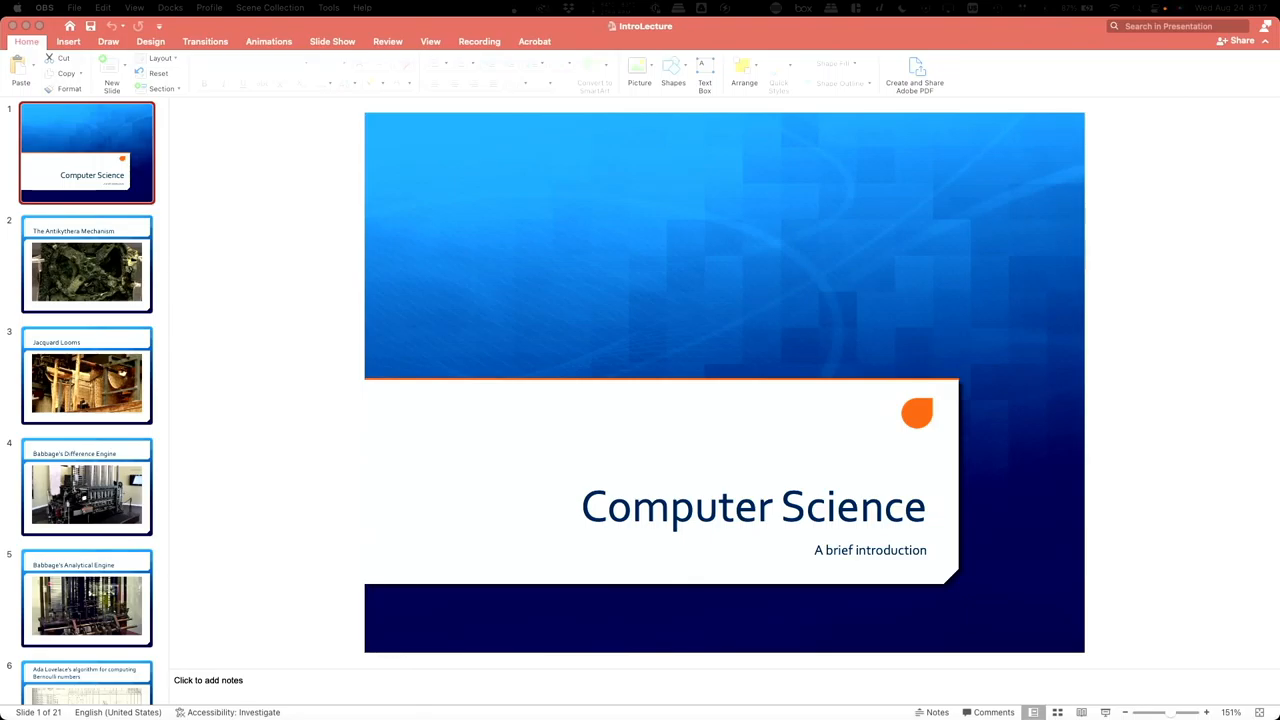
pyautogui.moveTo(196, 292)
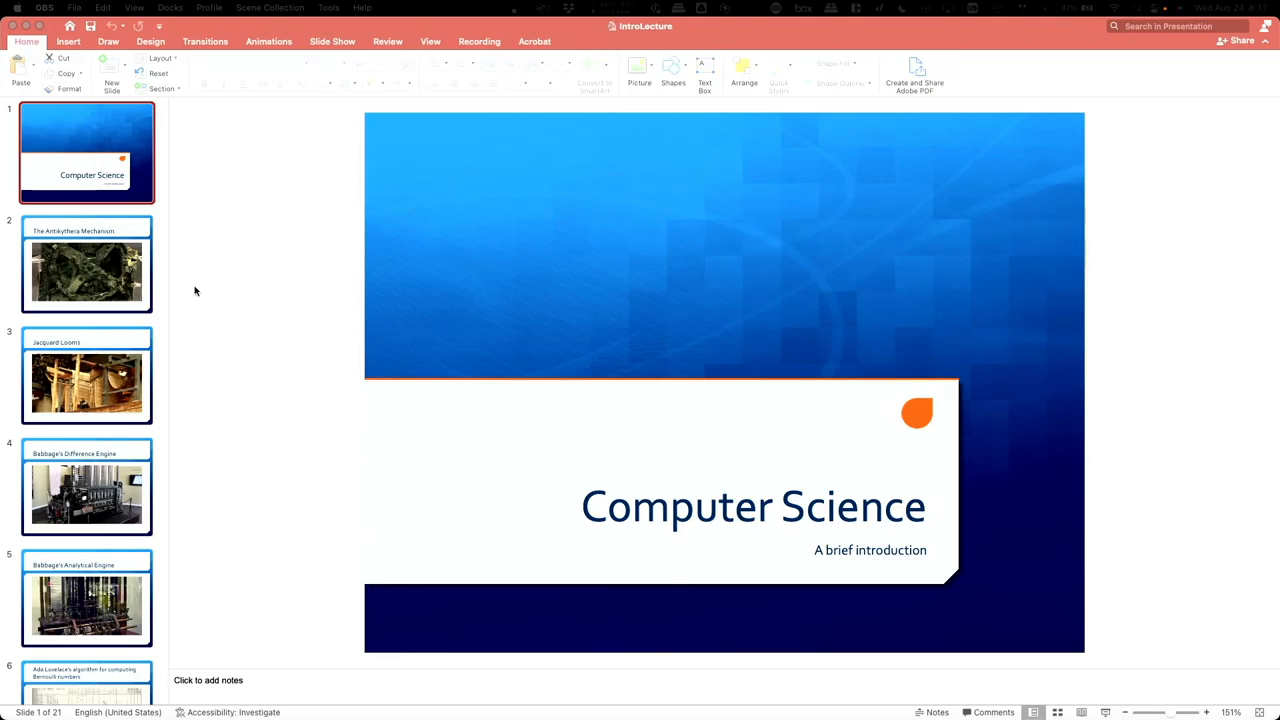
# Show slide 2, The Antikythera Mechanism, from the thumbnail pane
pyautogui.click(86, 264)
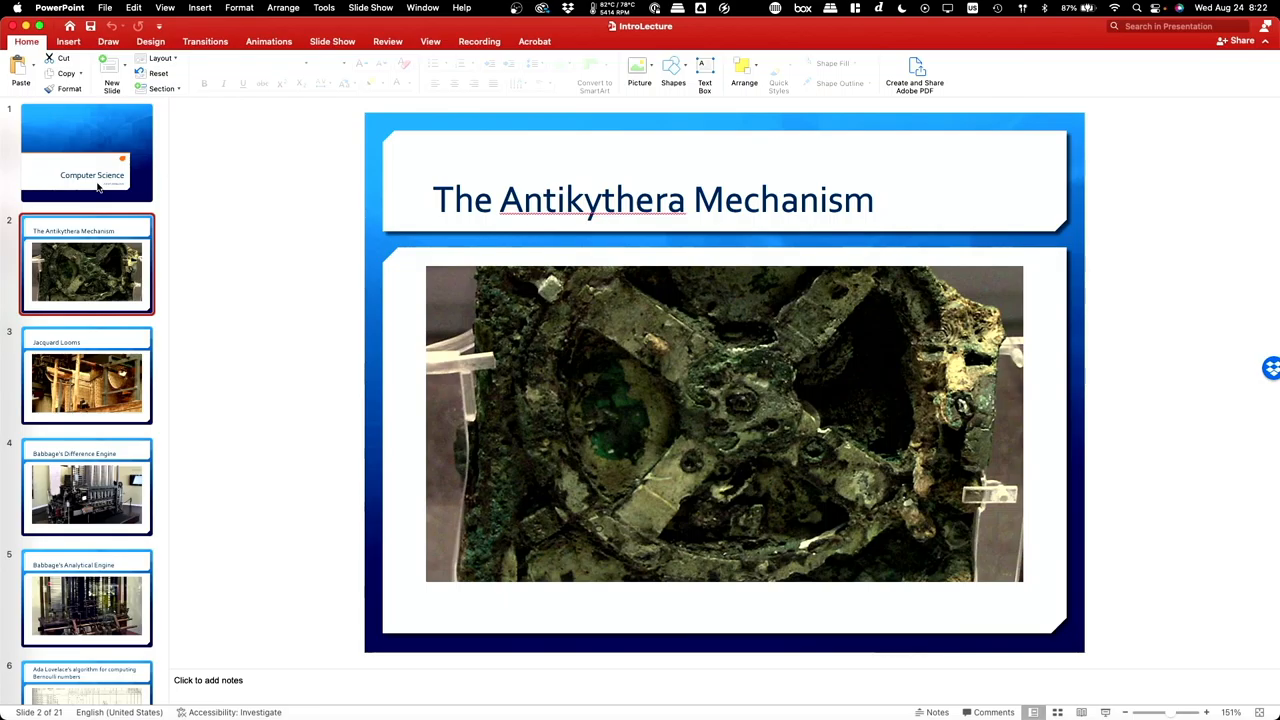
pyautogui.moveTo(52, 268)
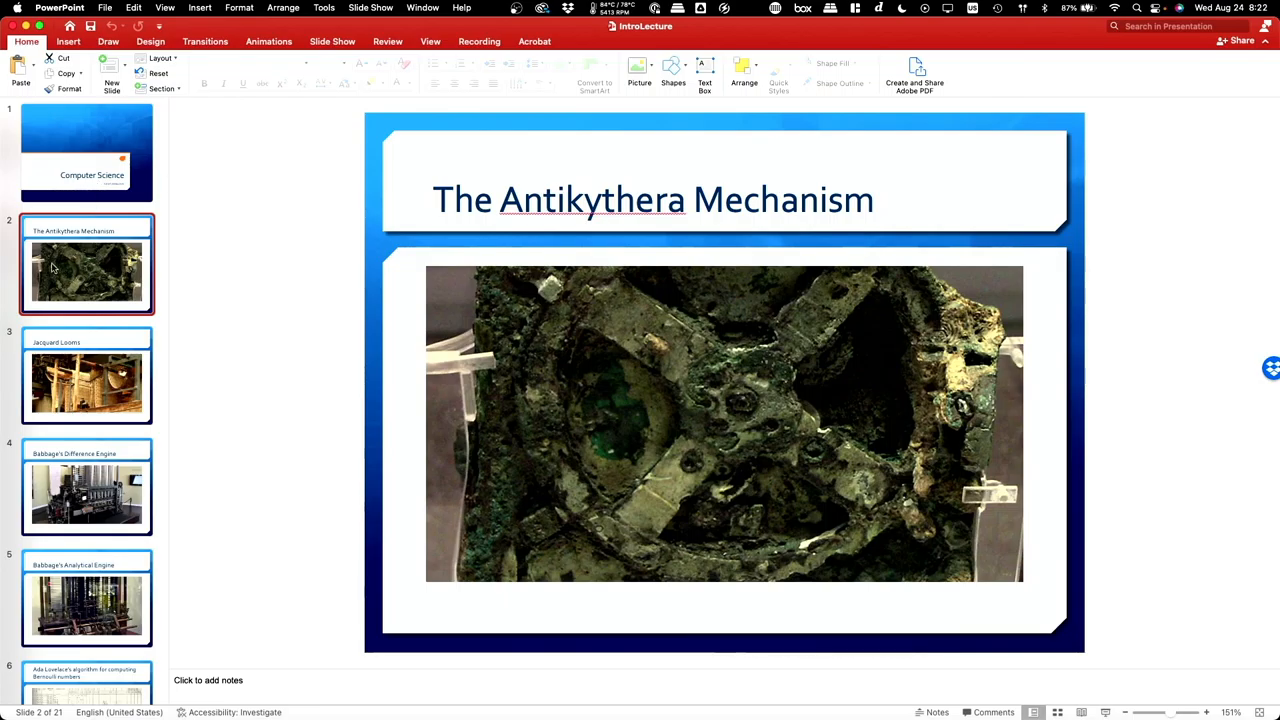
# Show slide 3, Jacquard Looms, from the thumbnail pane
pyautogui.click(86, 380)
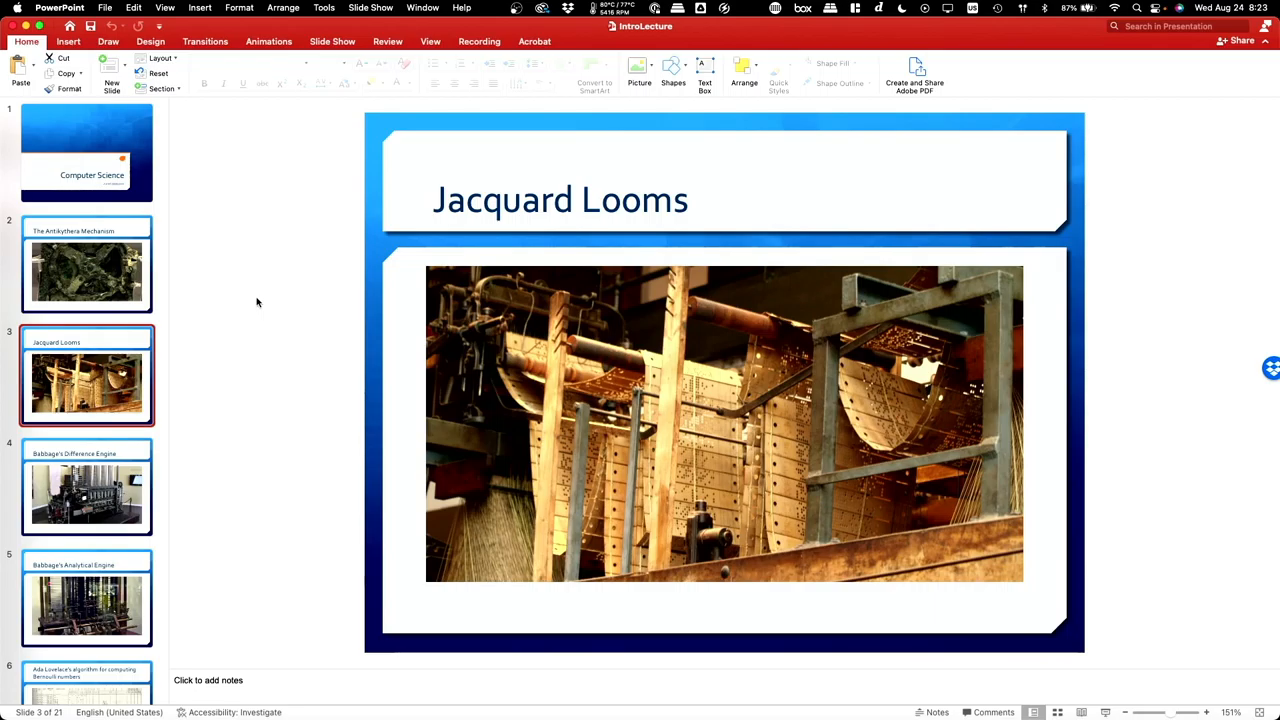
pyautogui.moveTo(432, 272)
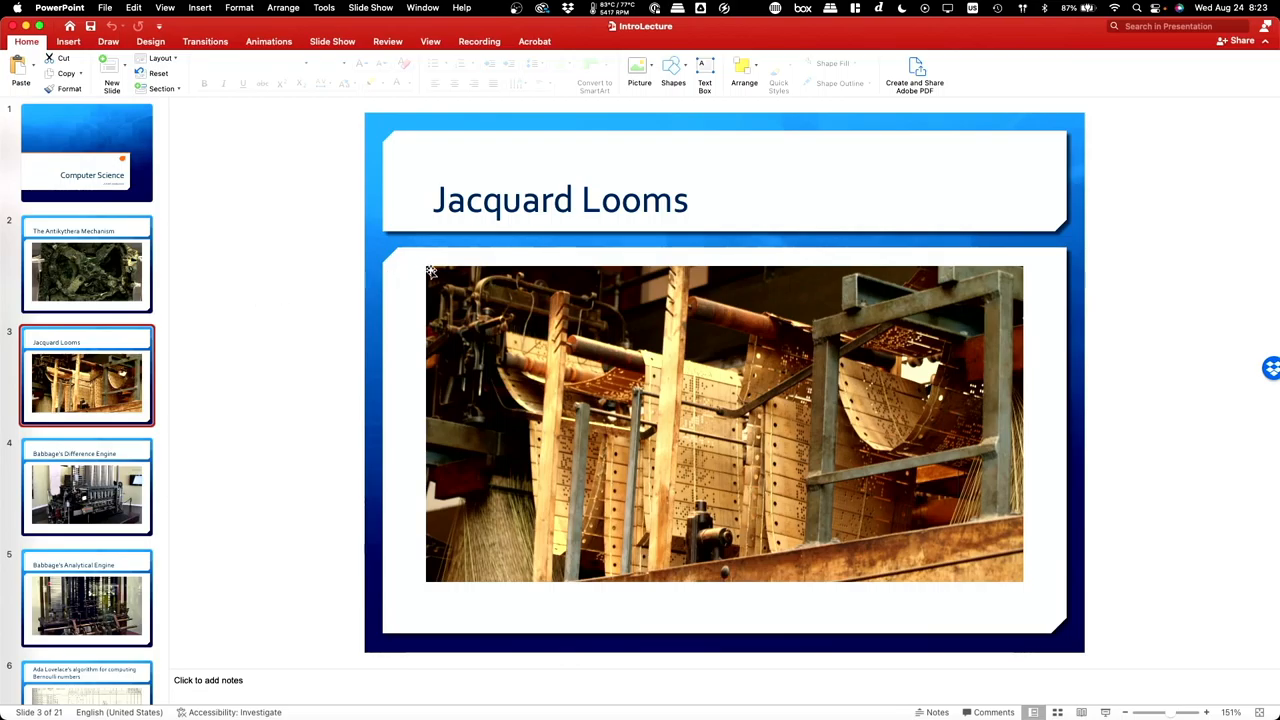
pyautogui.moveTo(730, 418)
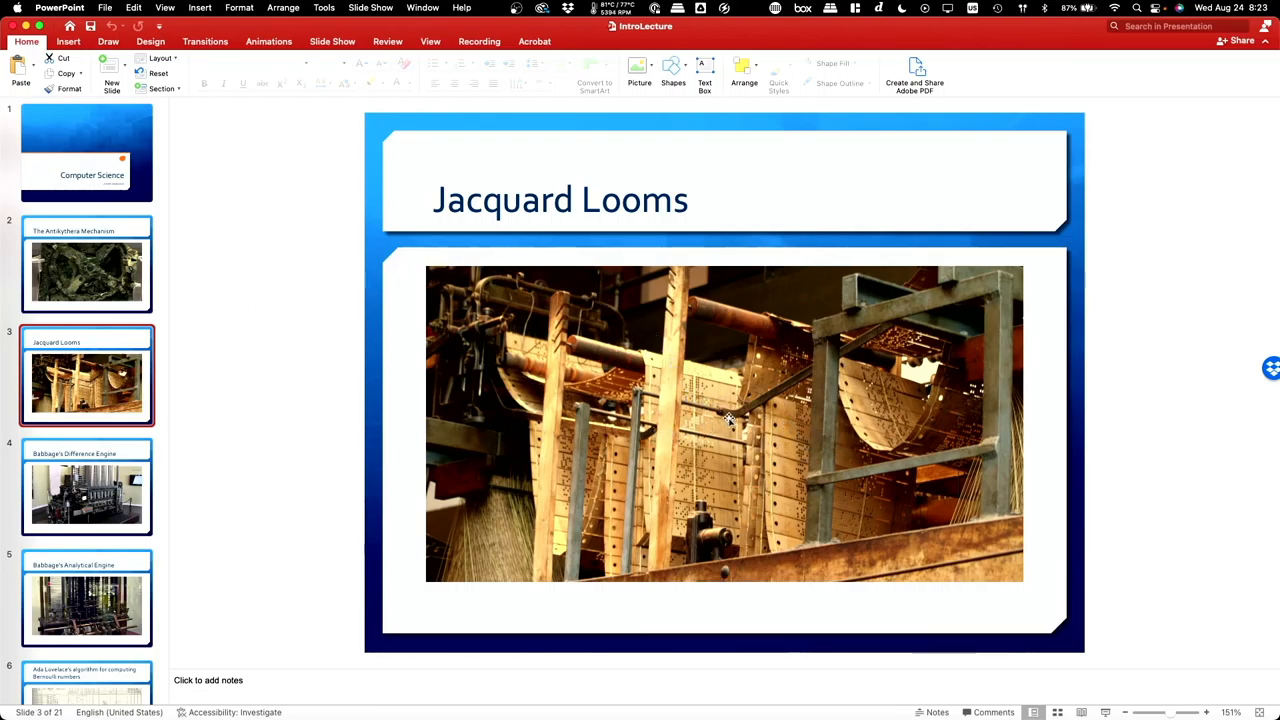
pyautogui.moveTo(340, 340)
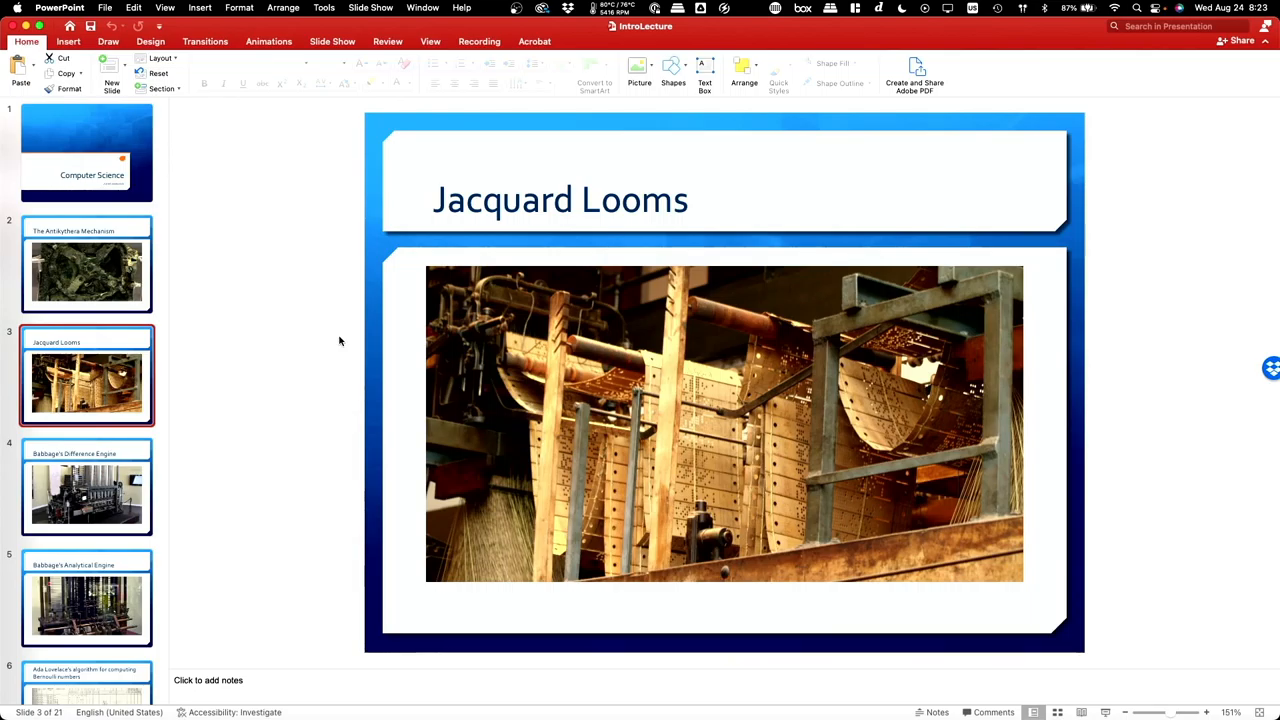
pyautogui.moveTo(416, 390)
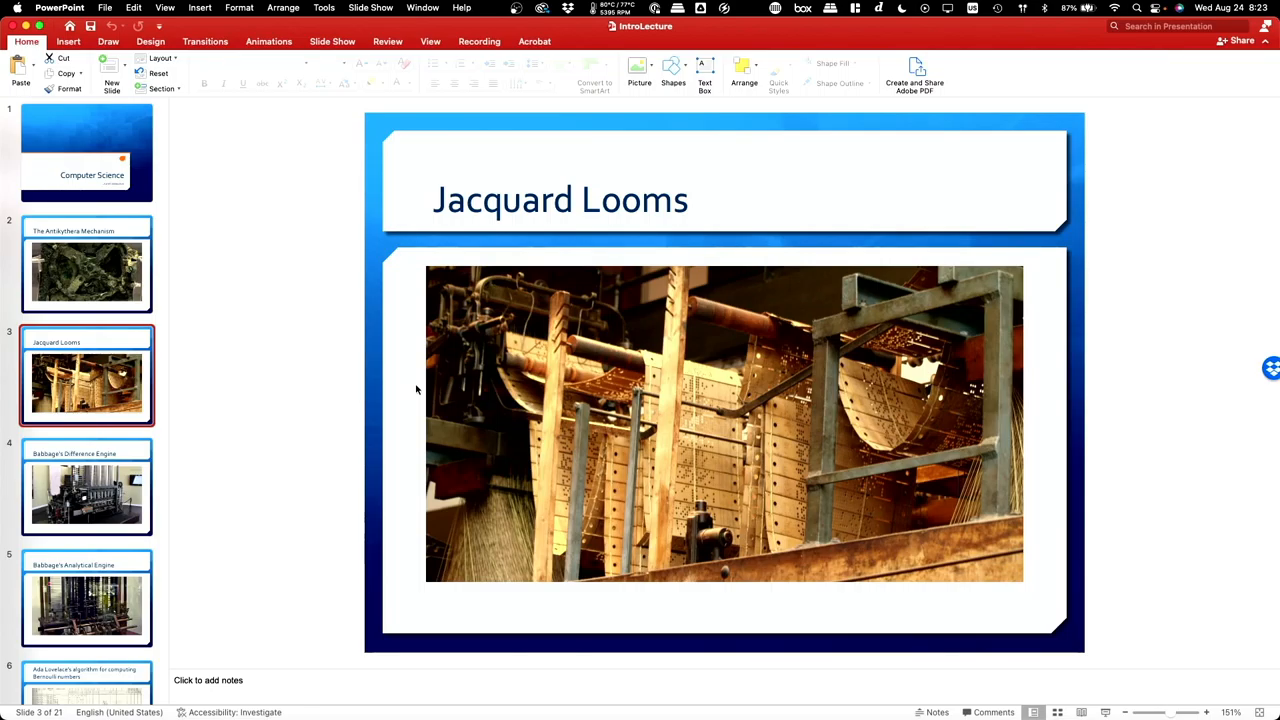
# Show Babbage's Difference Engine (slide 4), then Babbage's Analytical Engine (slide 5)
pyautogui.click(86, 490)
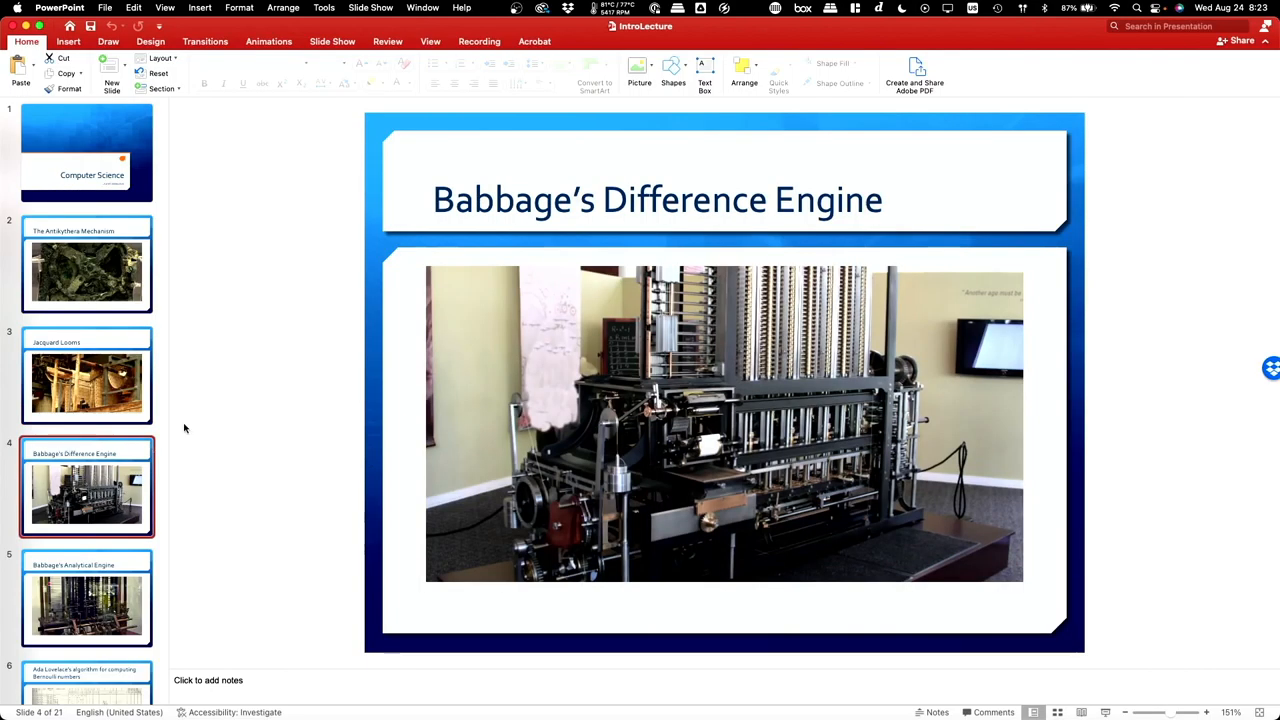
pyautogui.moveTo(278, 376)
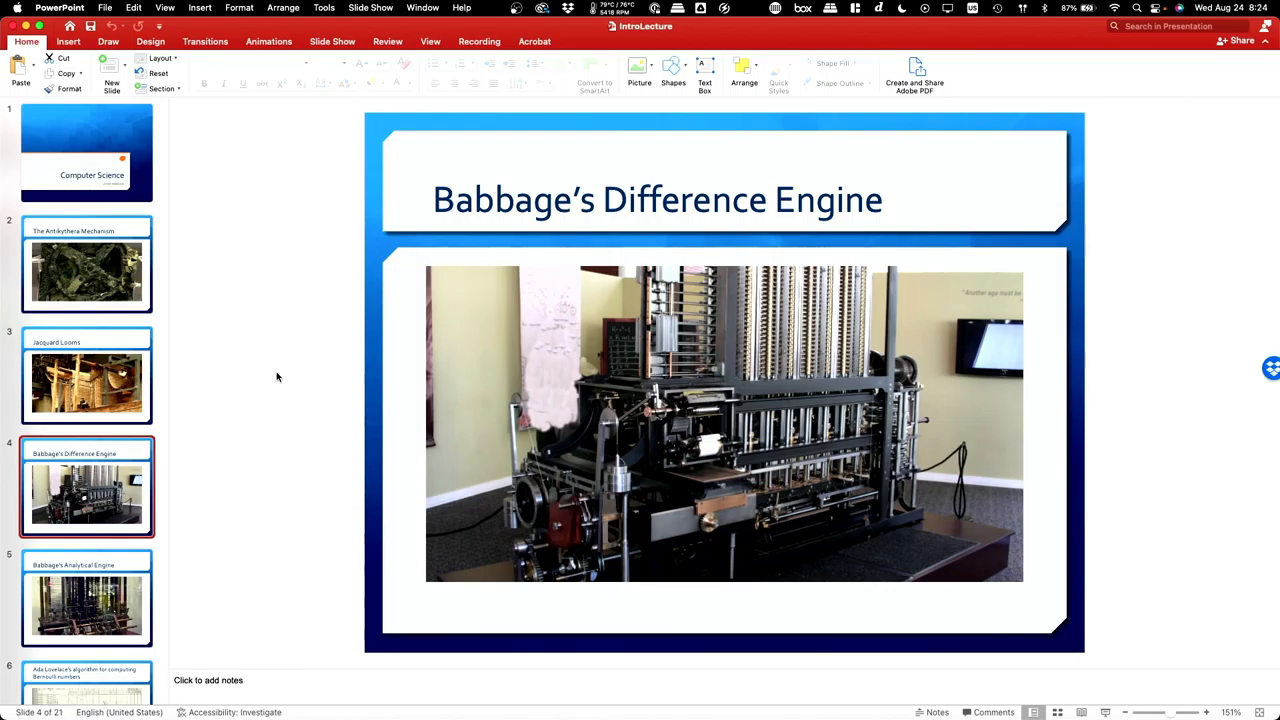
pyautogui.moveTo(12, 322)
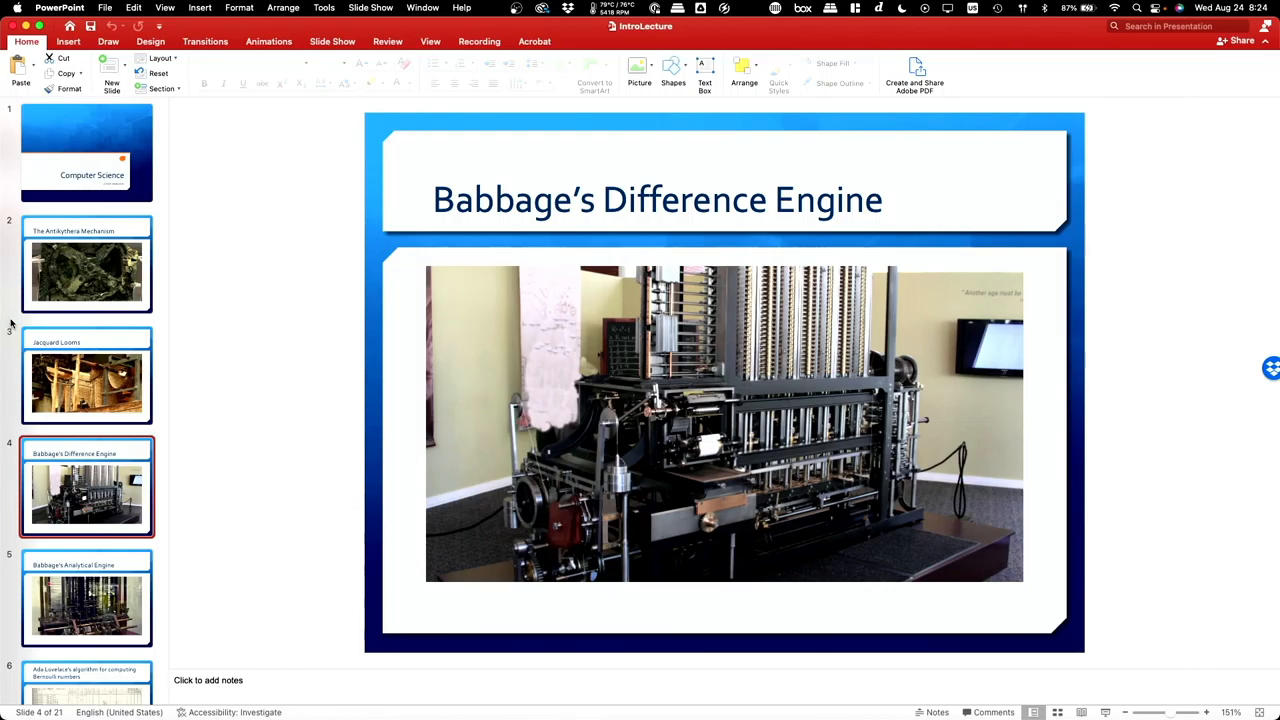
pyautogui.moveTo(244, 332)
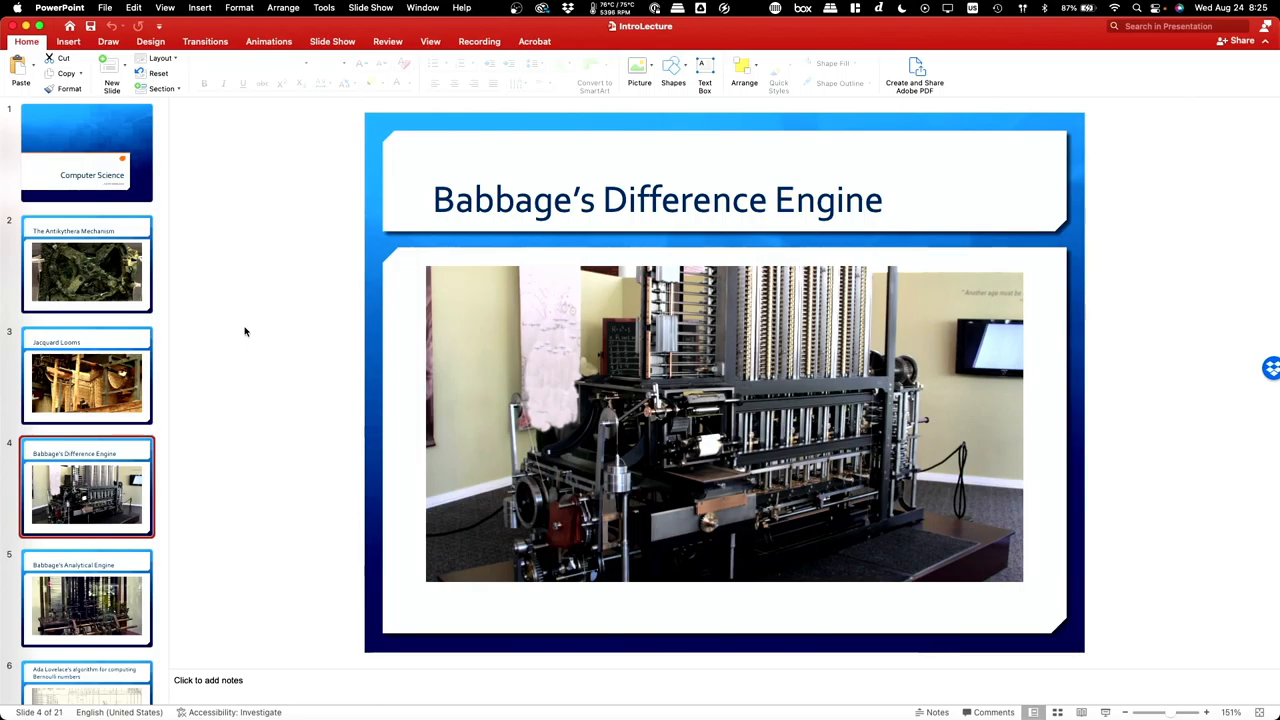
pyautogui.moveTo(610, 238)
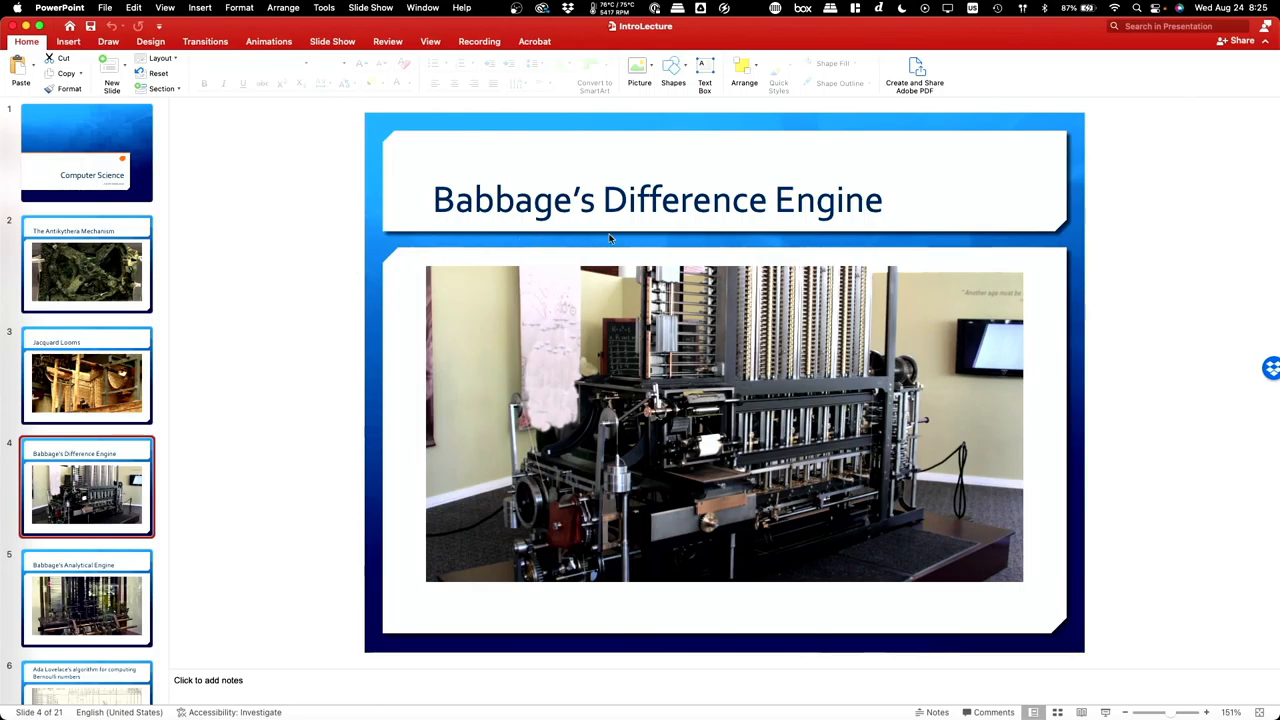
pyautogui.moveTo(904, 360)
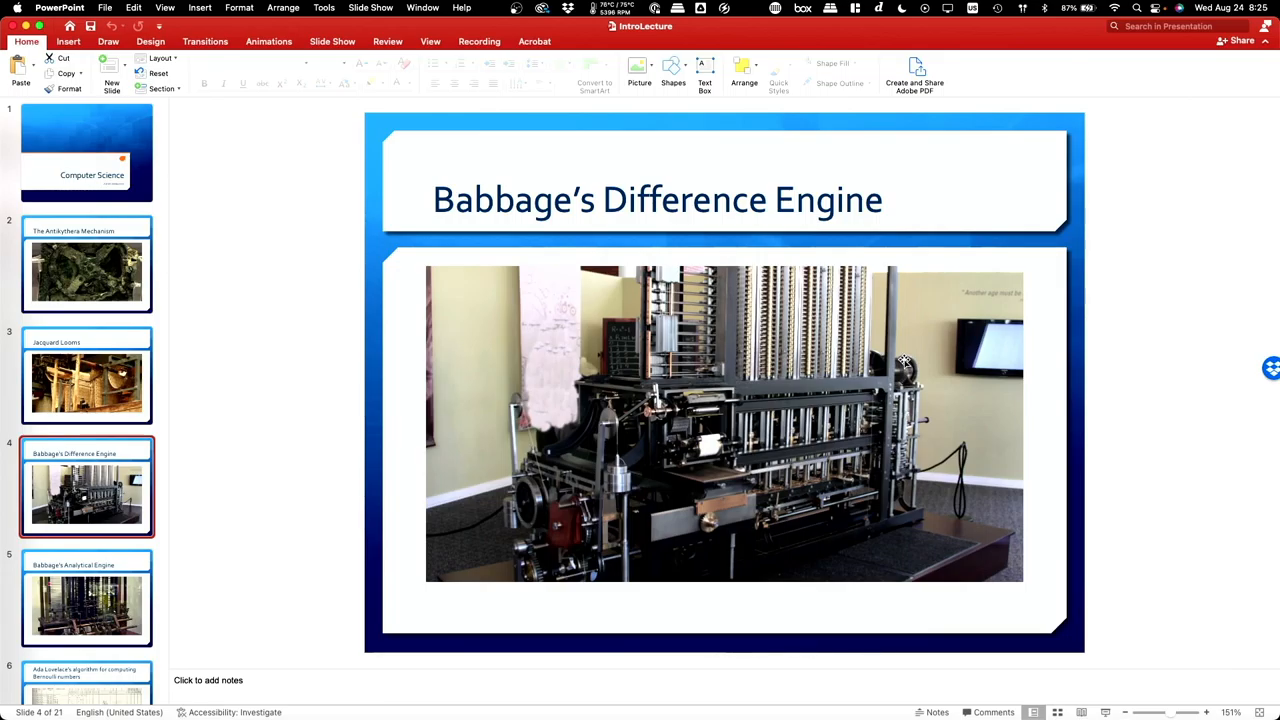
pyautogui.moveTo(916, 362)
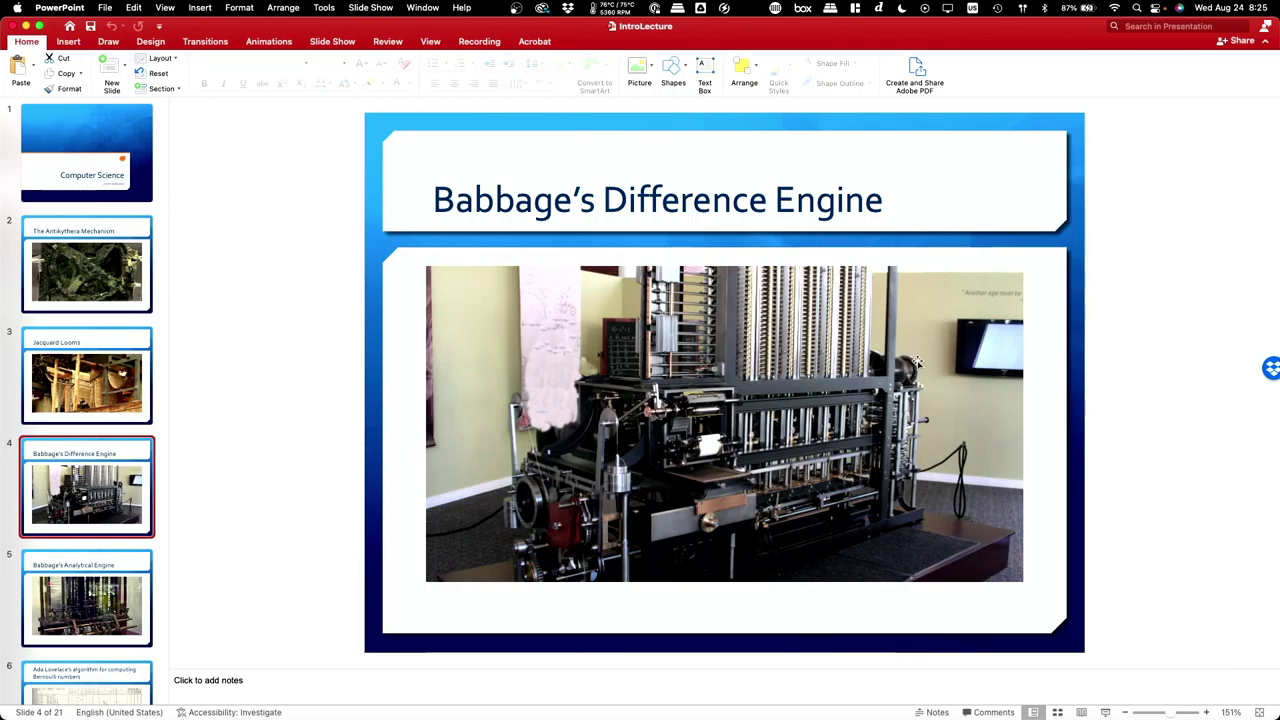
pyautogui.moveTo(838, 288)
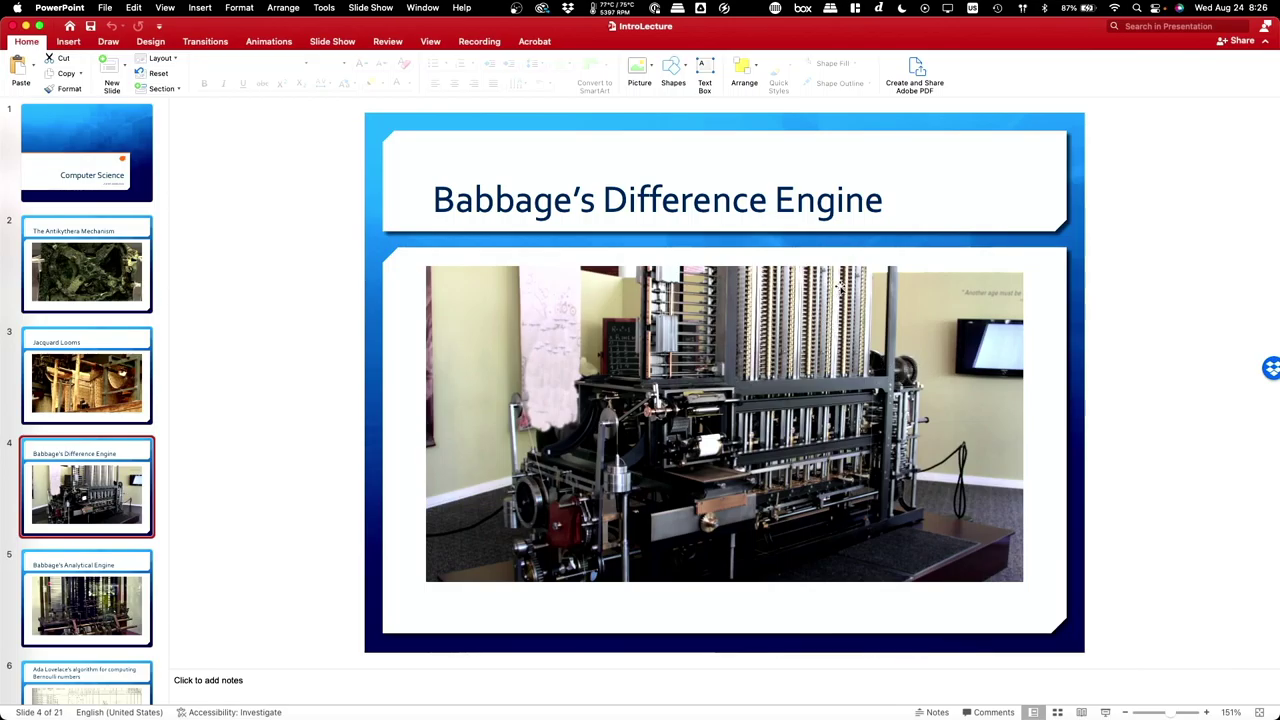
pyautogui.moveTo(656, 450)
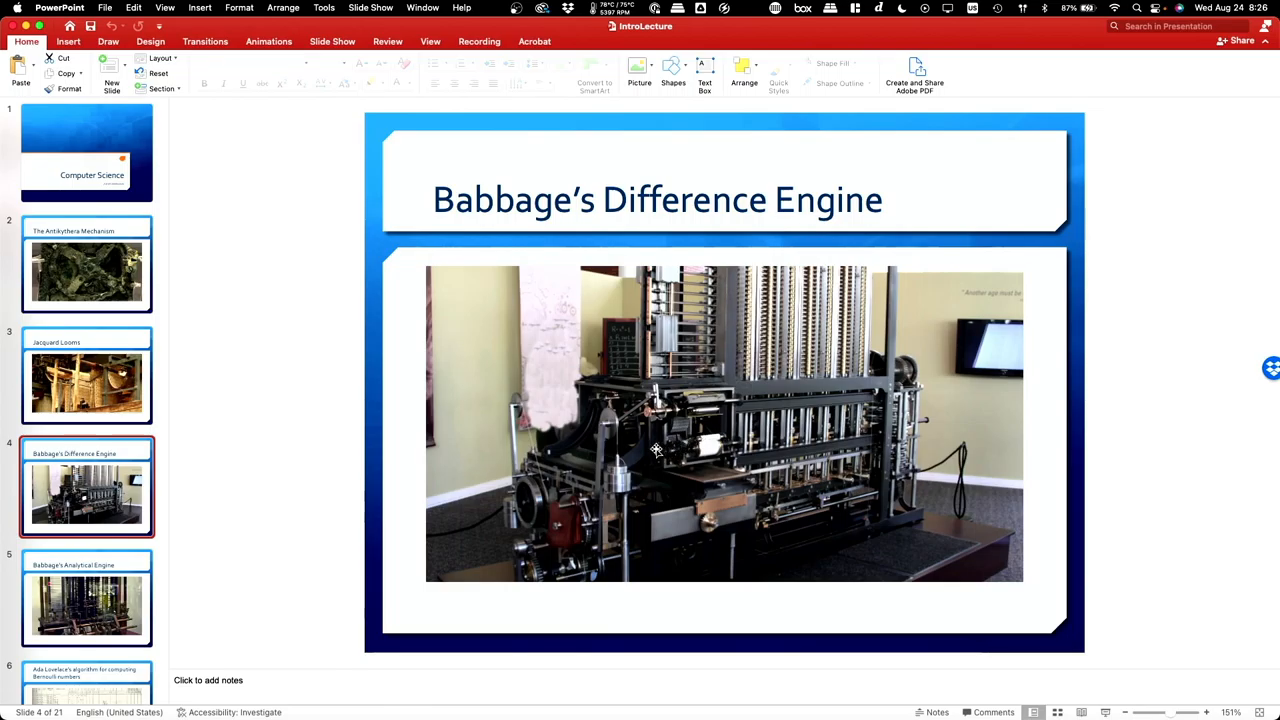
pyautogui.moveTo(702, 488)
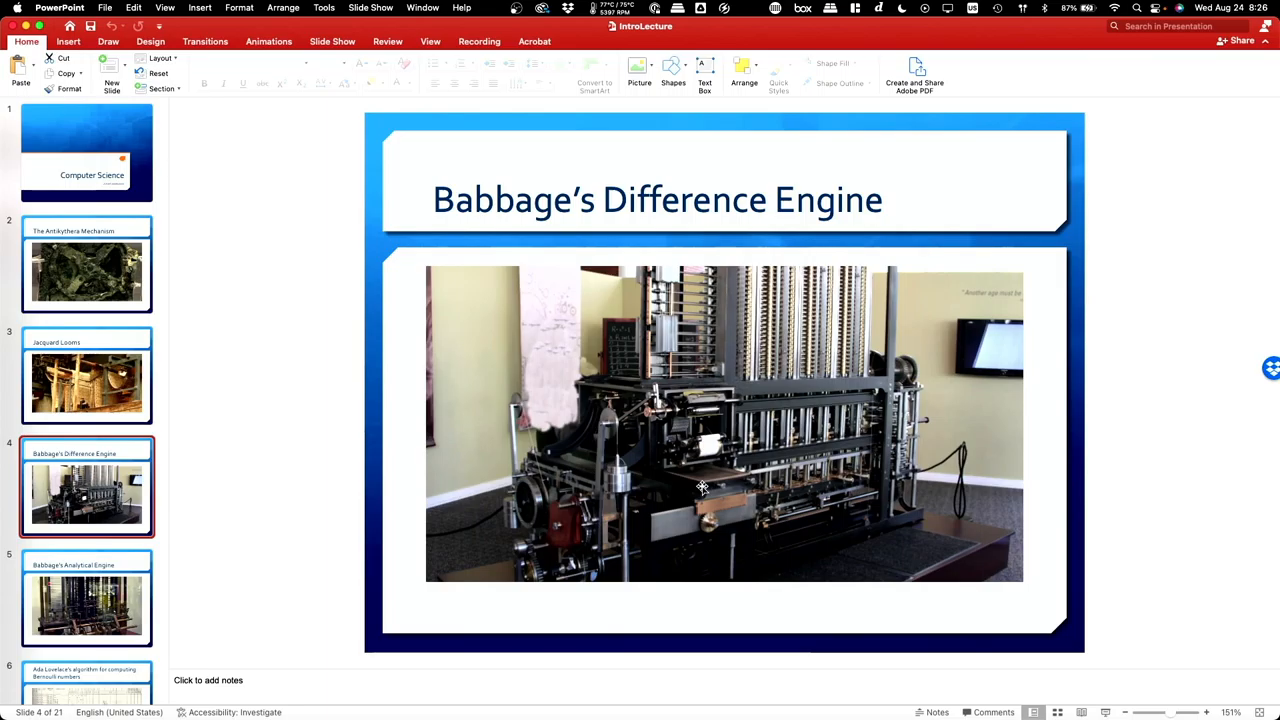
pyautogui.moveTo(798, 352)
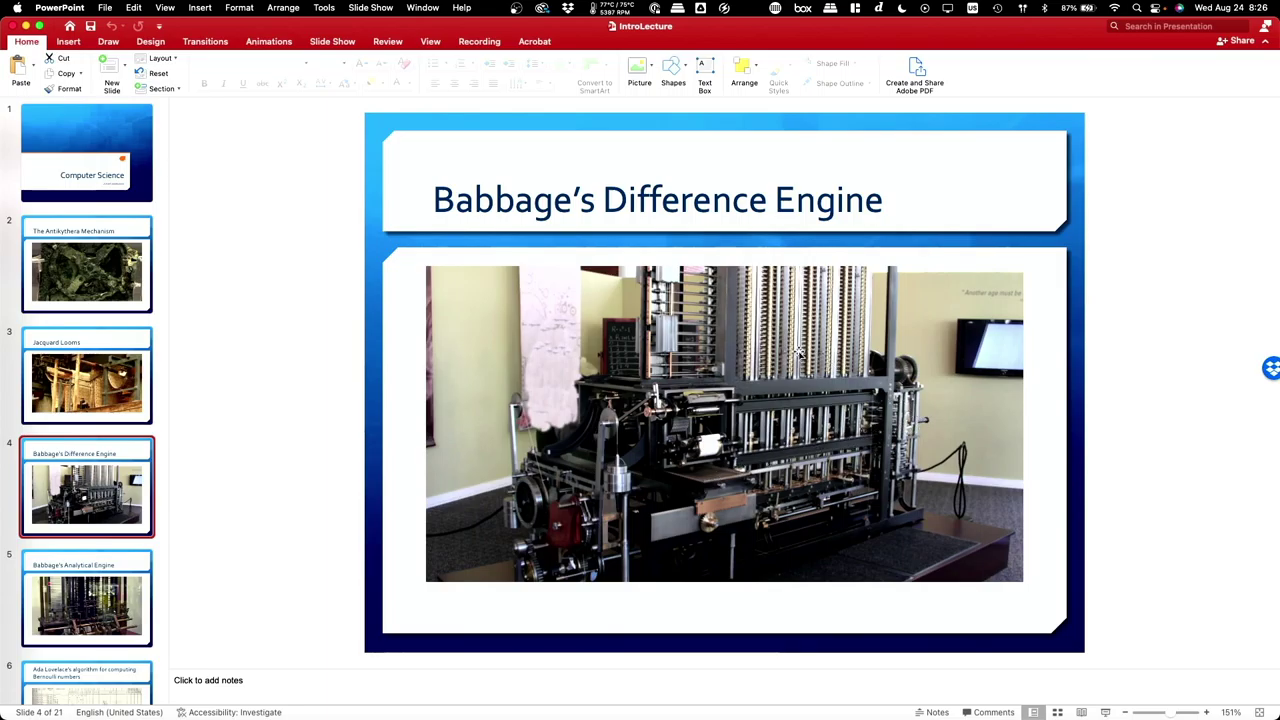
pyautogui.moveTo(924, 330)
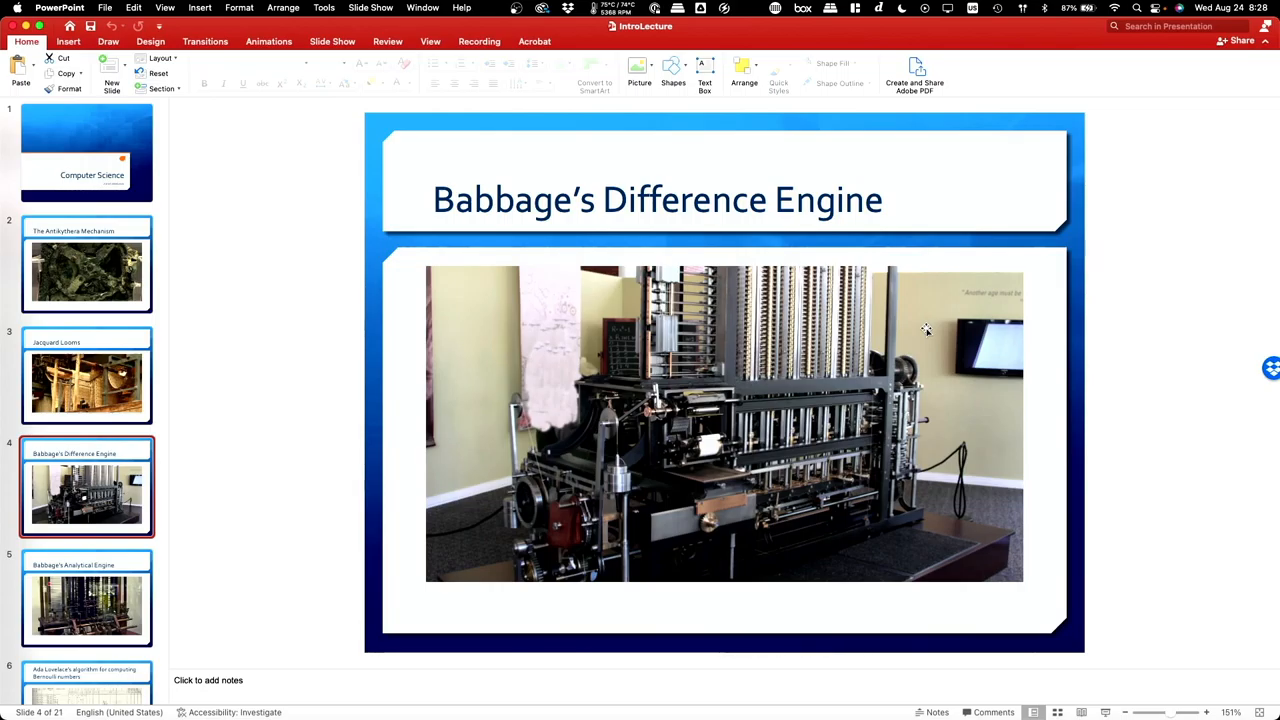
pyautogui.moveTo(916, 368)
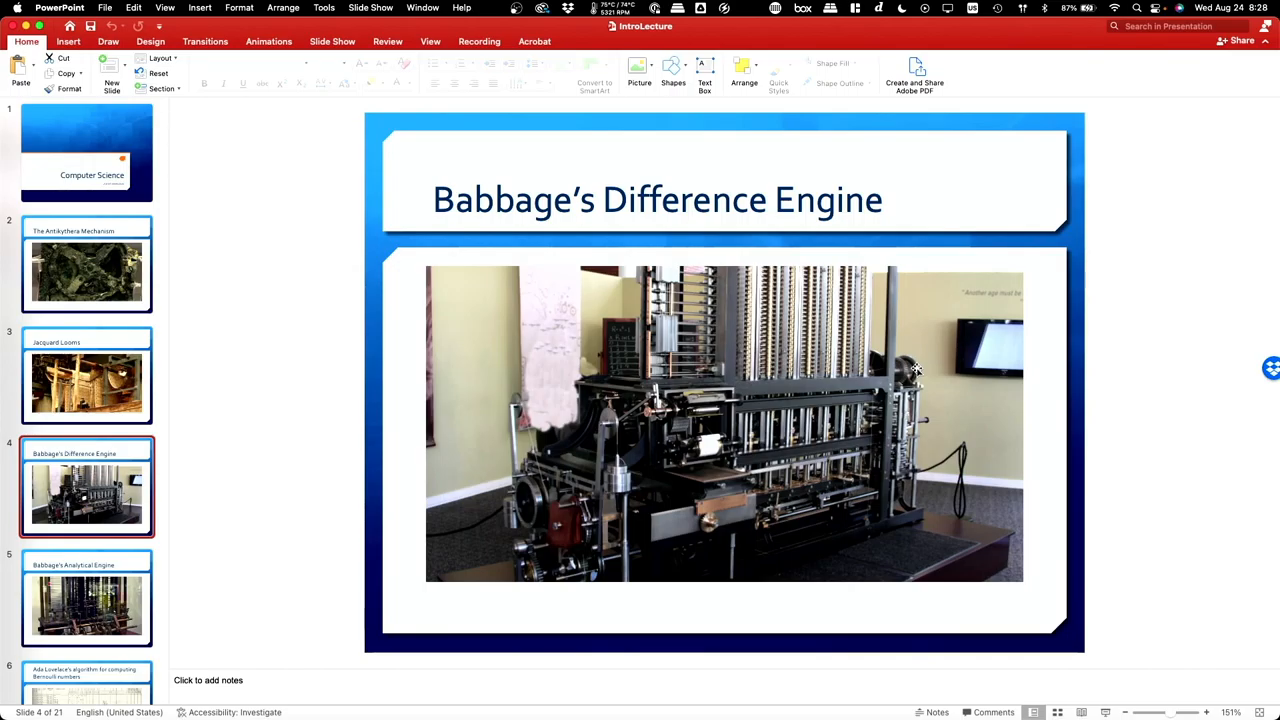
pyautogui.moveTo(640, 504)
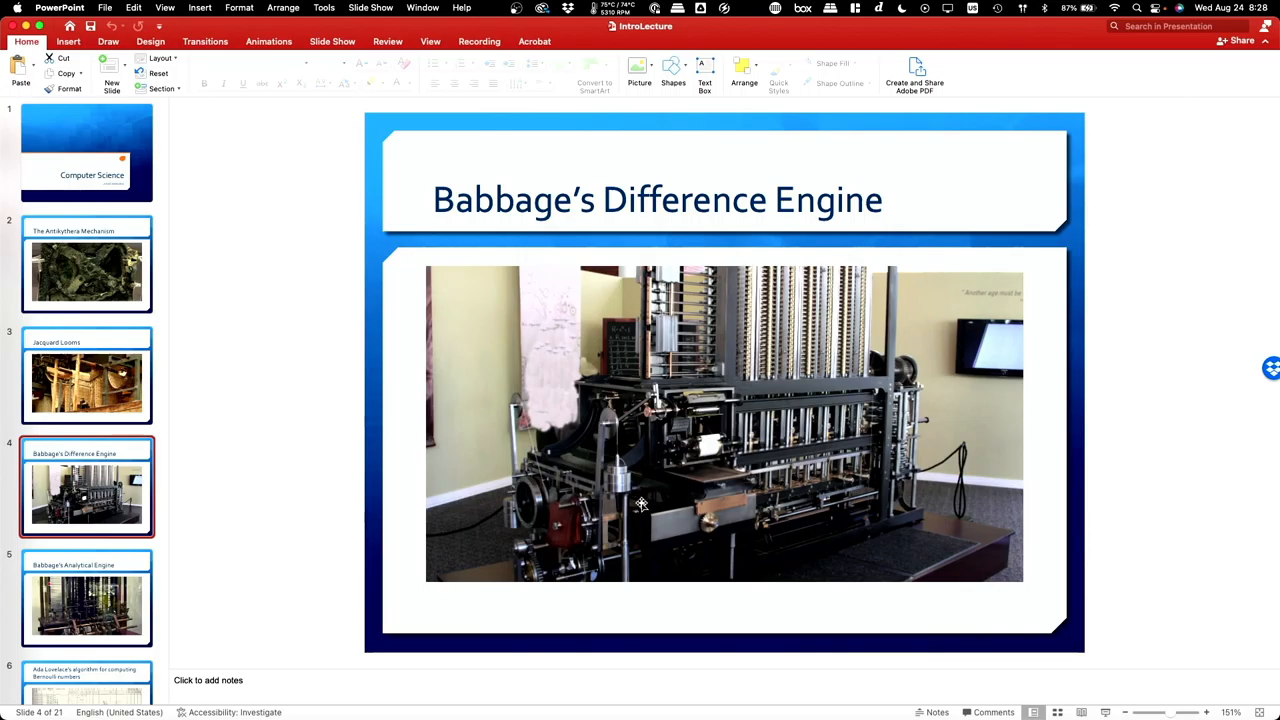
pyautogui.click(88, 598)
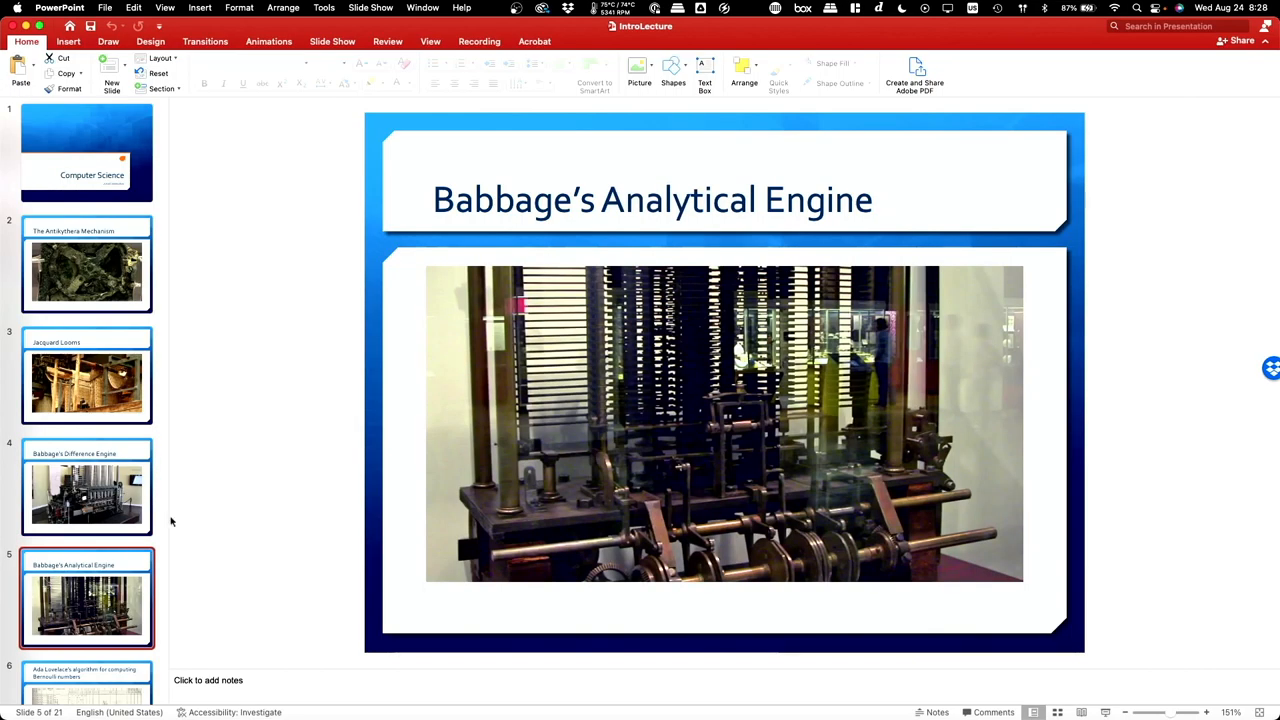
pyautogui.moveTo(284, 470)
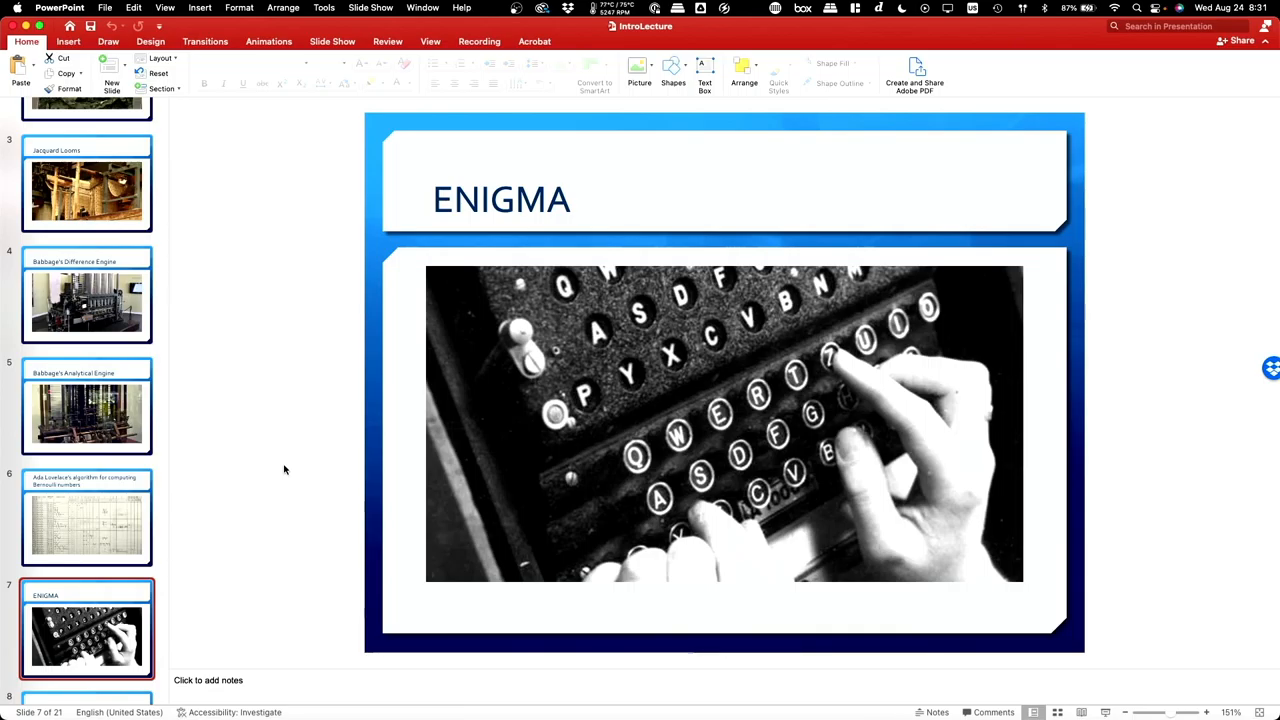
pyautogui.moveTo(878, 340)
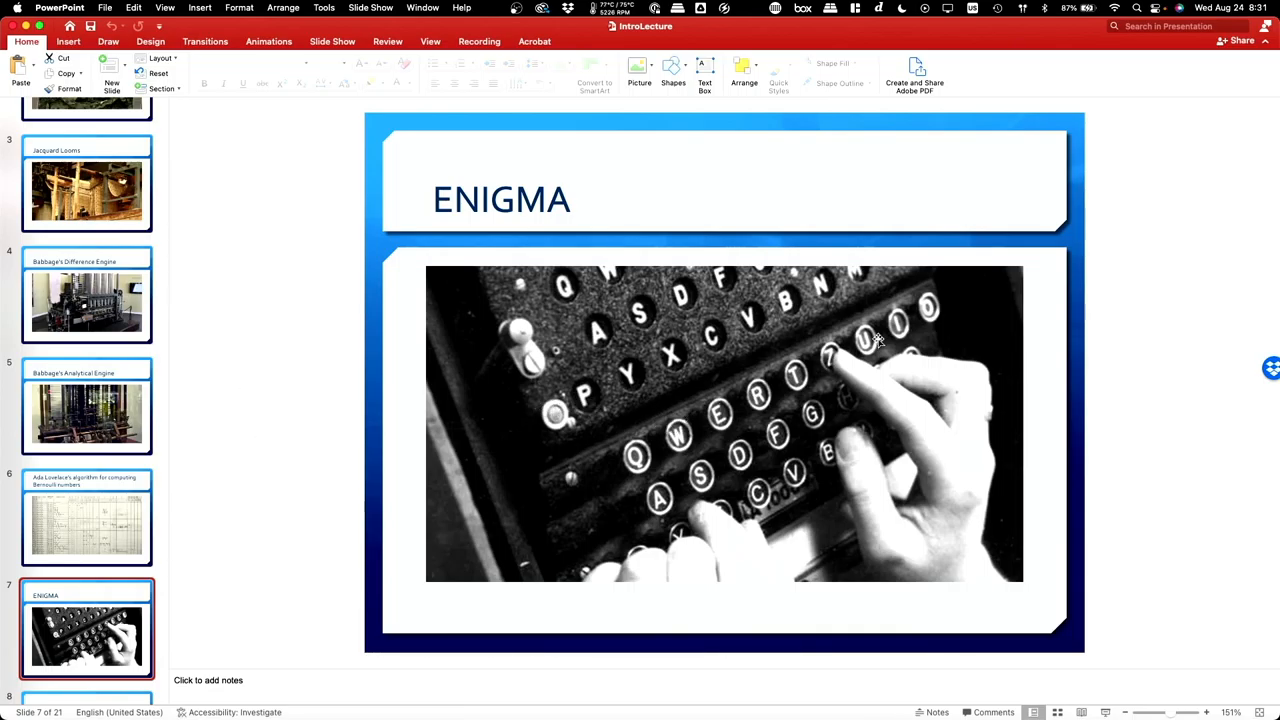
pyautogui.moveTo(920, 324)
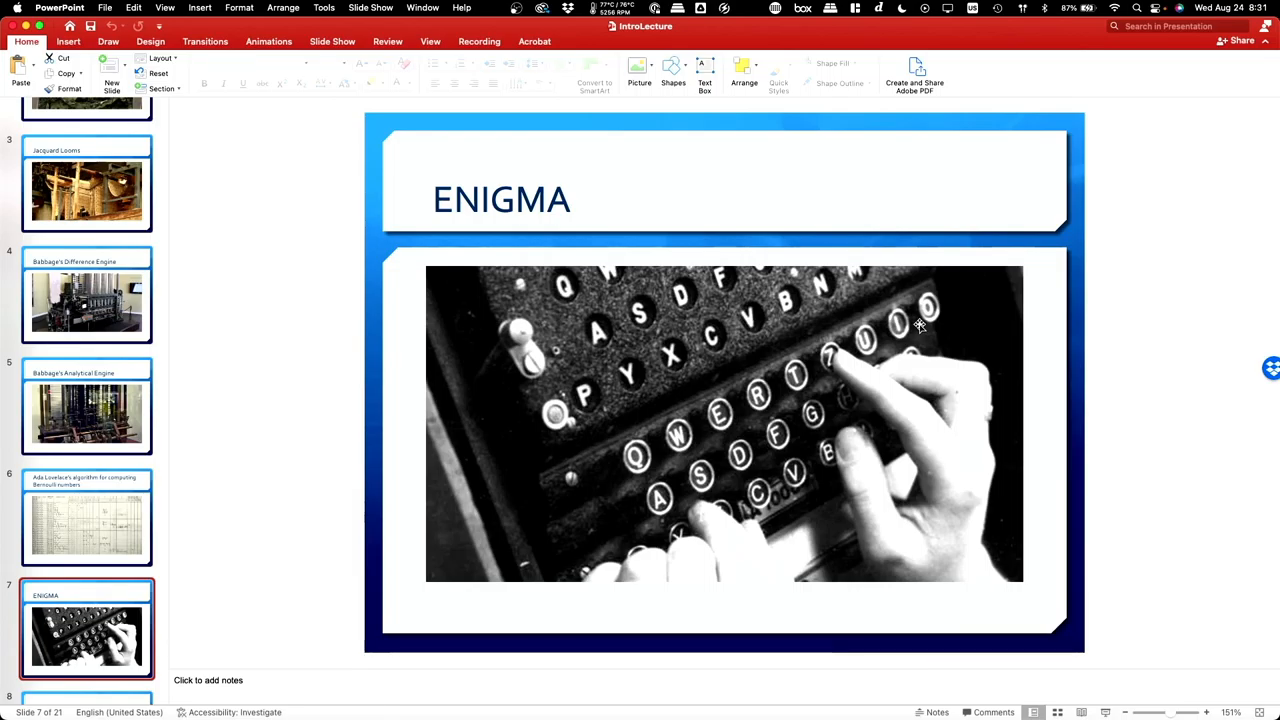
pyautogui.moveTo(838, 356)
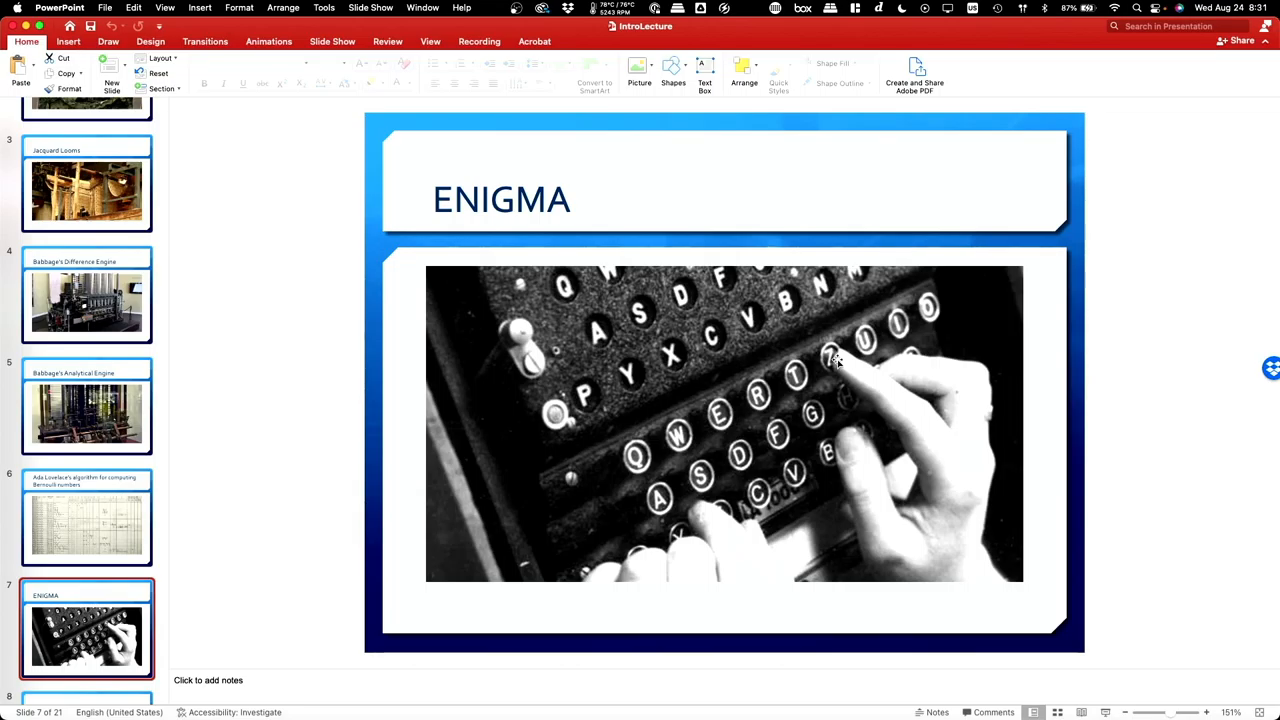
pyautogui.moveTo(716, 360)
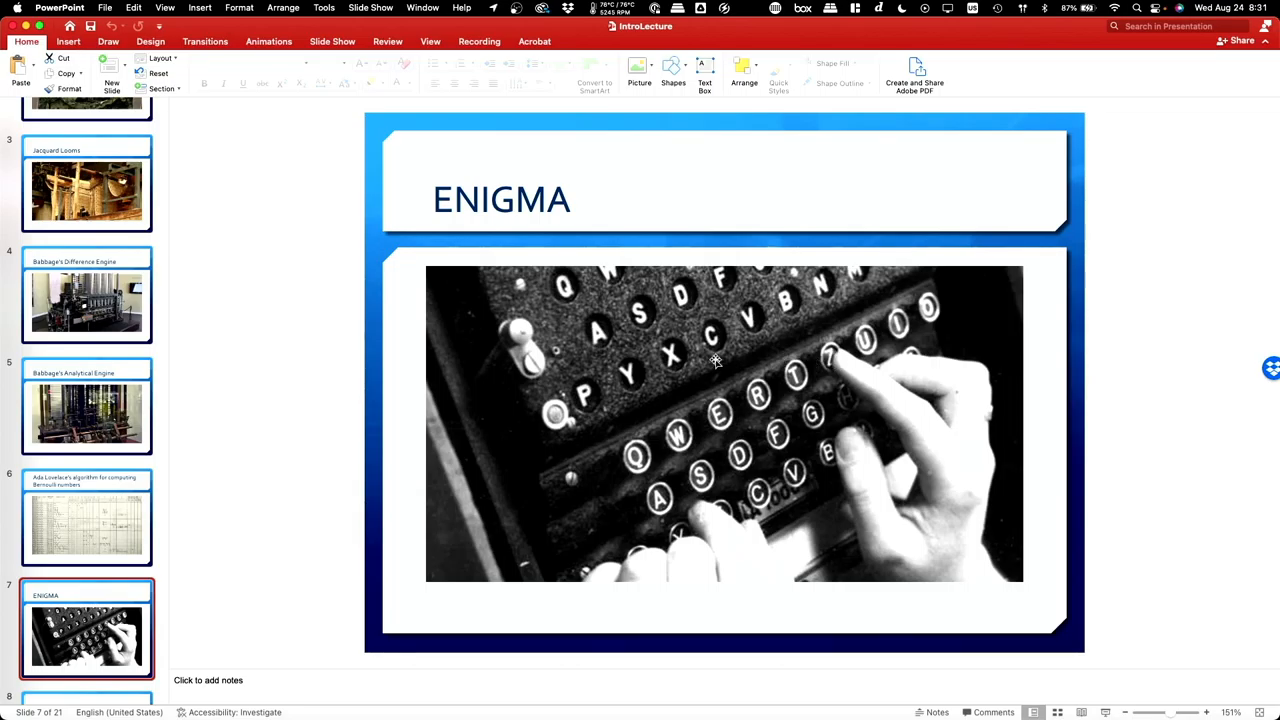
pyautogui.moveTo(696, 288)
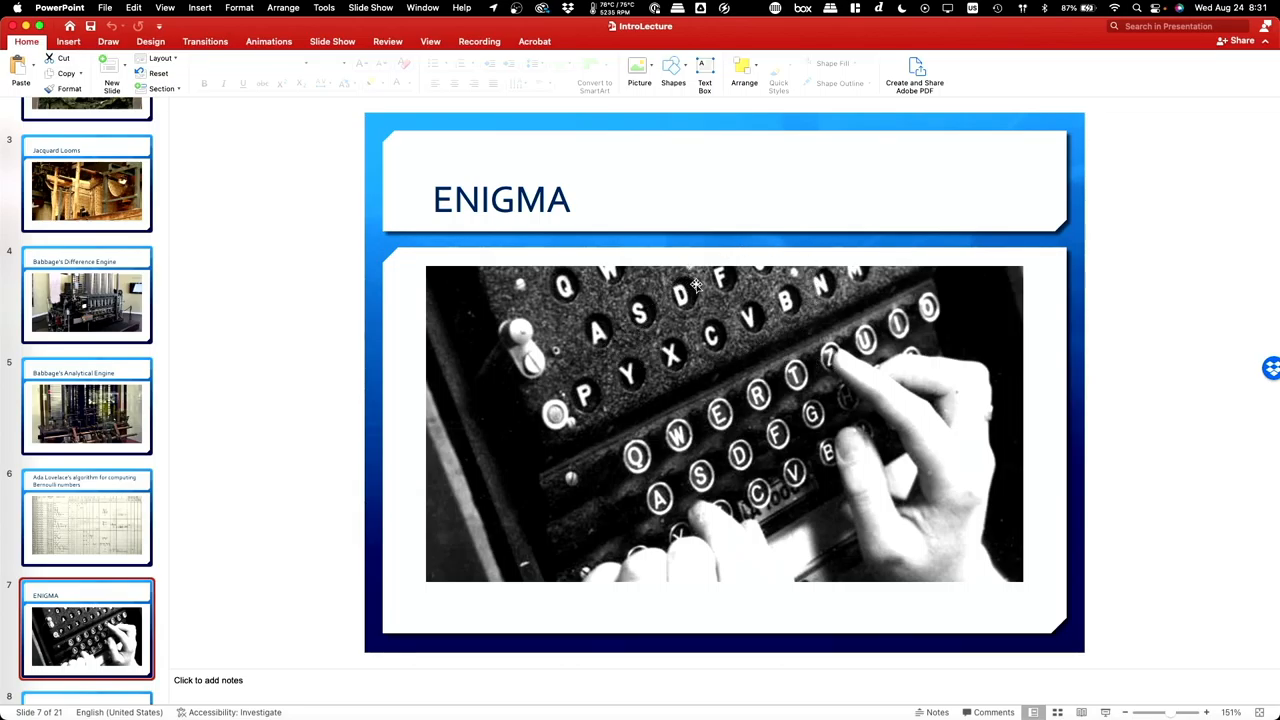
pyautogui.moveTo(808, 352)
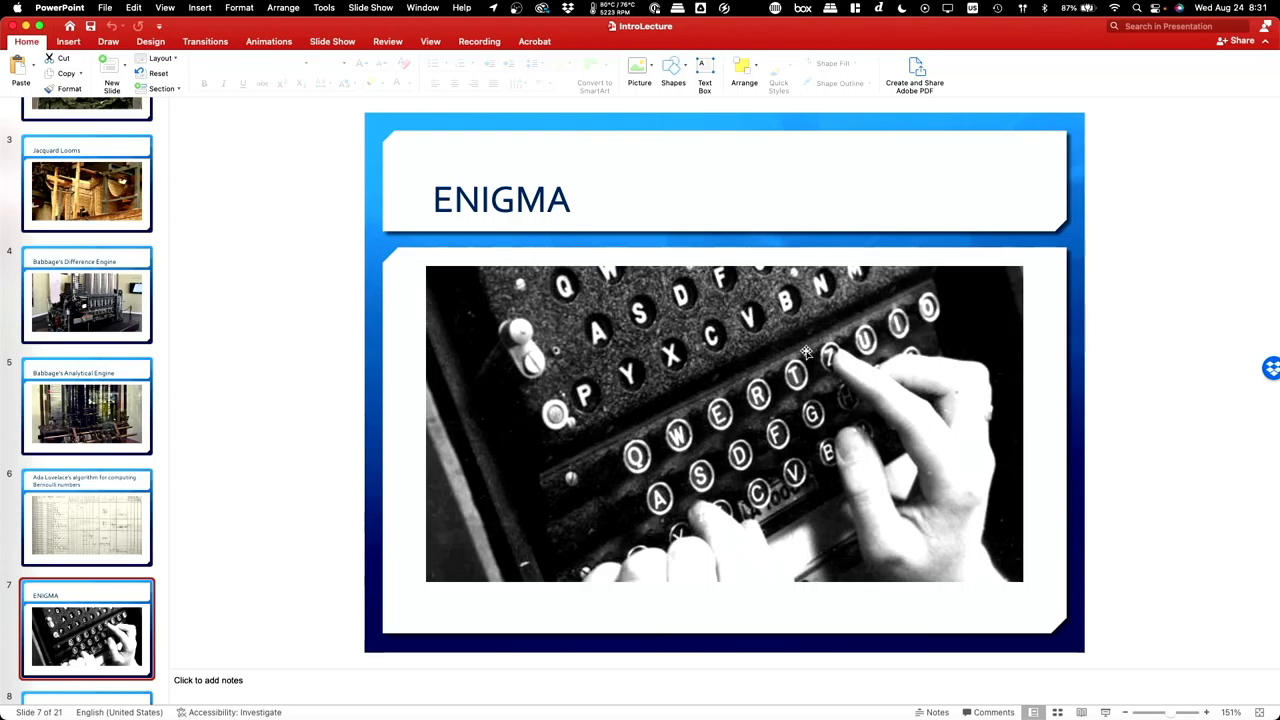
pyautogui.moveTo(824, 352)
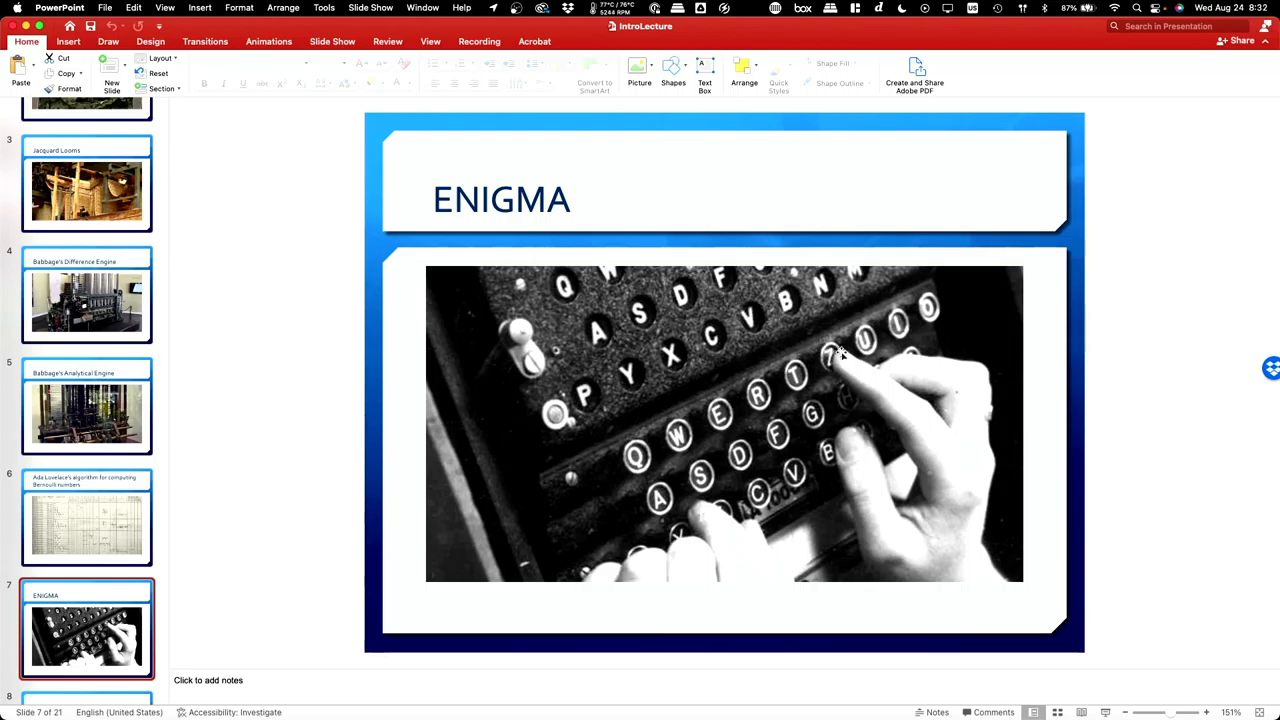
pyautogui.moveTo(690, 304)
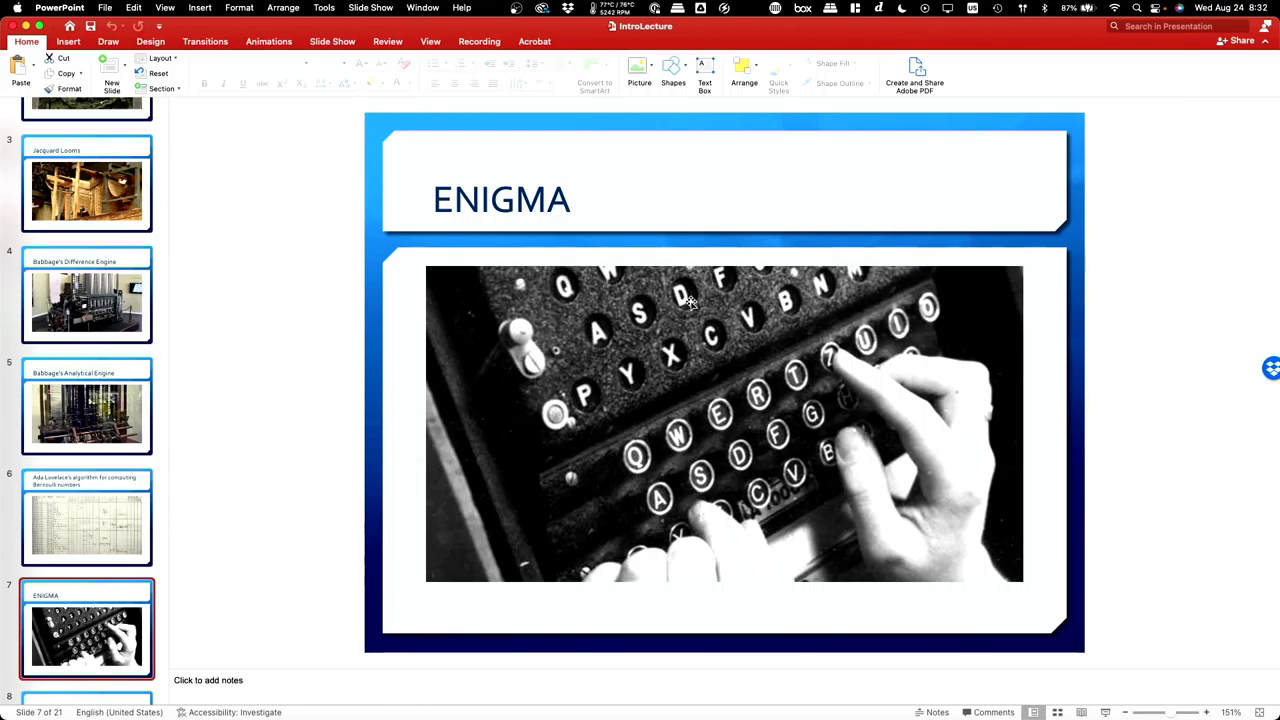
pyautogui.moveTo(736, 294)
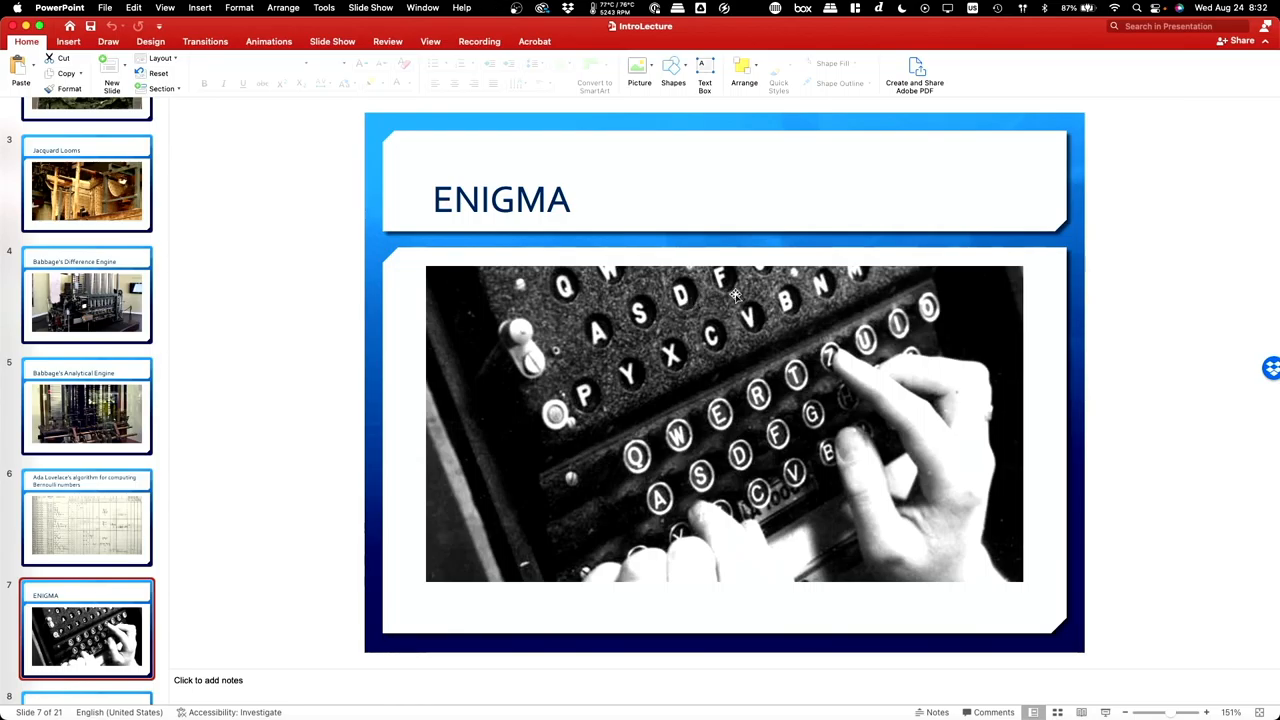
pyautogui.moveTo(836, 336)
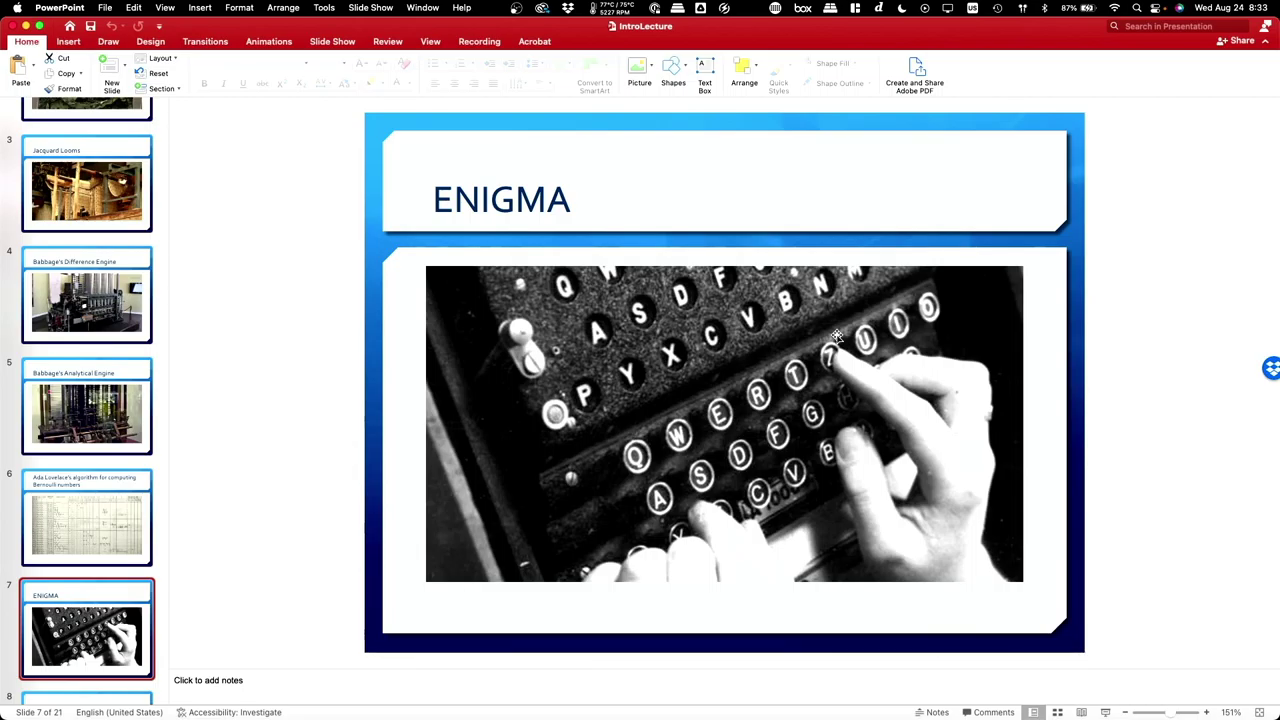
pyautogui.moveTo(832, 364)
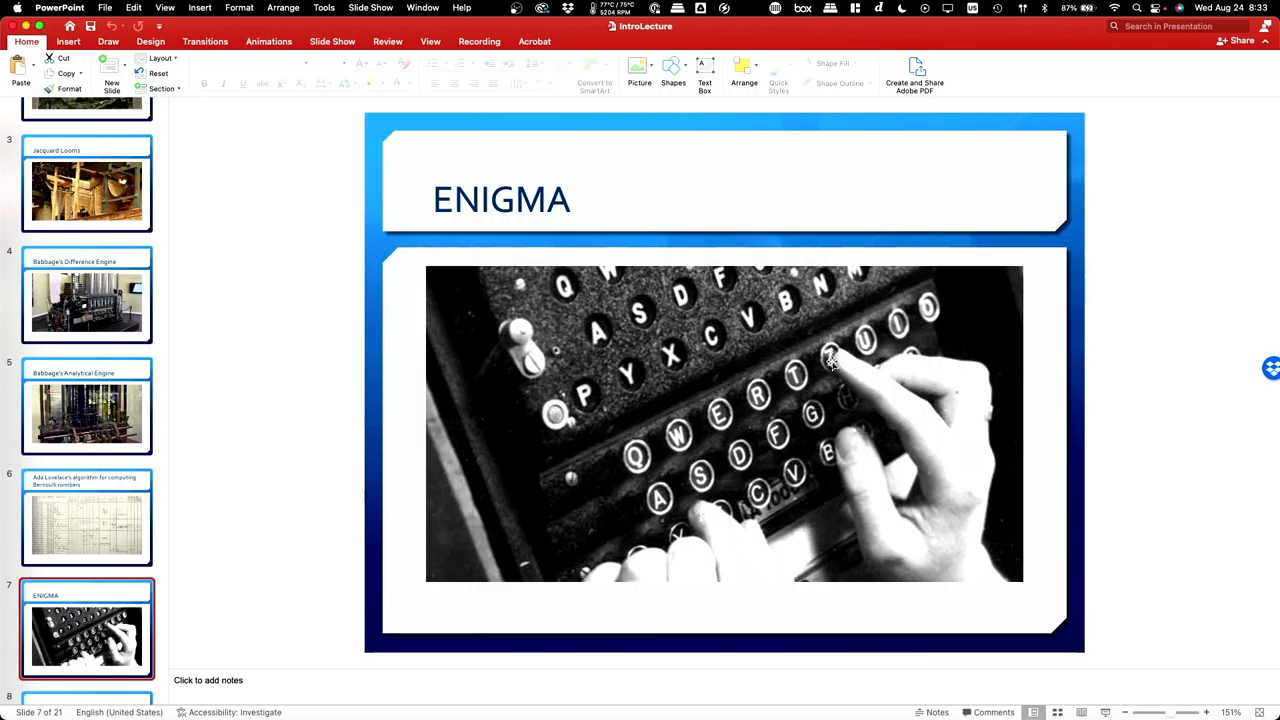
pyautogui.moveTo(712, 340)
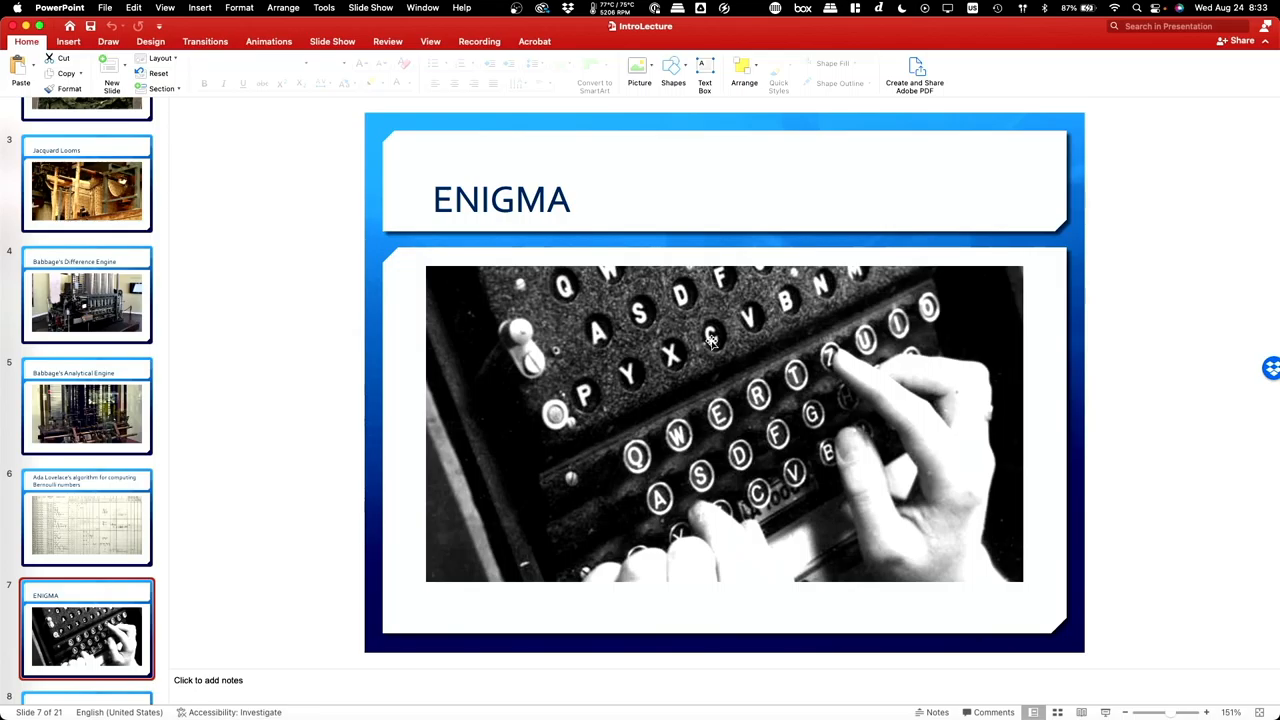
pyautogui.moveTo(712, 338)
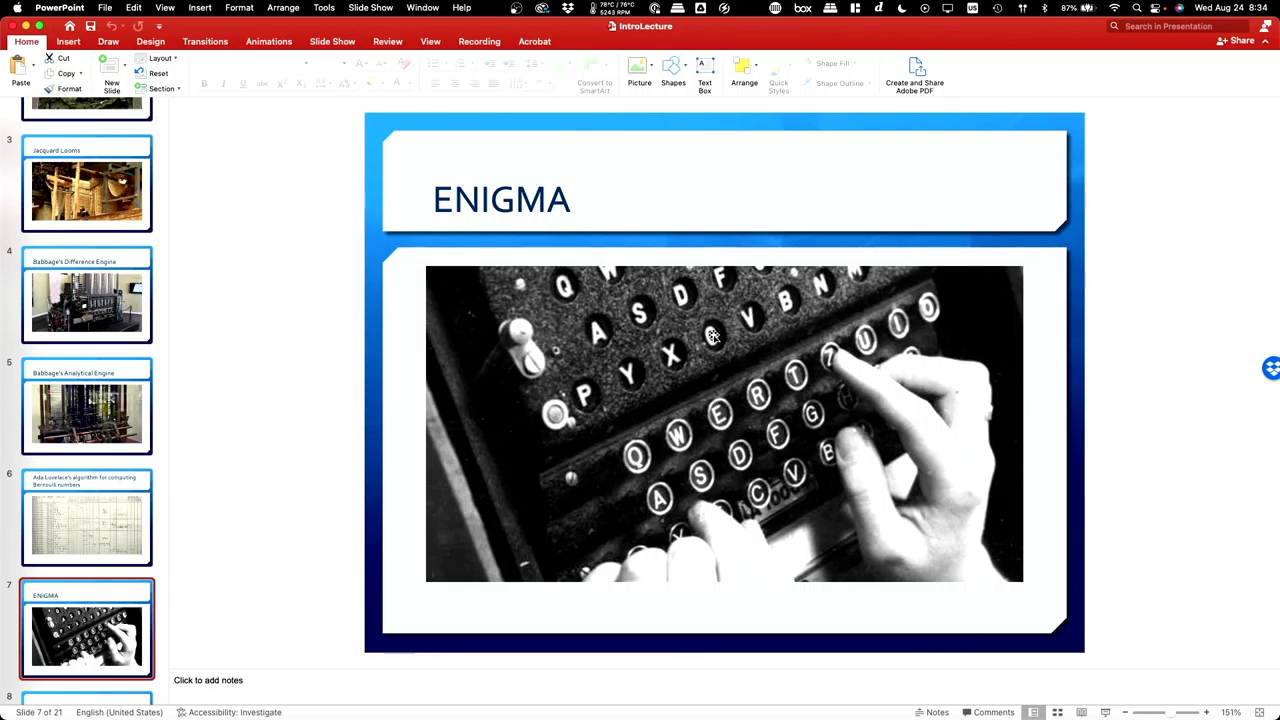
pyautogui.moveTo(704, 268)
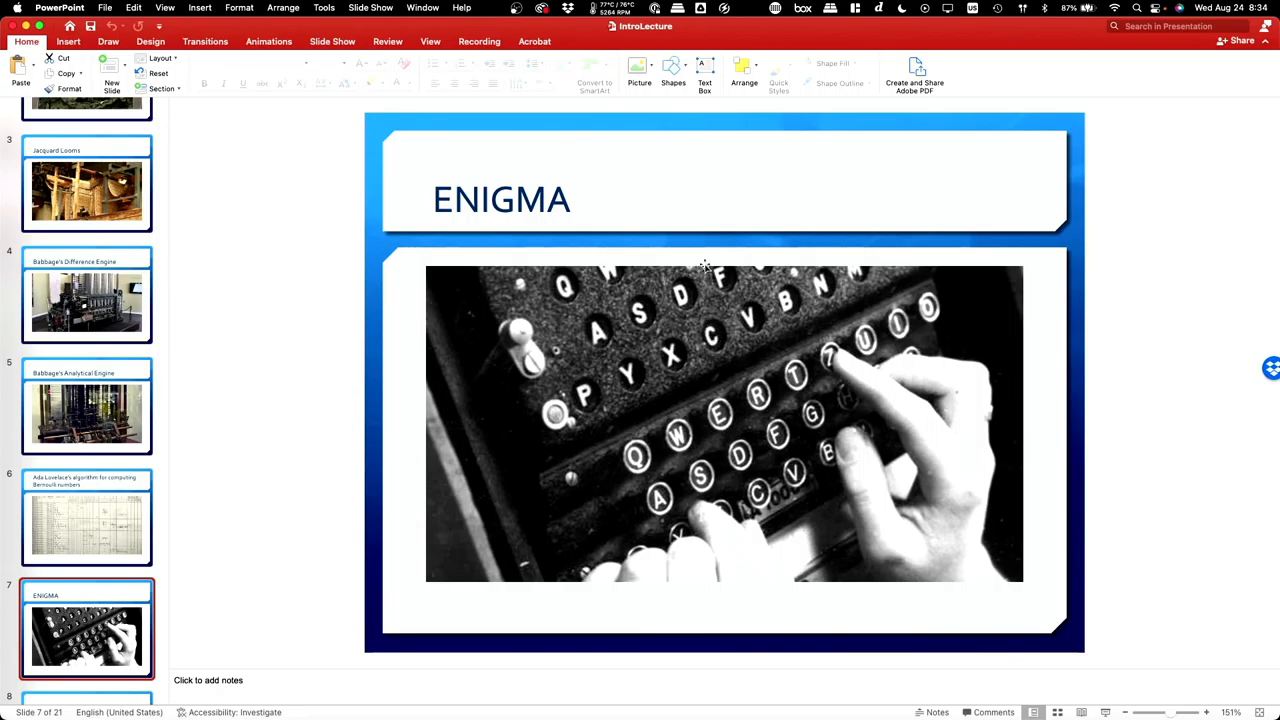
pyautogui.moveTo(460, 390)
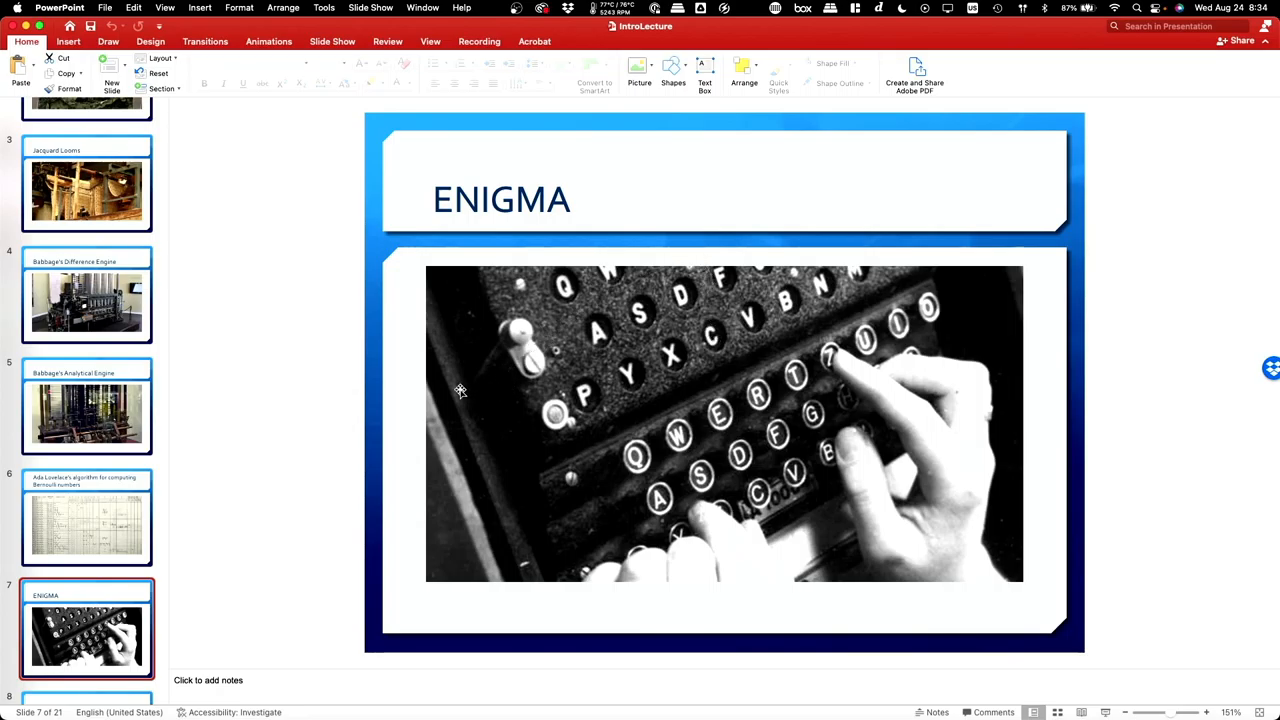
pyautogui.moveTo(538, 386)
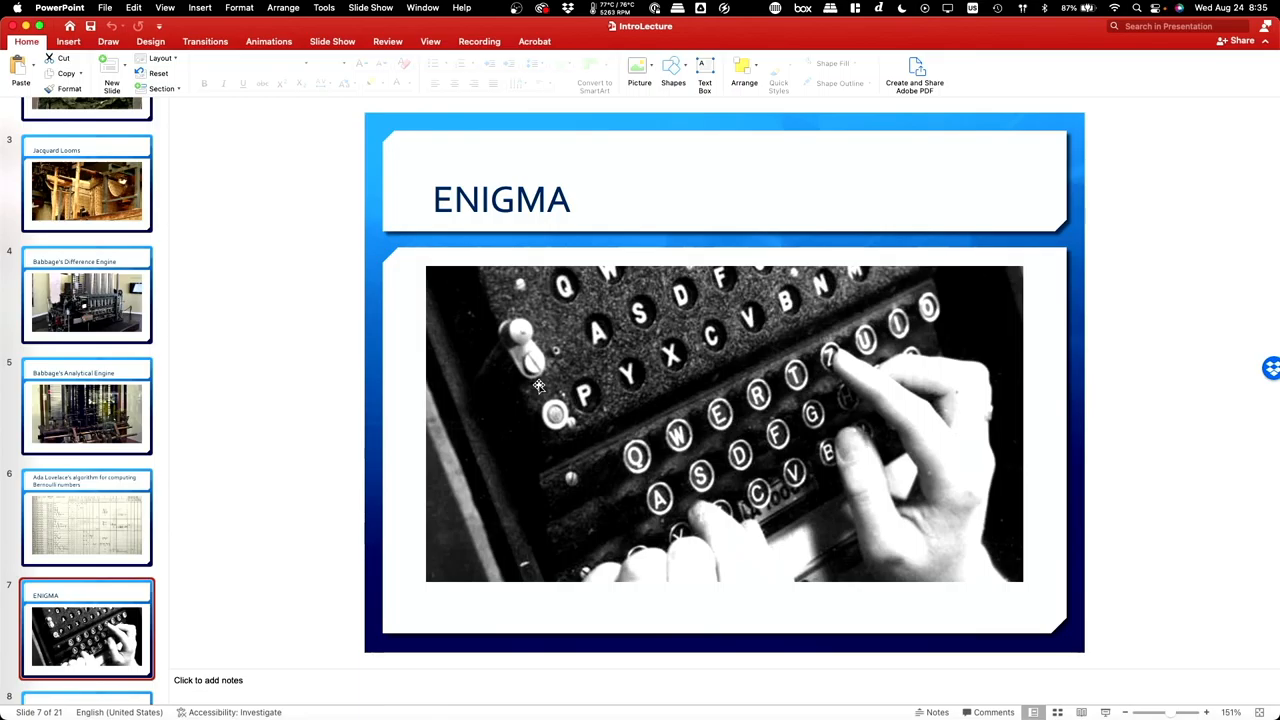
pyautogui.moveTo(356, 424)
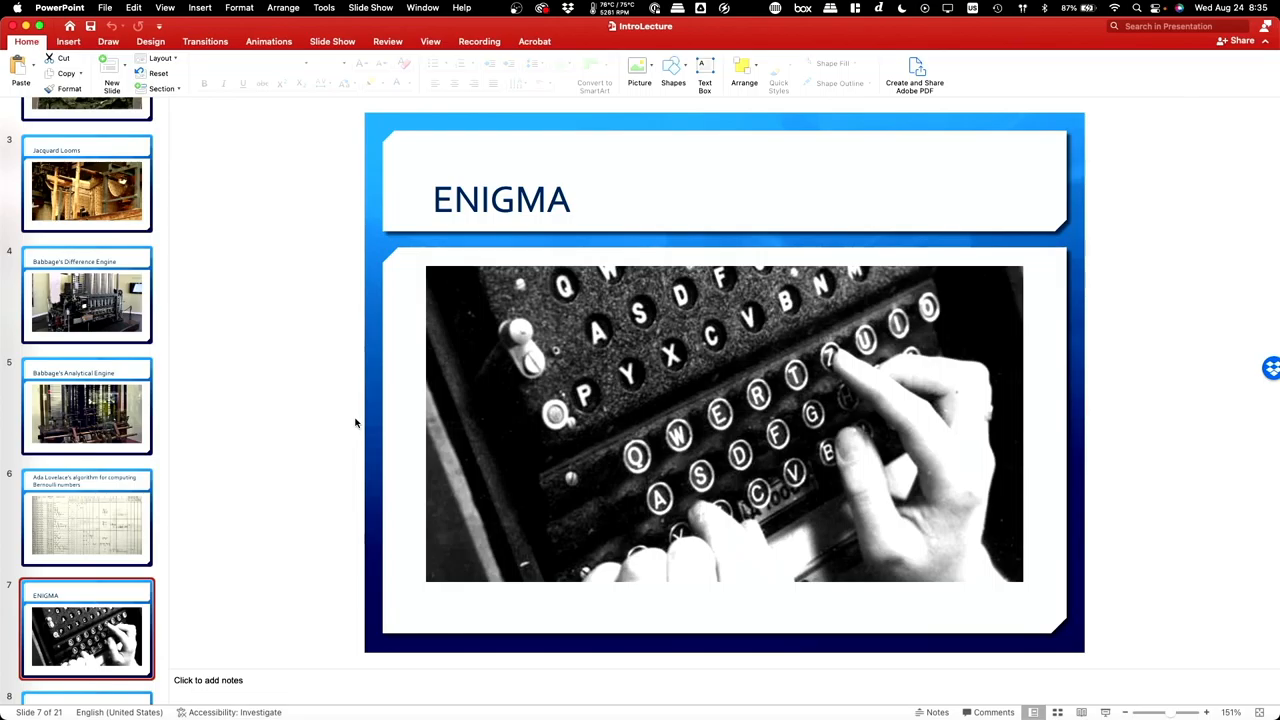
# Show slide 8, Bletchley Park, after scrolling the thumbnail pane down
pyautogui.scroll(-3)
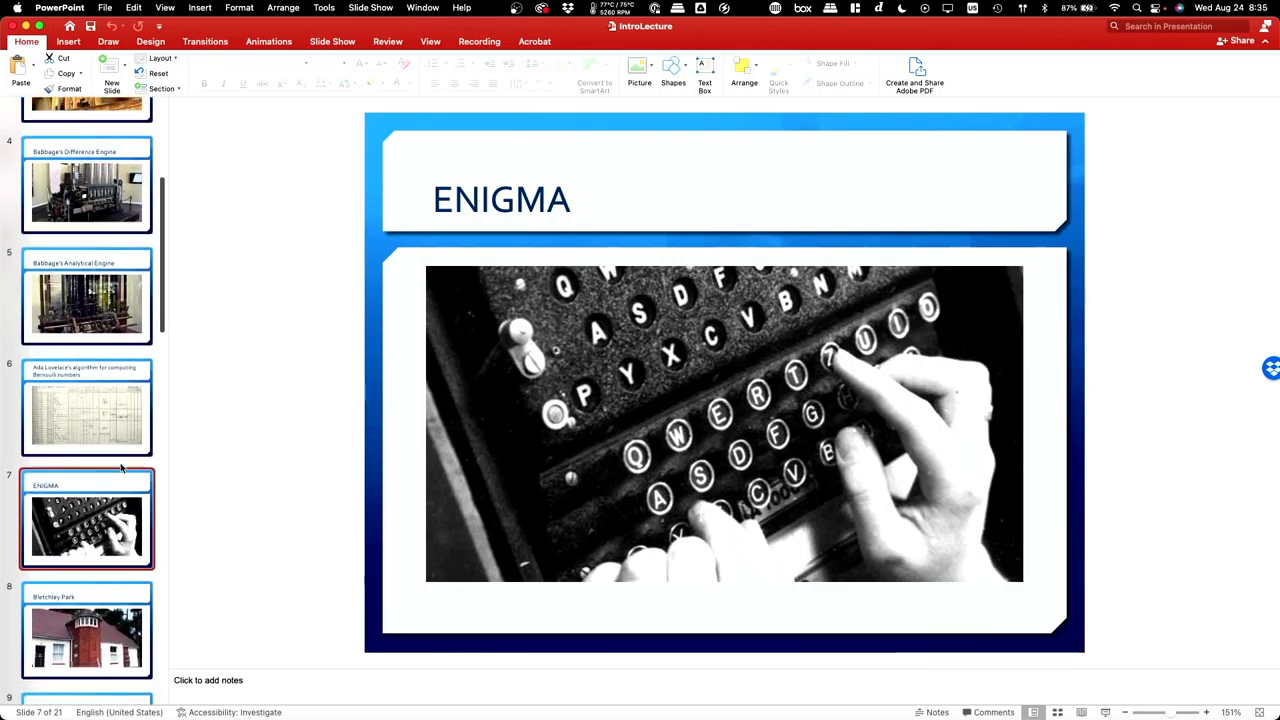
pyautogui.scroll(-3)
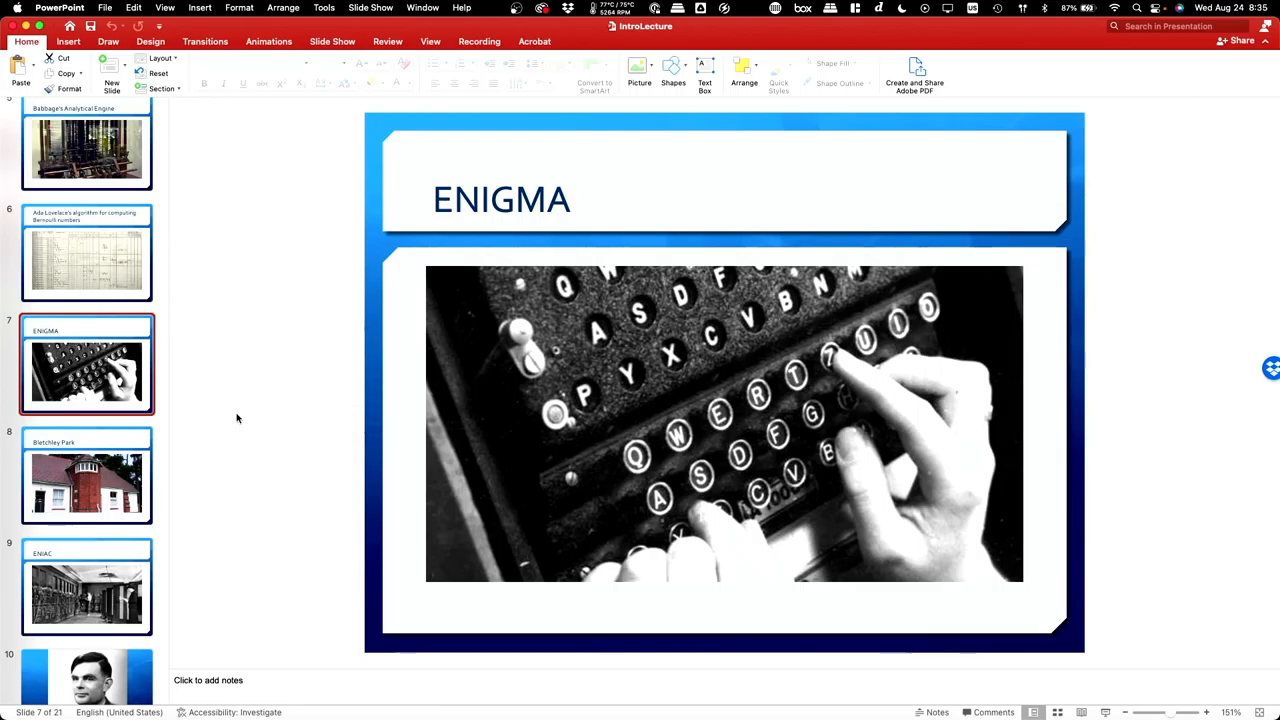
pyautogui.moveTo(234, 420)
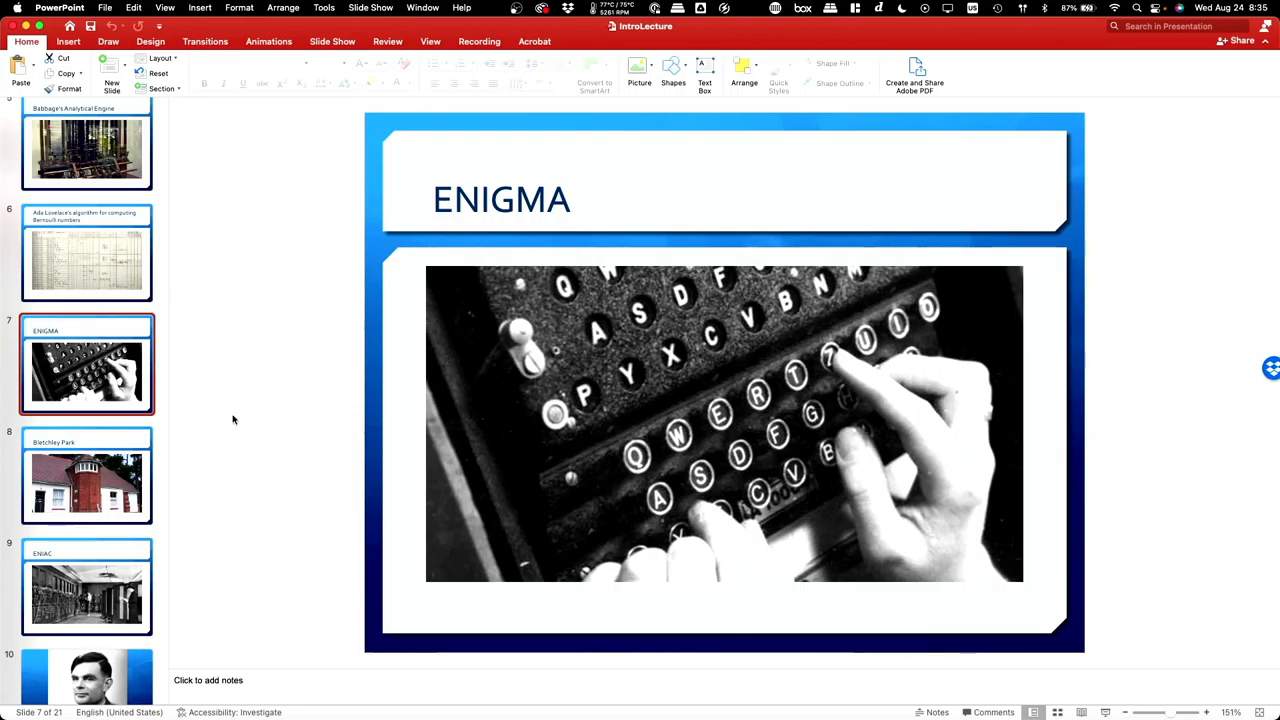
pyautogui.click(88, 486)
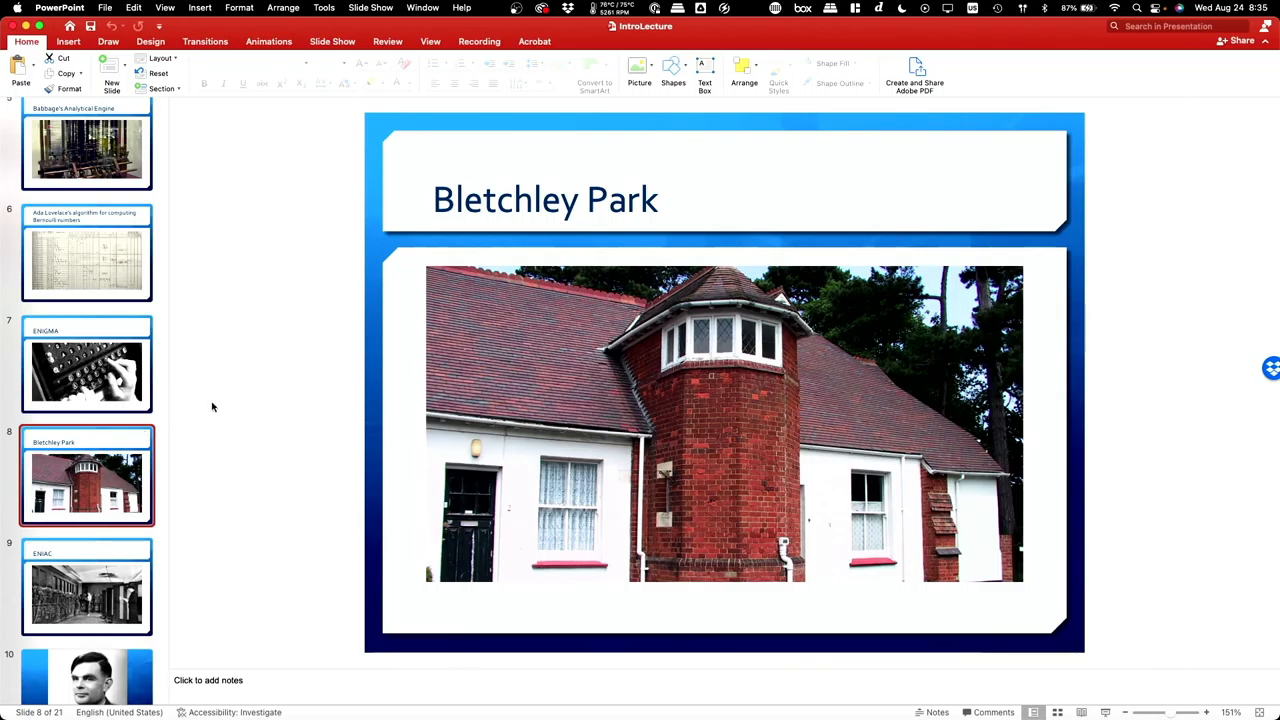
# Show ENIAC (slide 9), the Turing portrait (slide 10), then return to ENIAC
pyautogui.click(88, 590)
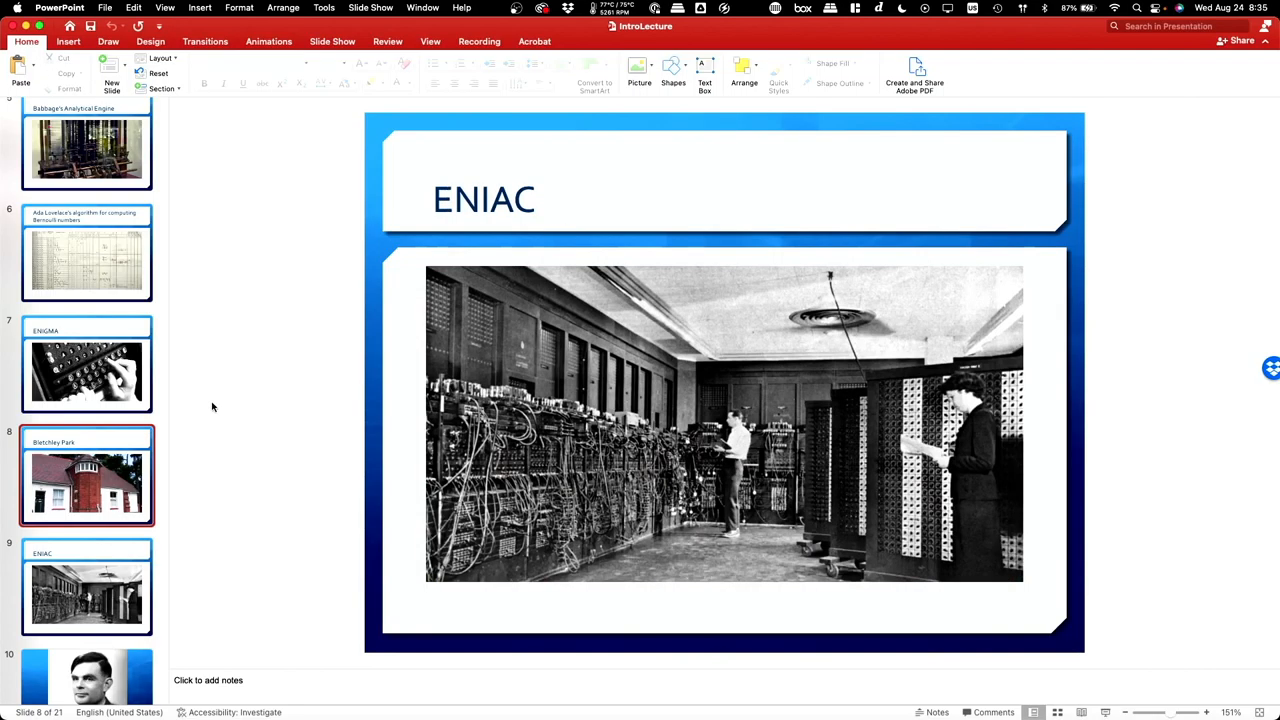
pyautogui.click(88, 628)
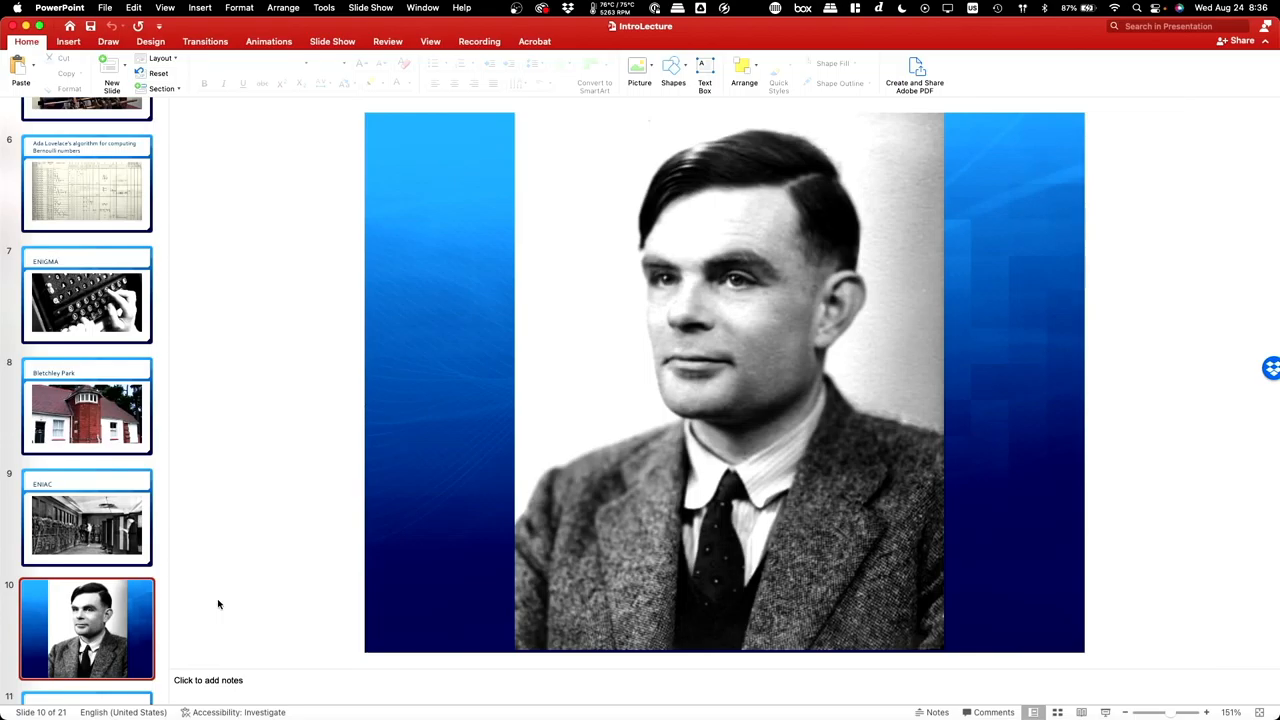
pyautogui.moveTo(170, 556)
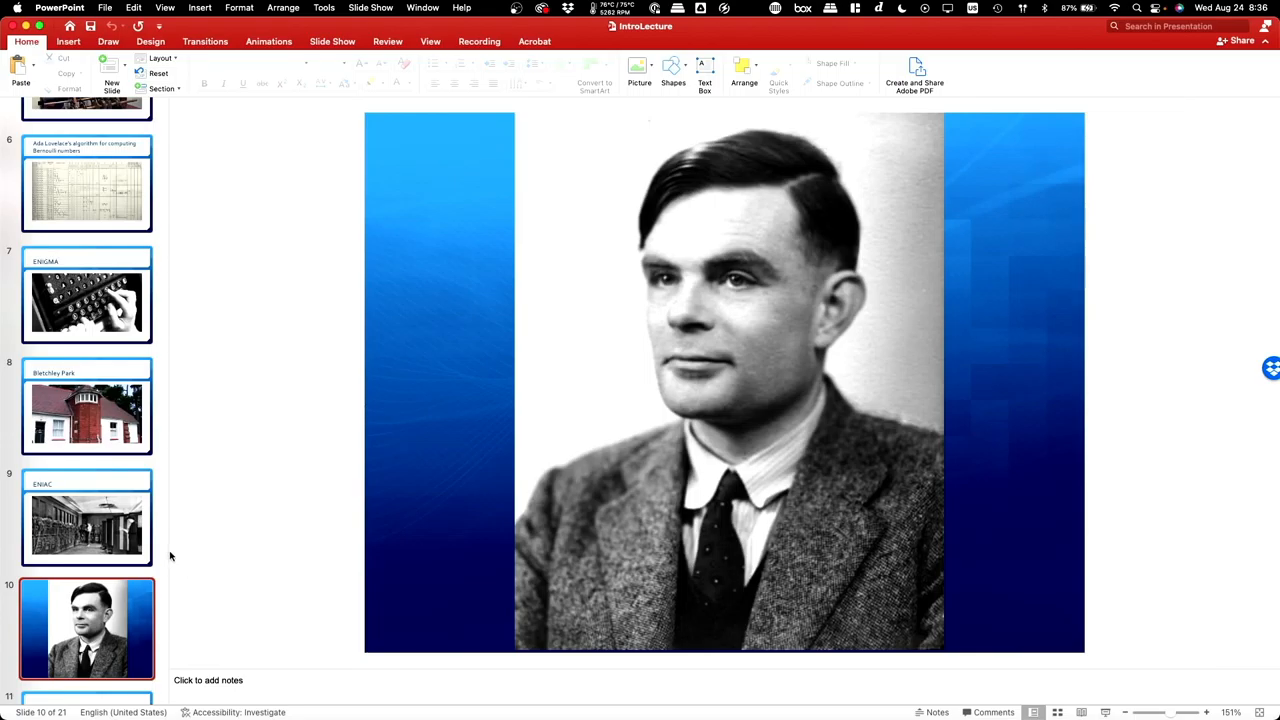
pyautogui.moveTo(206, 482)
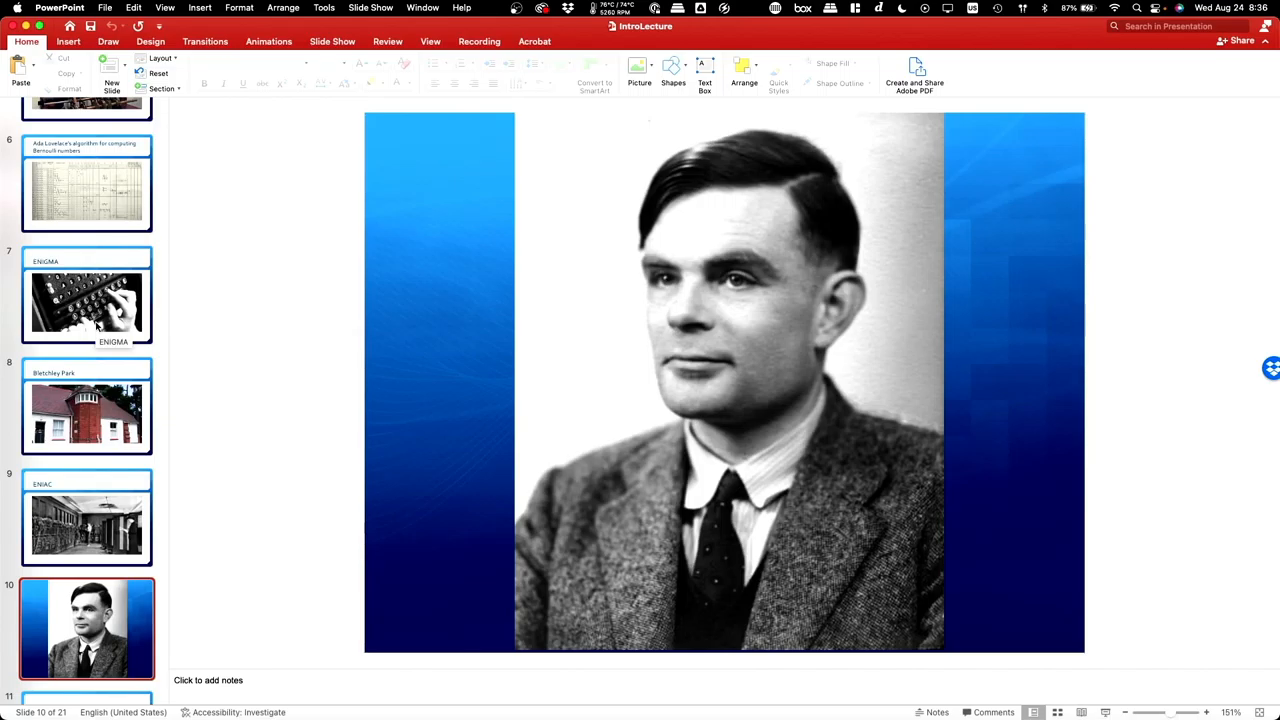
pyautogui.moveTo(156, 628)
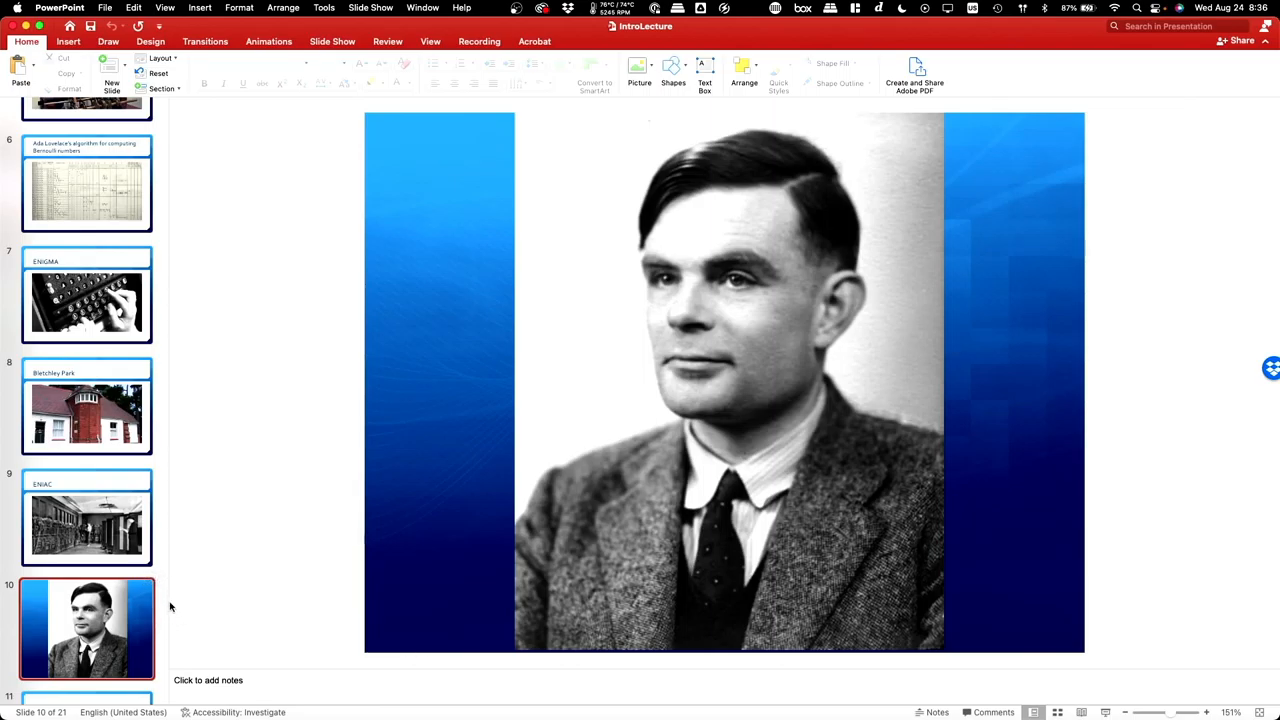
pyautogui.moveTo(124, 618)
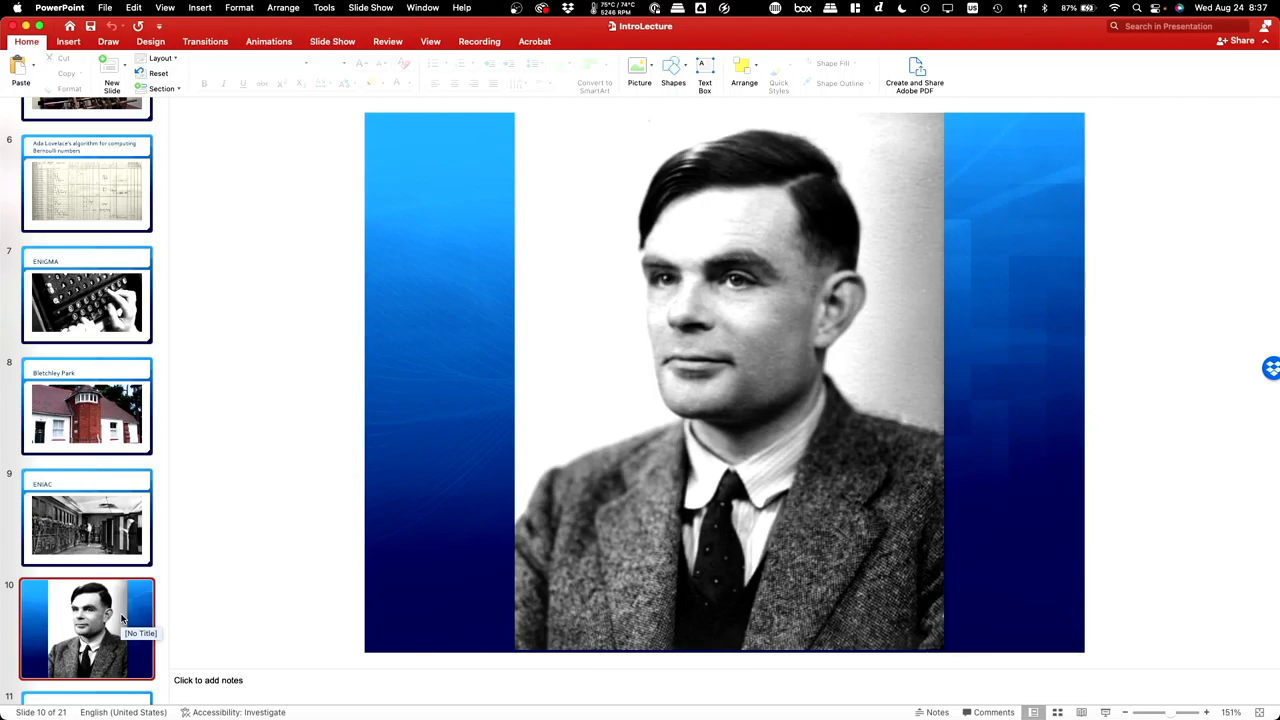
pyautogui.moveTo(192, 532)
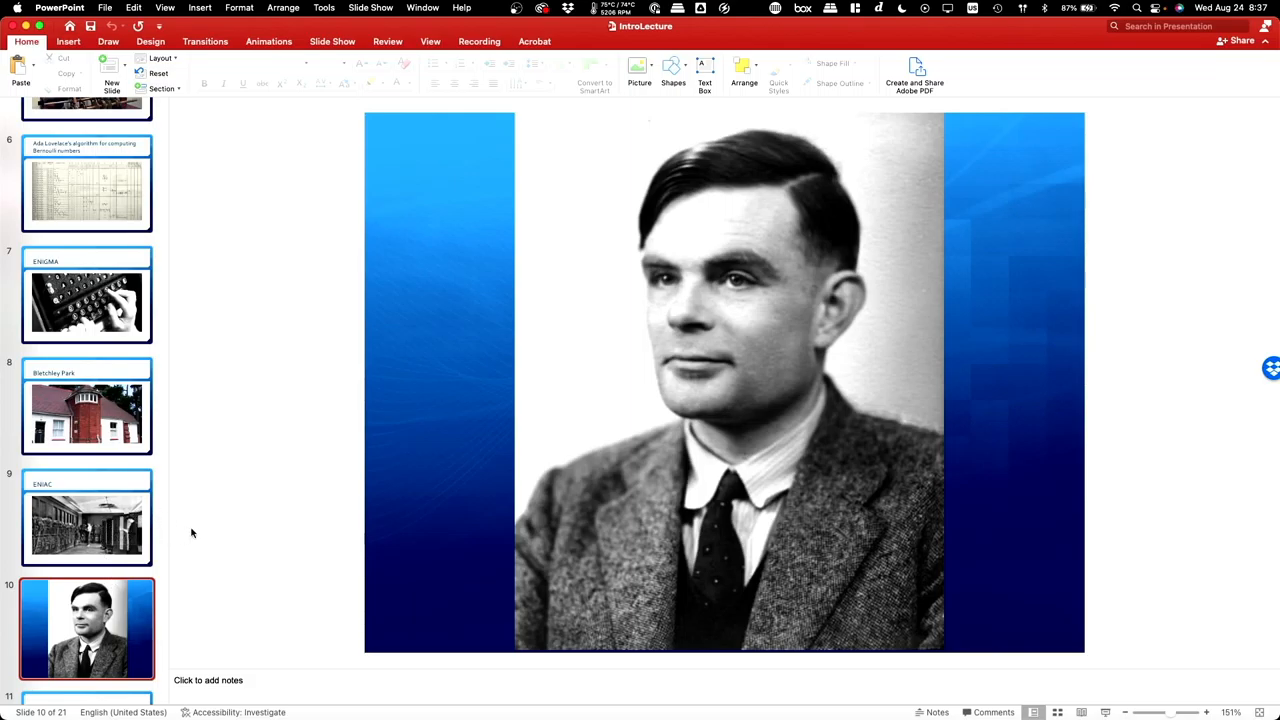
pyautogui.moveTo(196, 532)
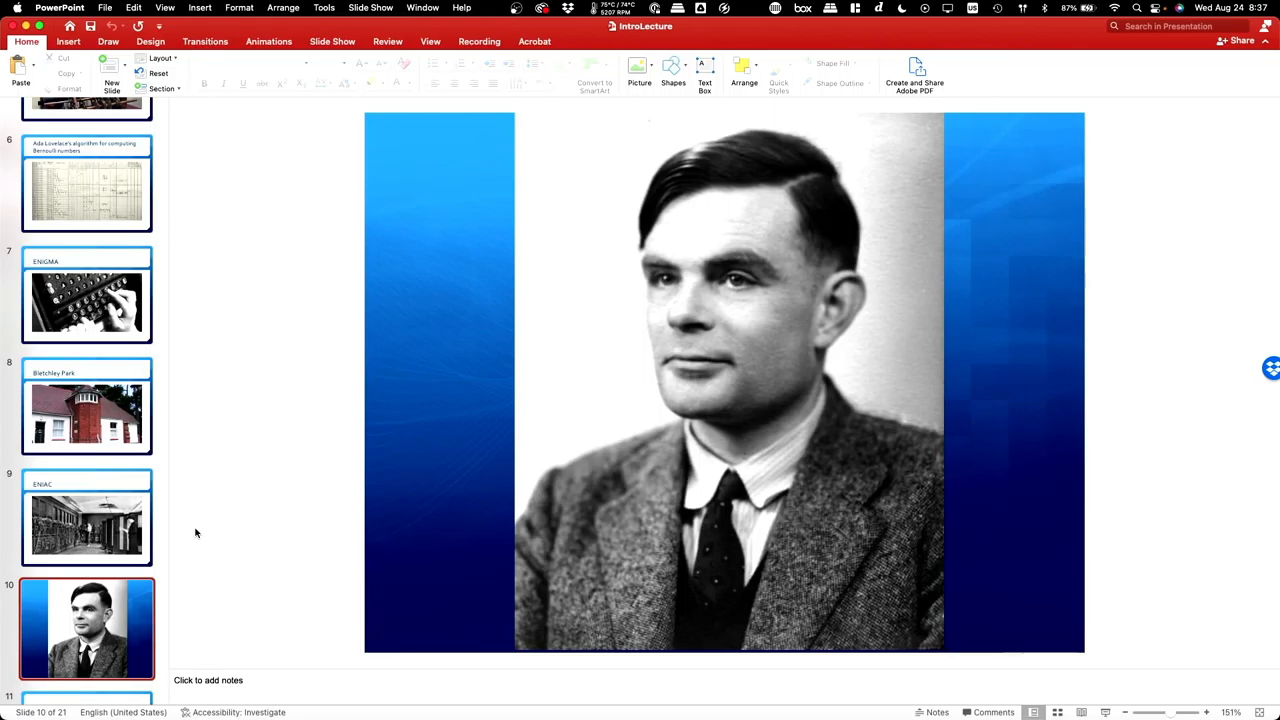
pyautogui.moveTo(132, 536)
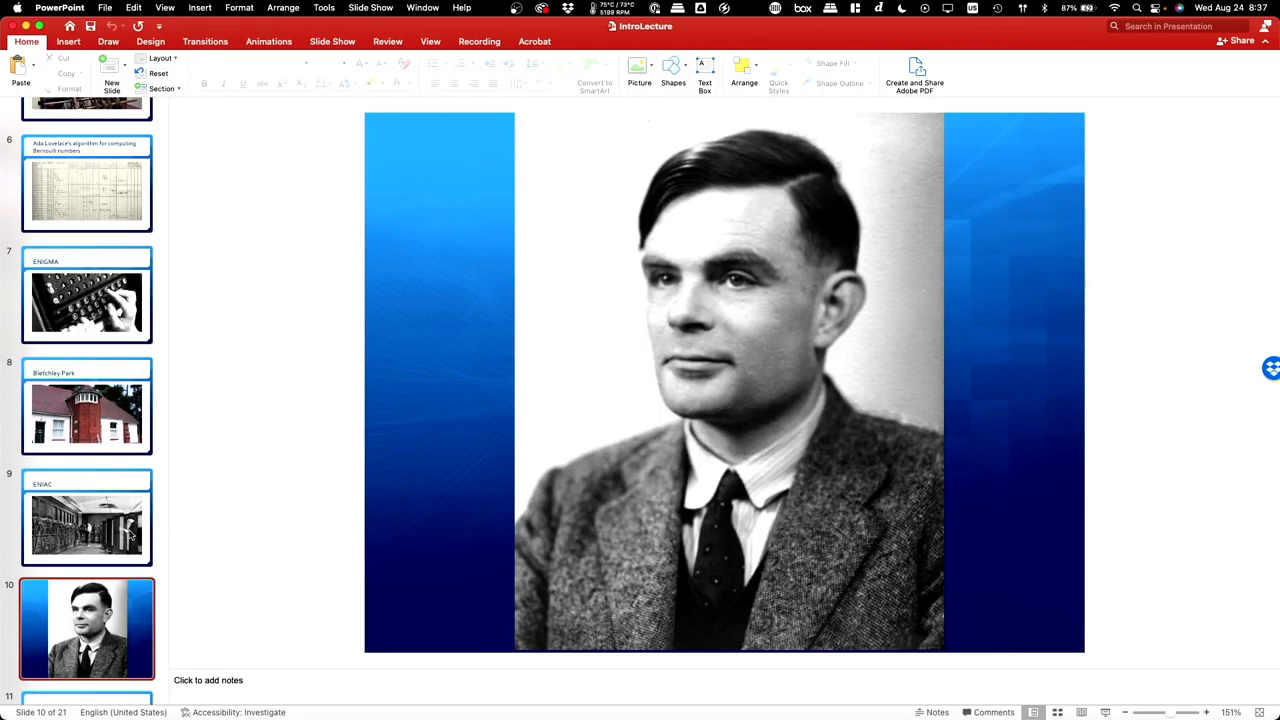
pyautogui.scroll(-3)
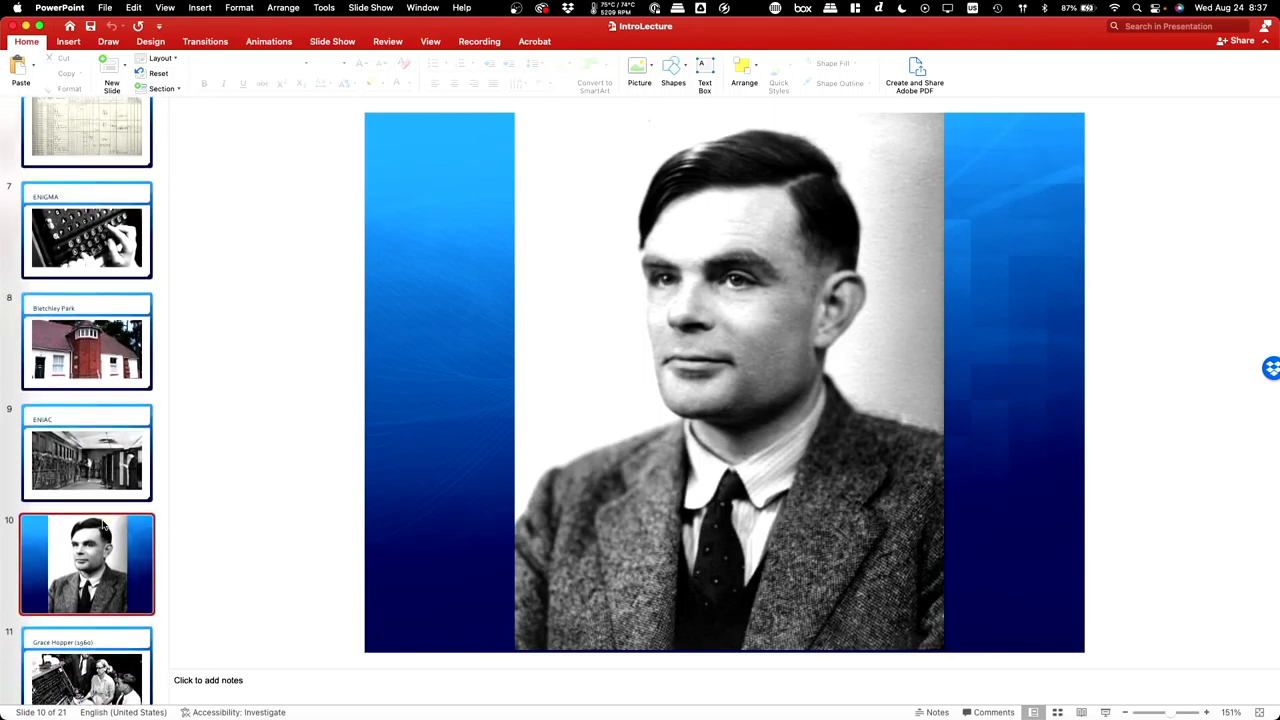
pyautogui.moveTo(120, 540)
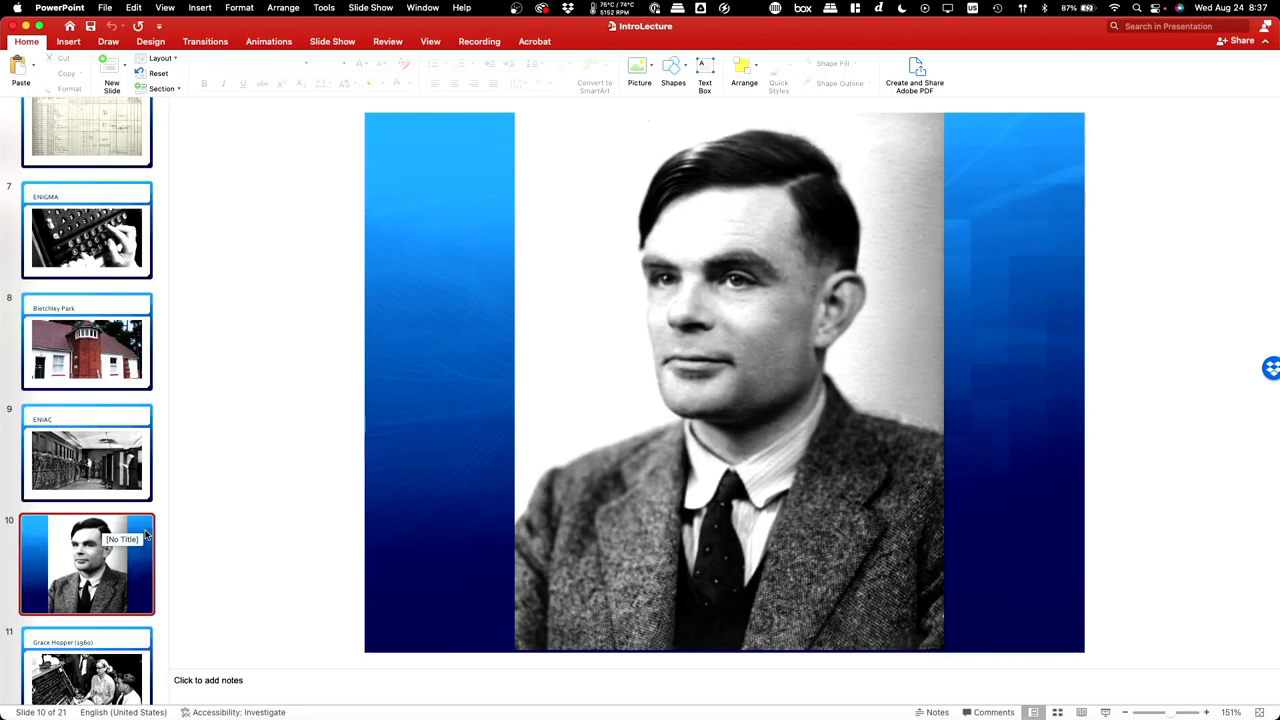
pyautogui.scroll(-3)
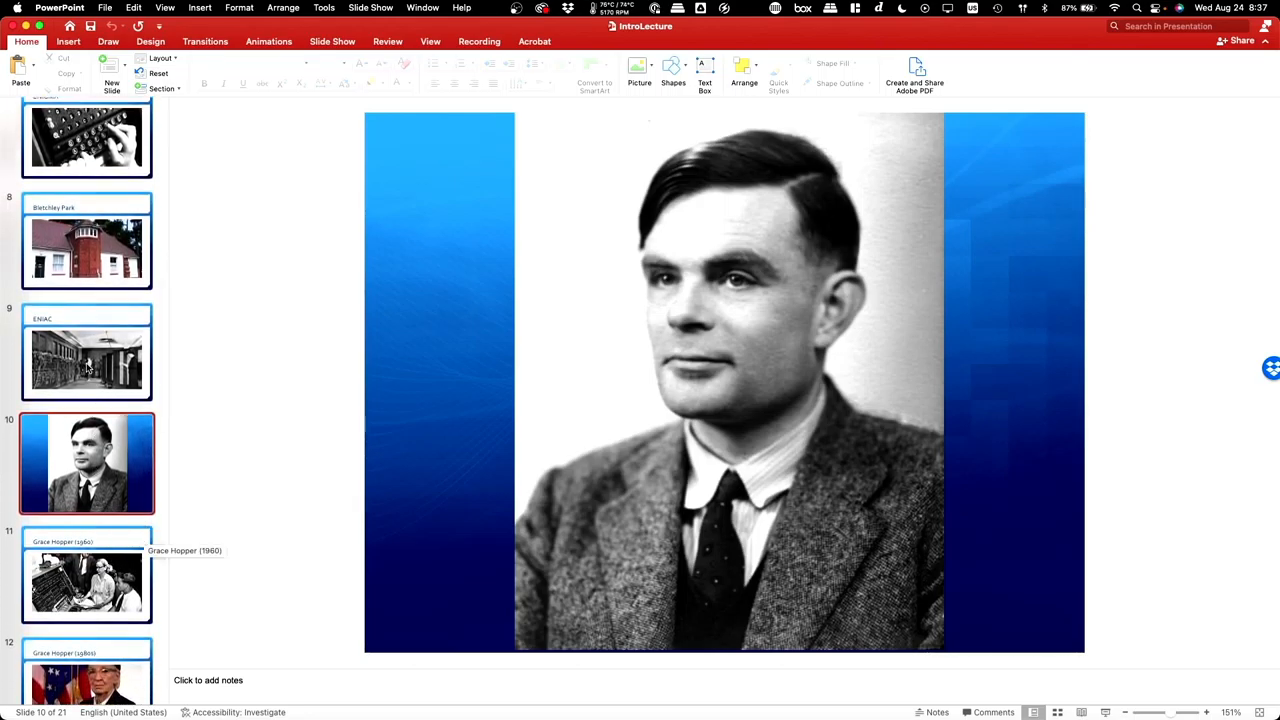
pyautogui.click(88, 360)
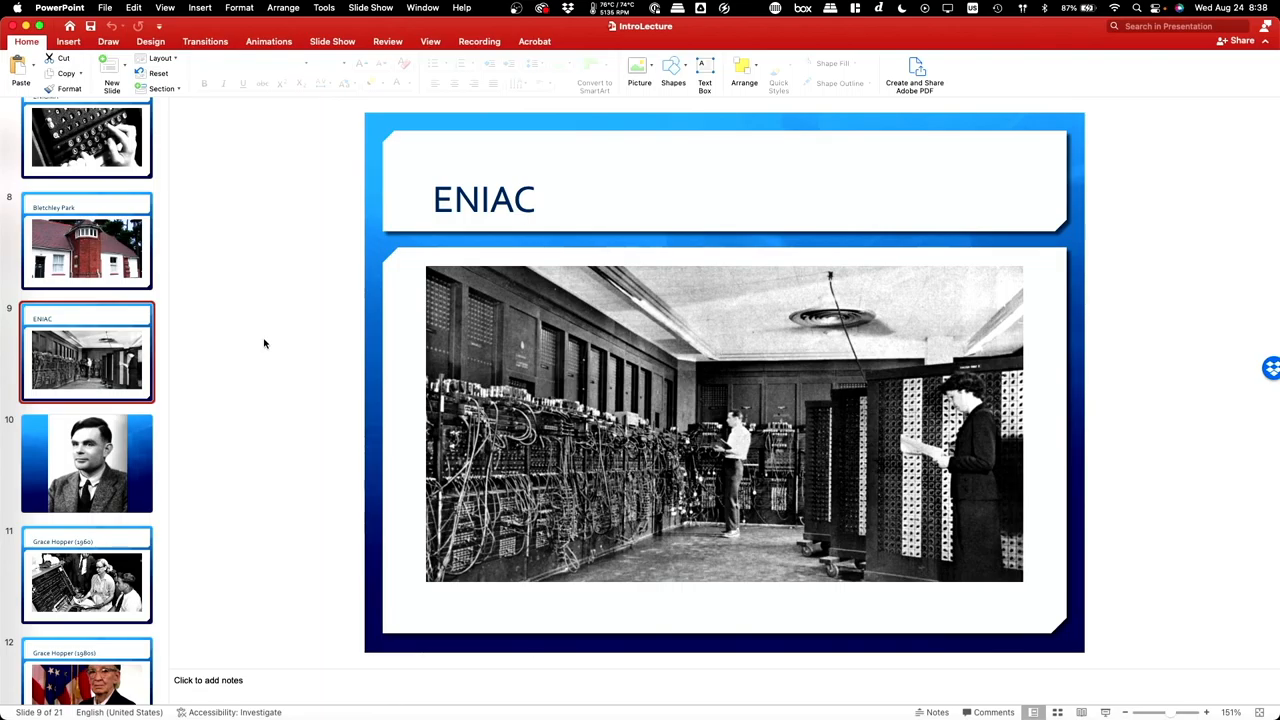
pyautogui.moveTo(278, 390)
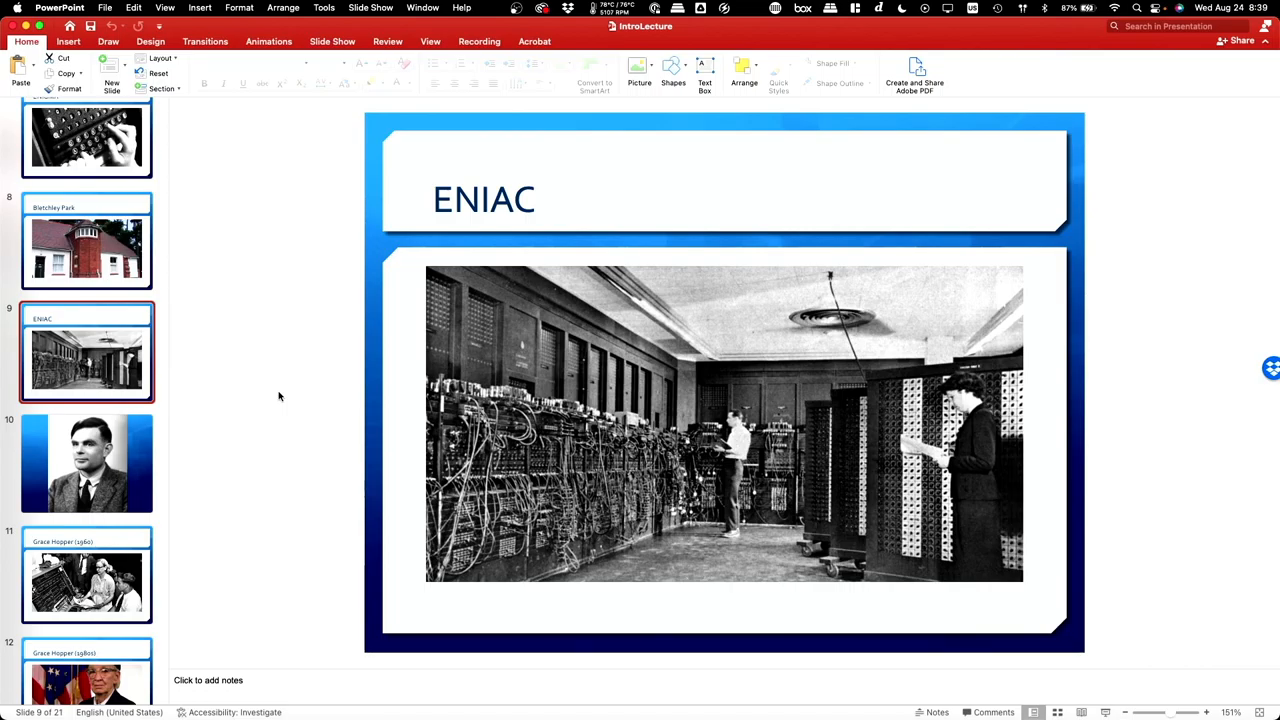
pyautogui.moveTo(340, 448)
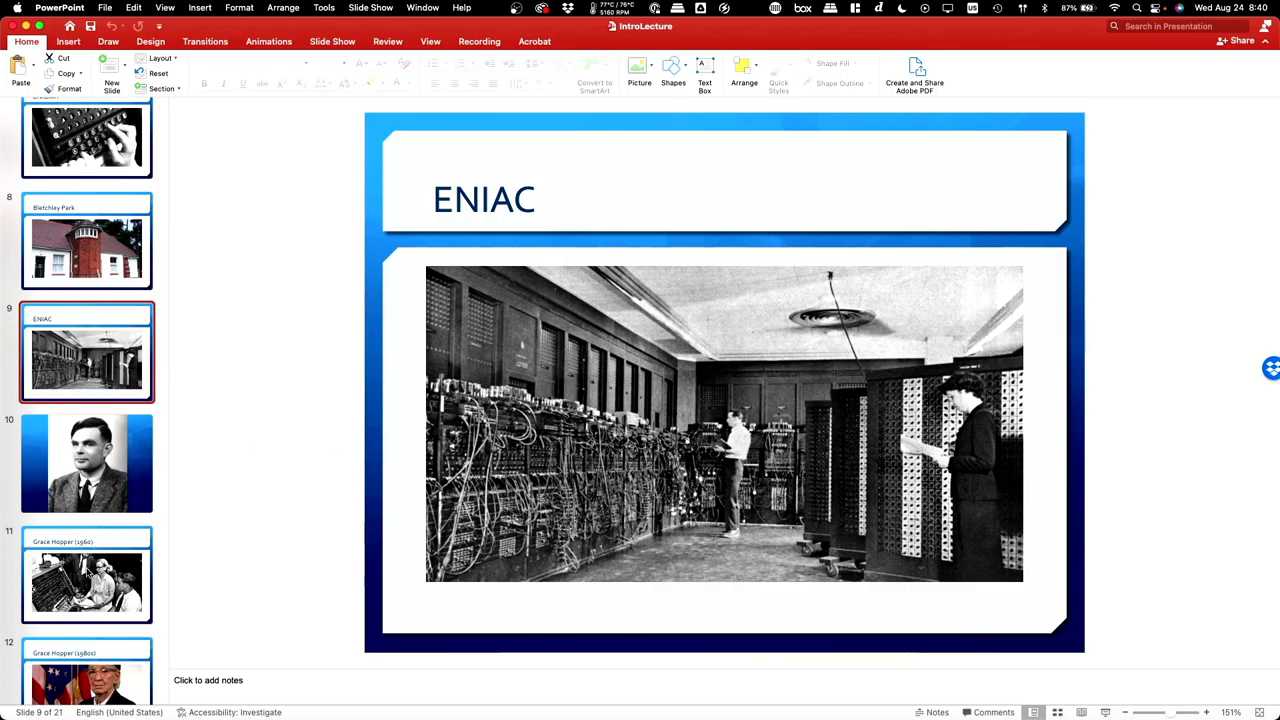
pyautogui.click(88, 584)
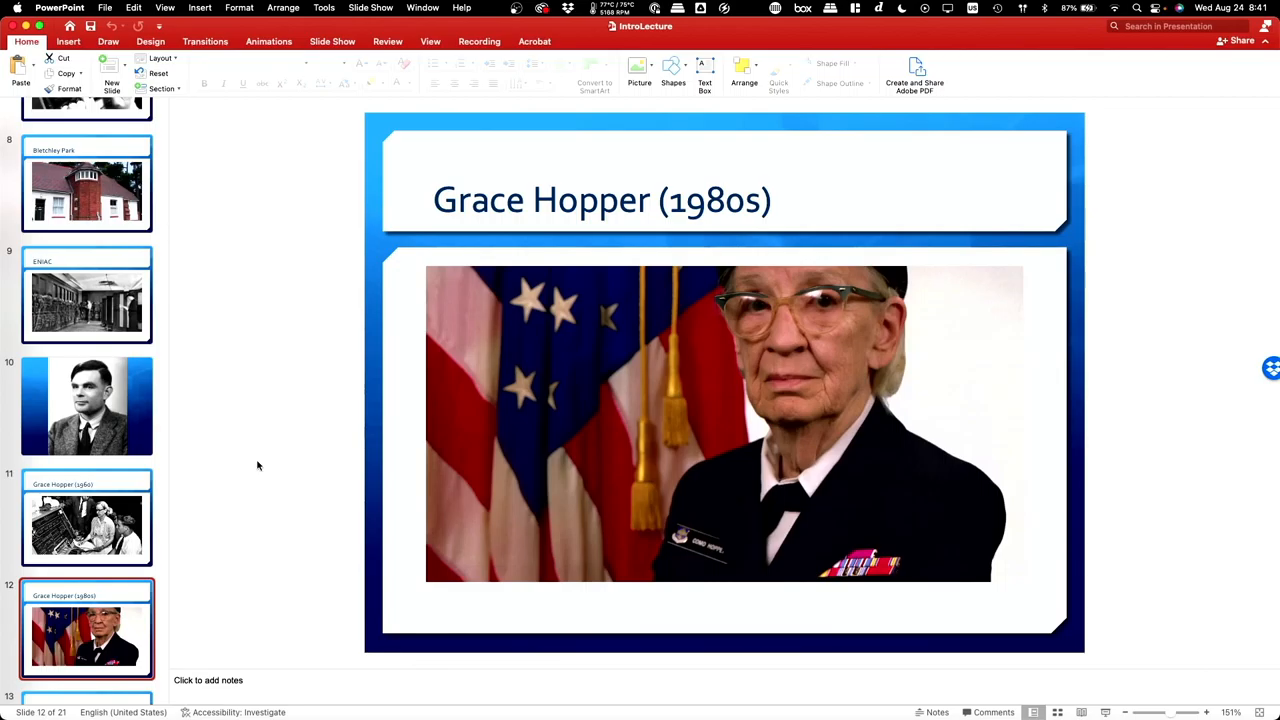
pyautogui.moveTo(204, 464)
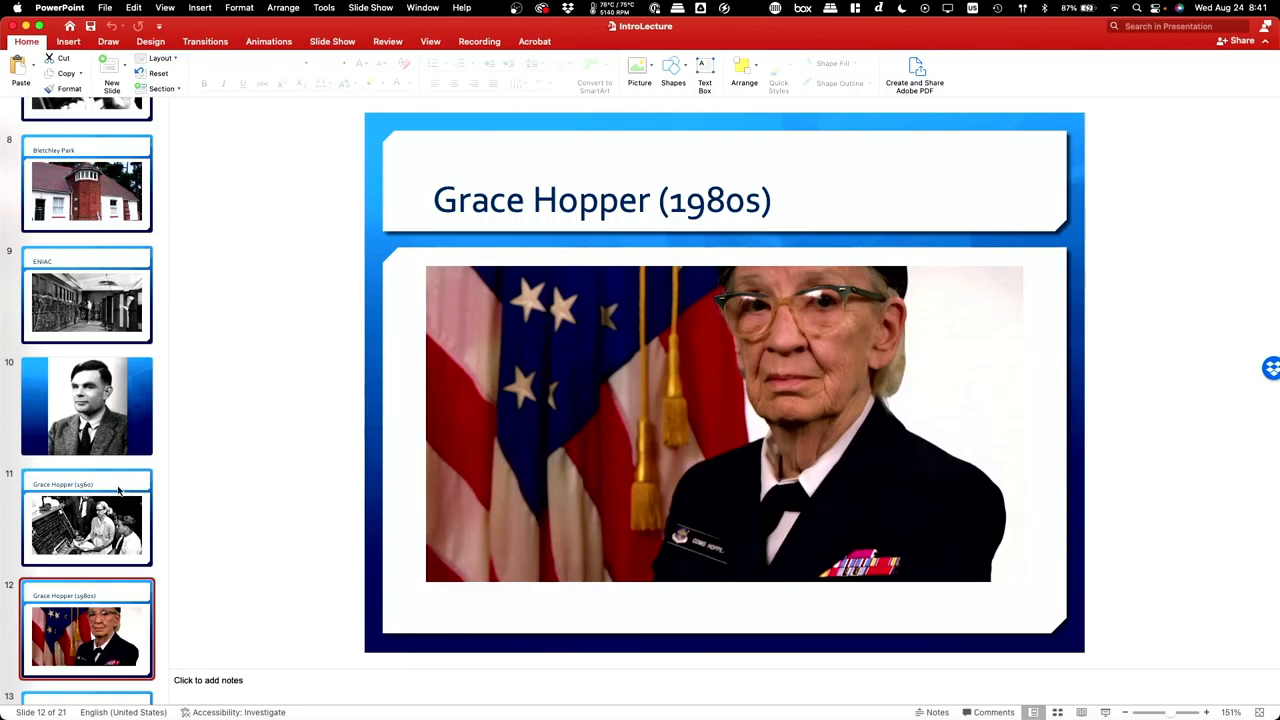
# Scroll the thumbnail pane down while Grace Hopper (1980s), slide 12, stays displayed
pyautogui.scroll(-3)
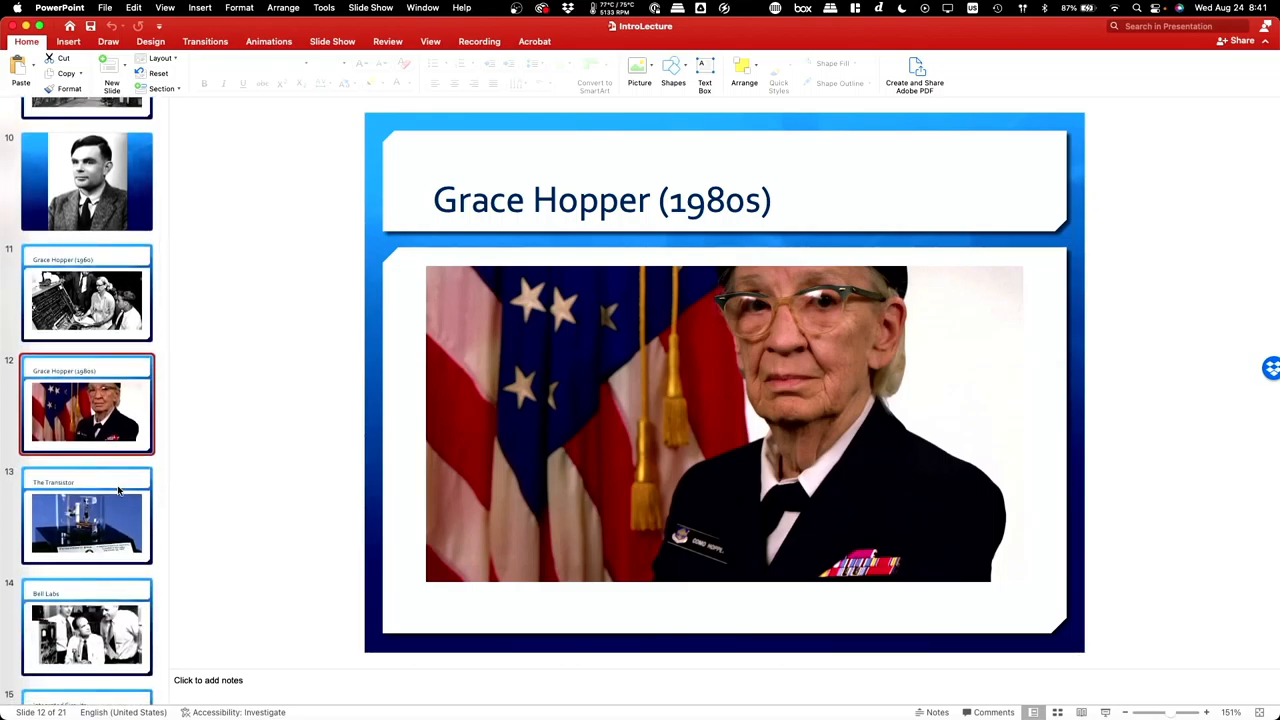
pyautogui.moveTo(84, 516)
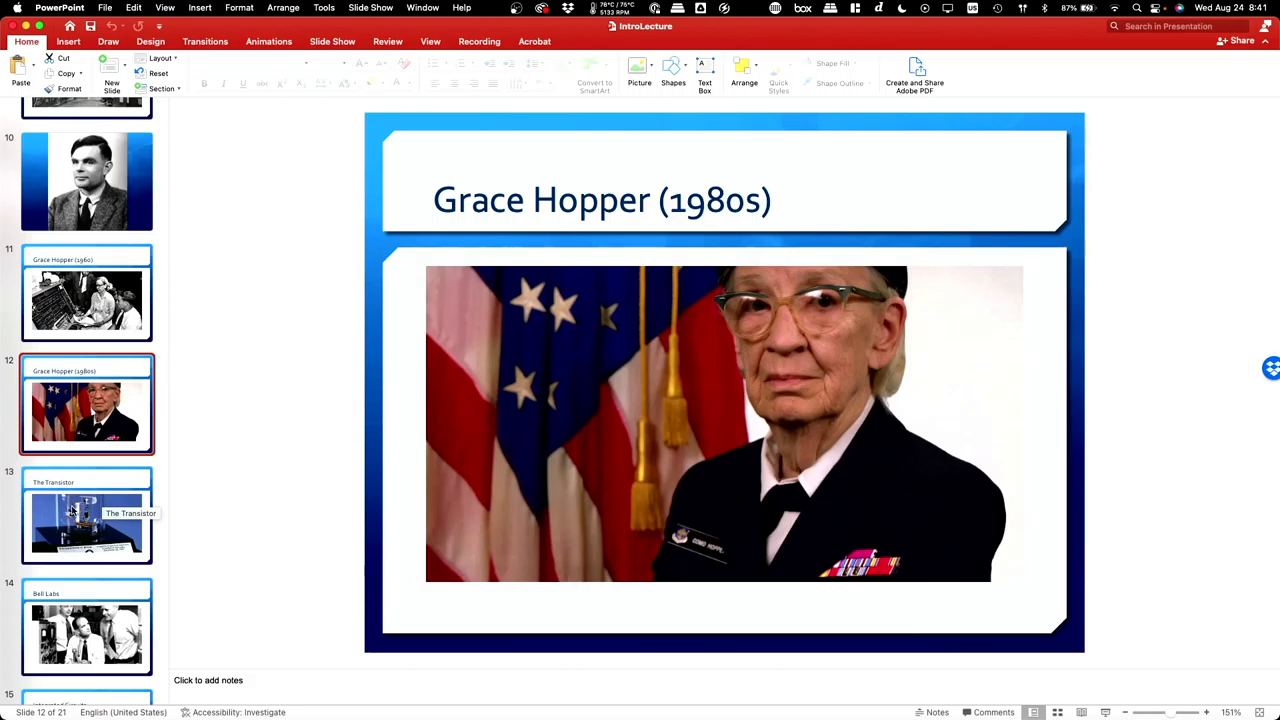
# Show slide 13, The Transistor, with the first-transistor replica
pyautogui.click(88, 524)
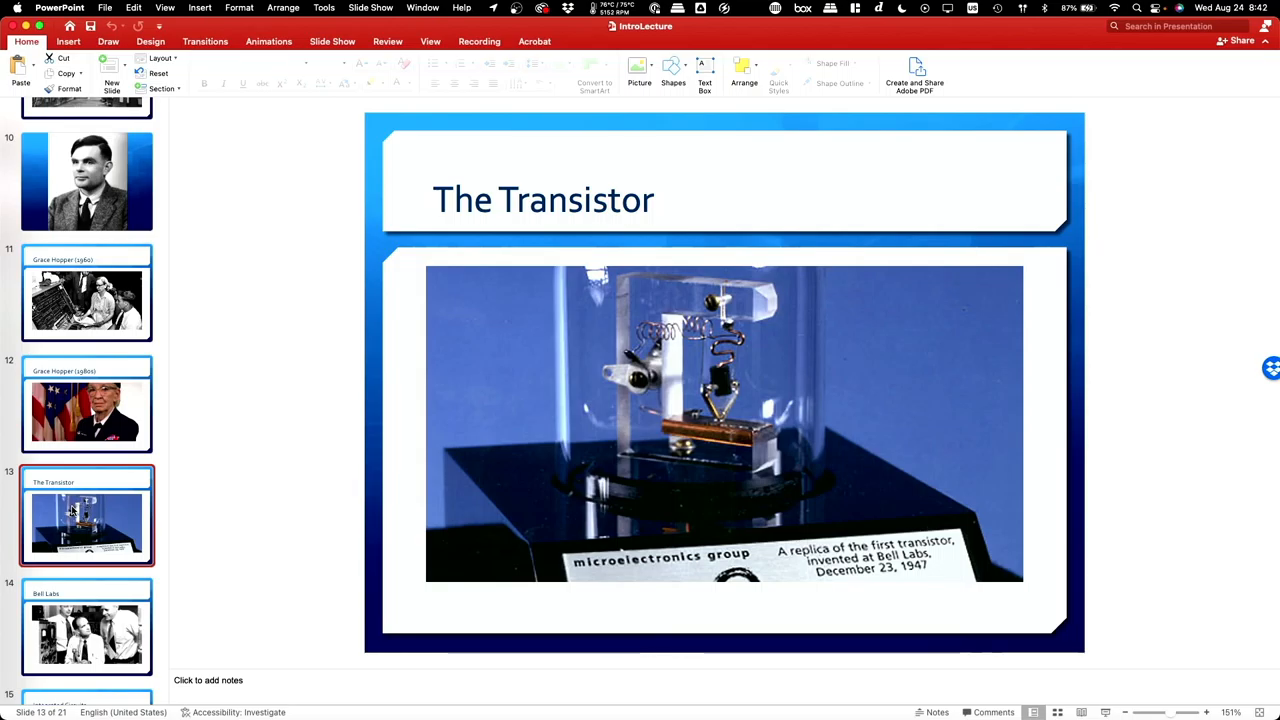
pyautogui.moveTo(808, 370)
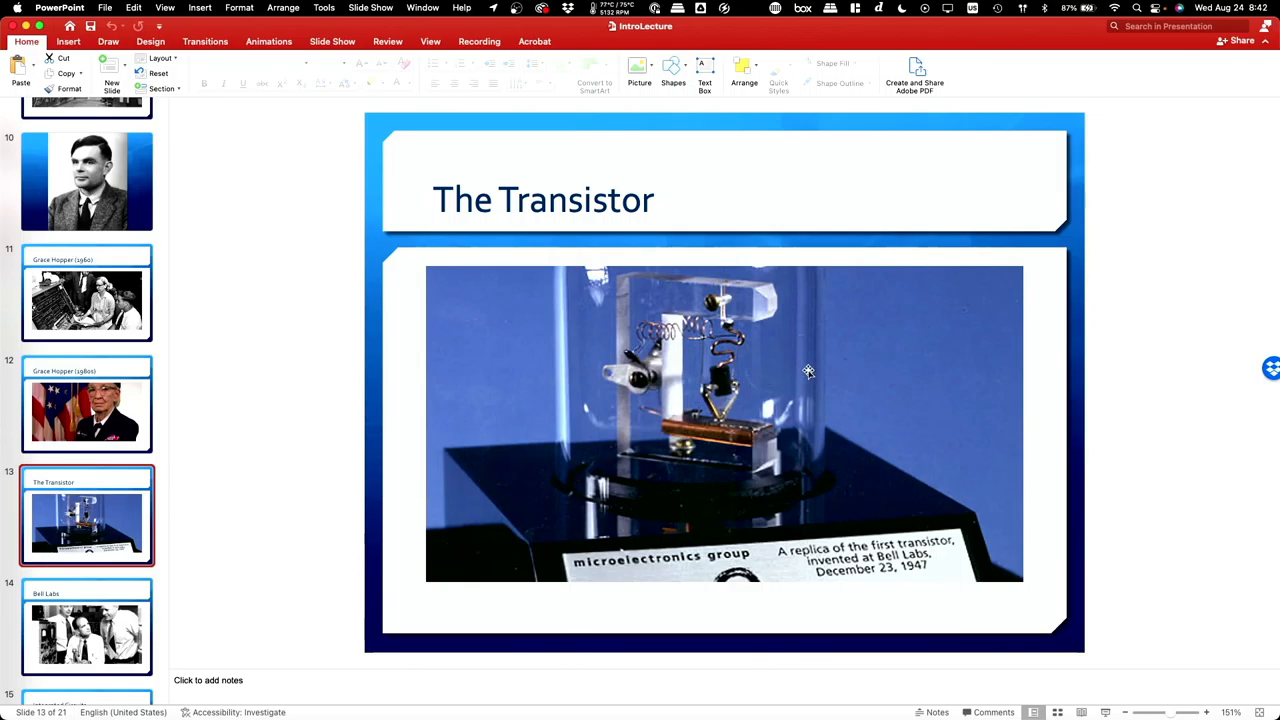
pyautogui.moveTo(728, 378)
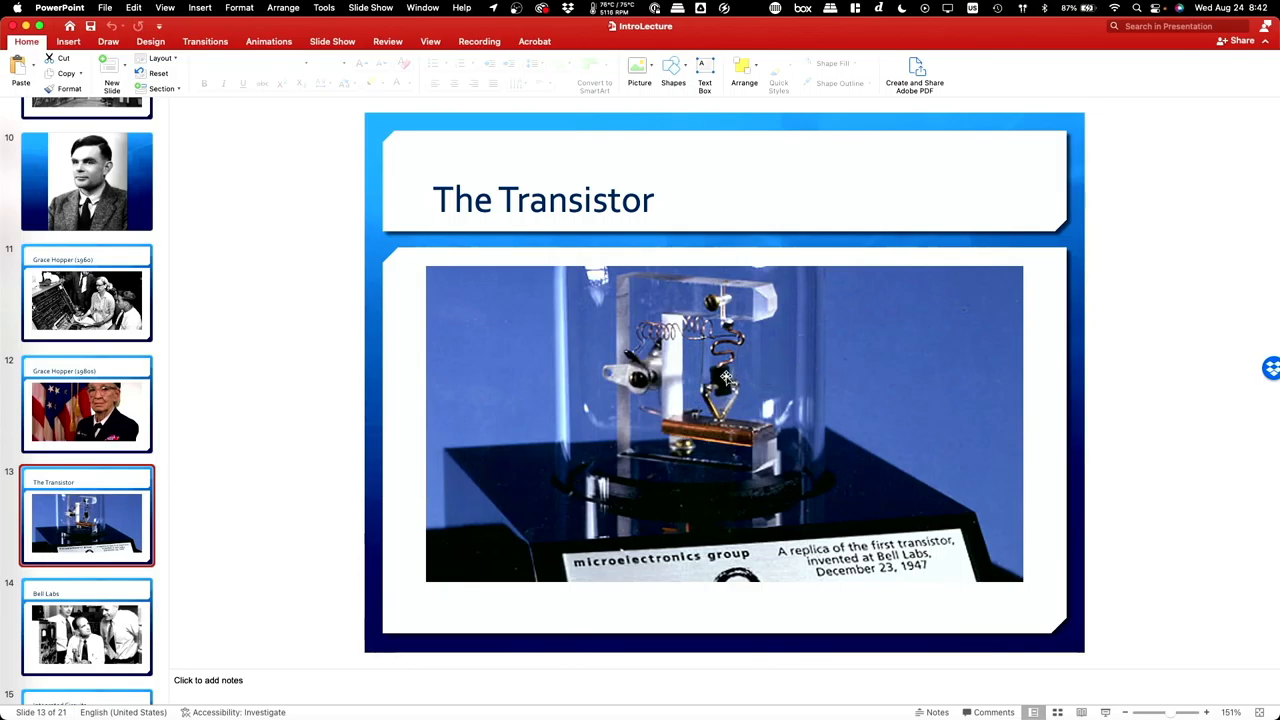
pyautogui.moveTo(740, 378)
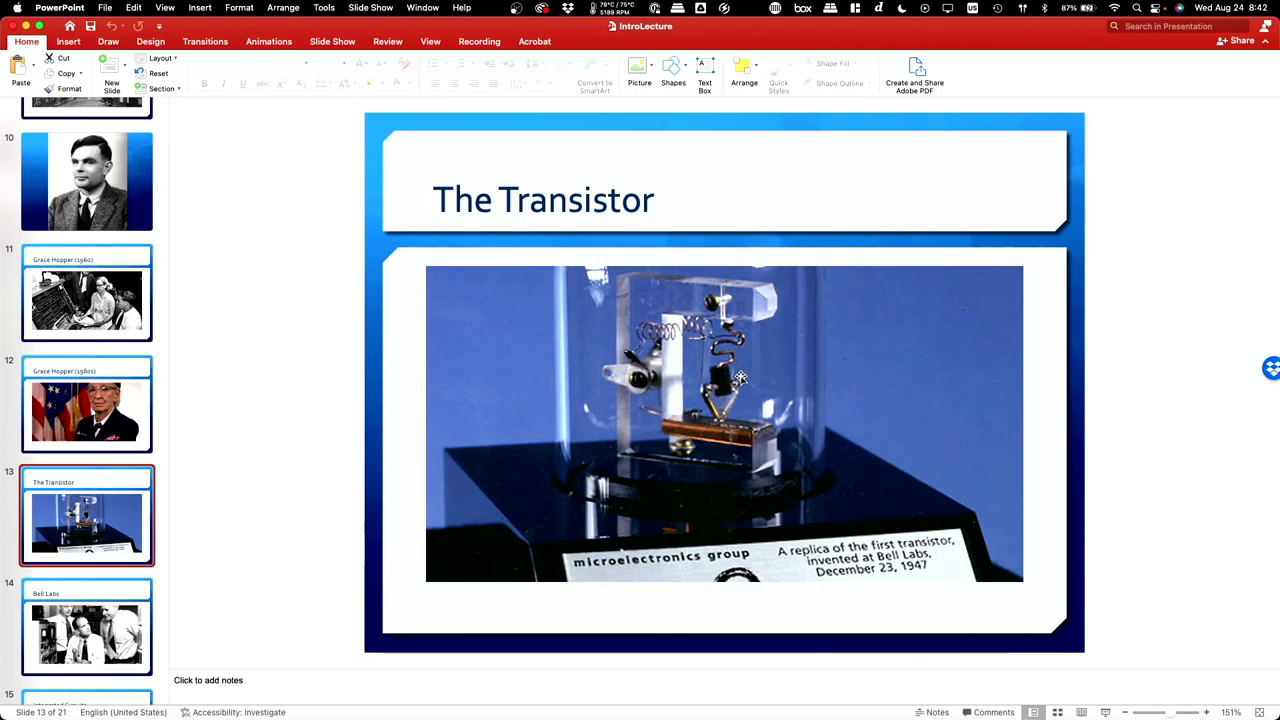
# Show slide 14, Bell Labs, and scroll the thumbnail pane further down
pyautogui.click(88, 624)
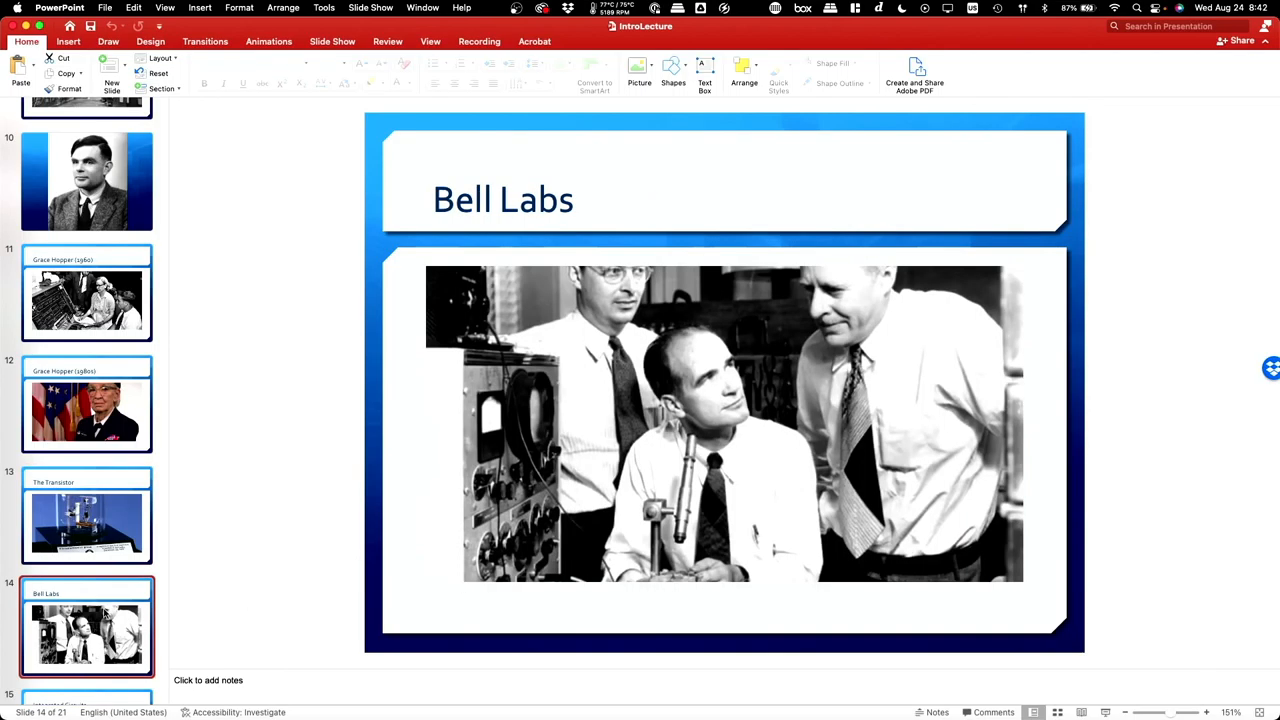
pyautogui.moveTo(256, 516)
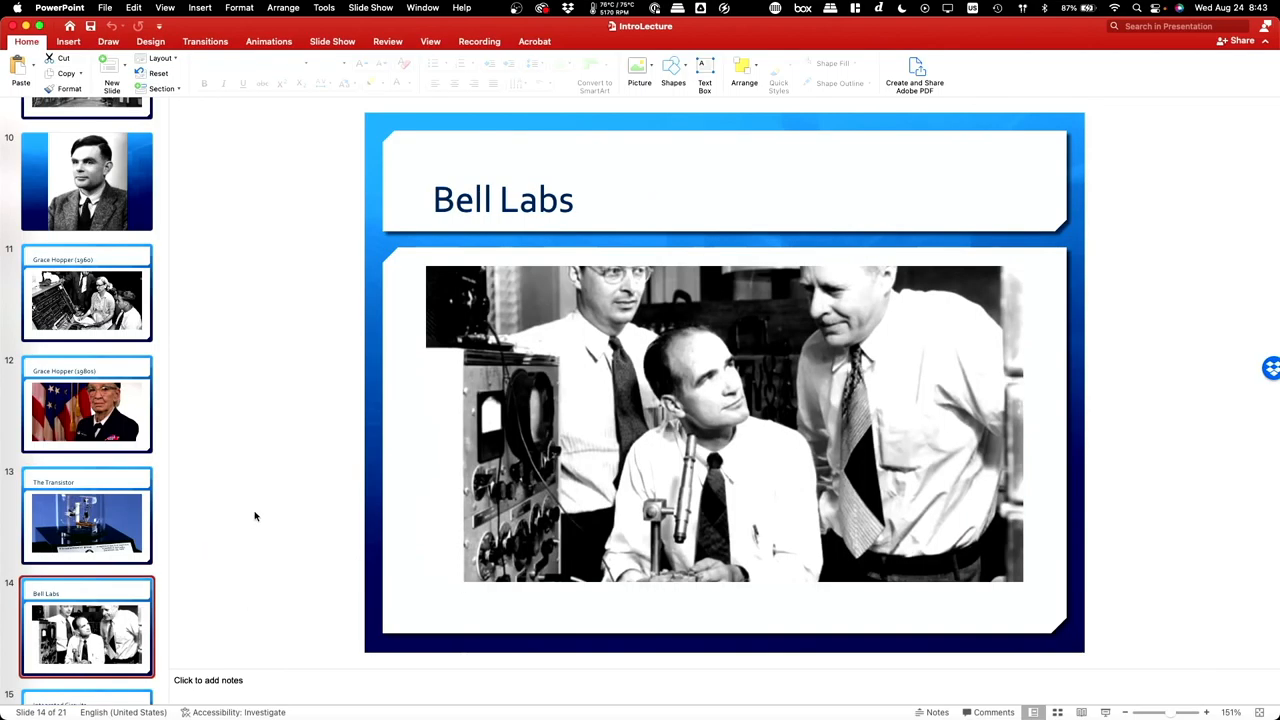
pyautogui.scroll(-3)
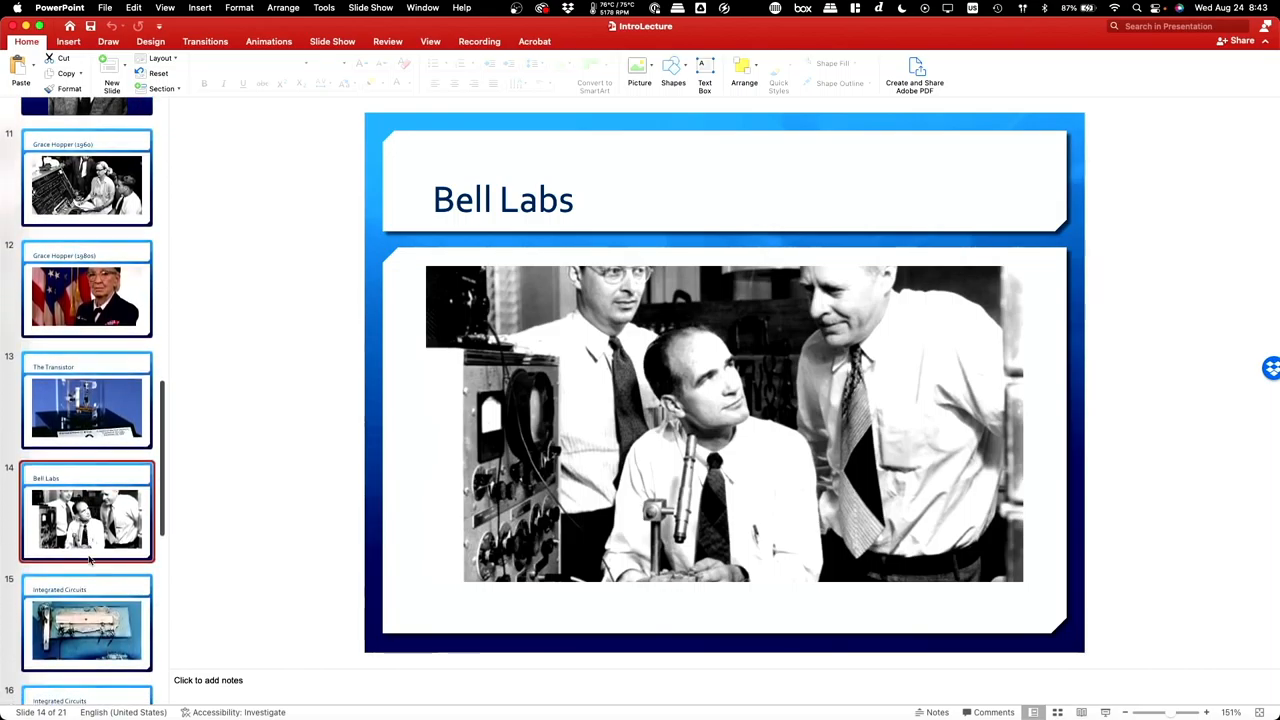
pyautogui.scroll(-3)
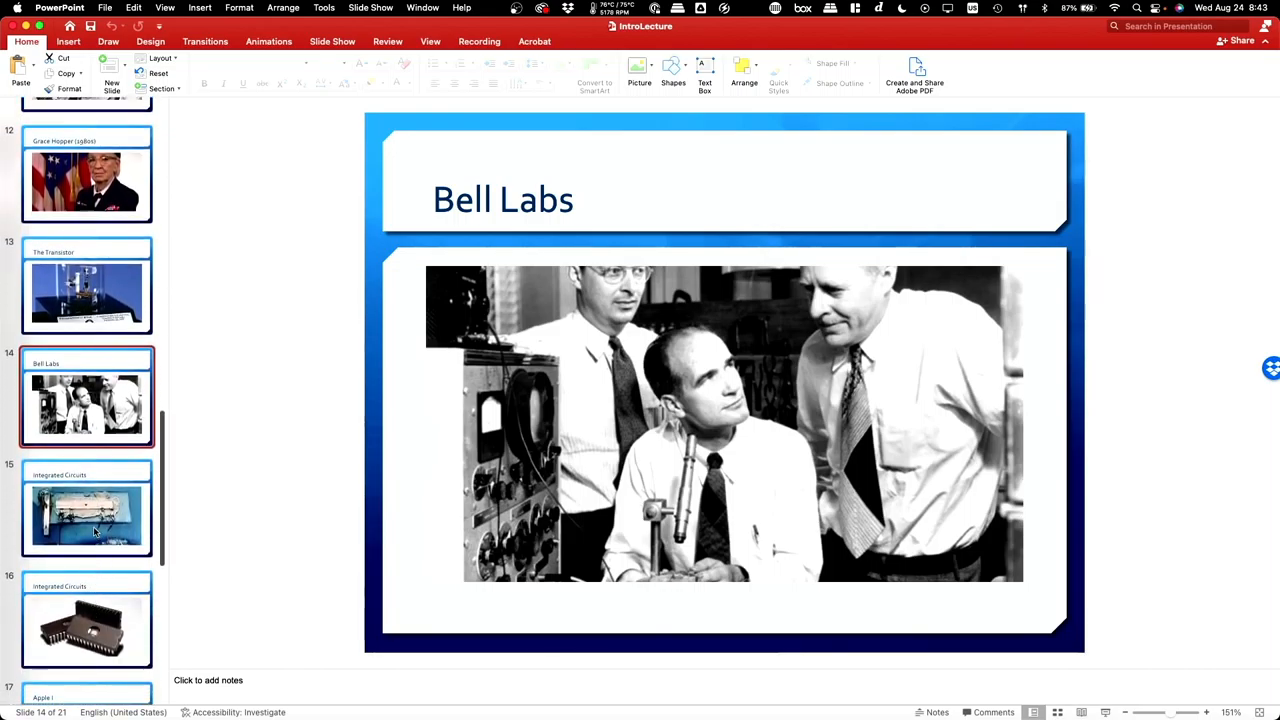
# Show slide 16, Integrated Circuits, with the two-chip photo
pyautogui.click(88, 516)
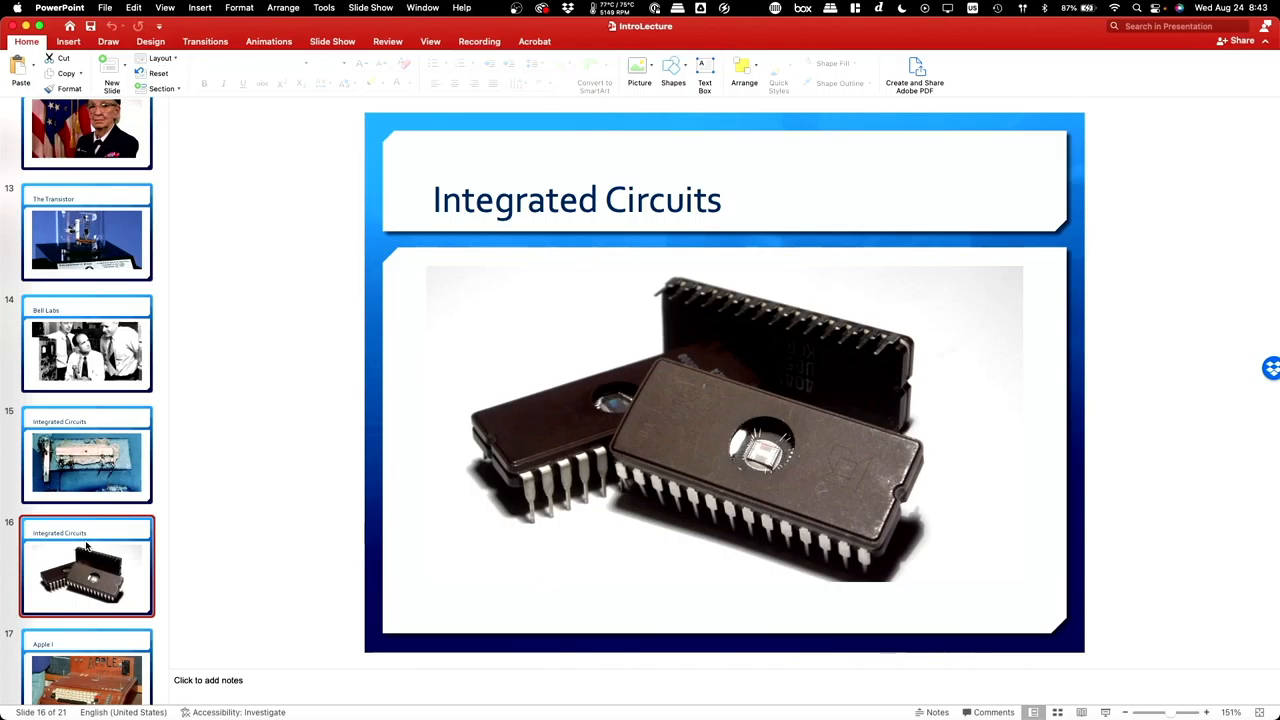
pyautogui.moveTo(396, 504)
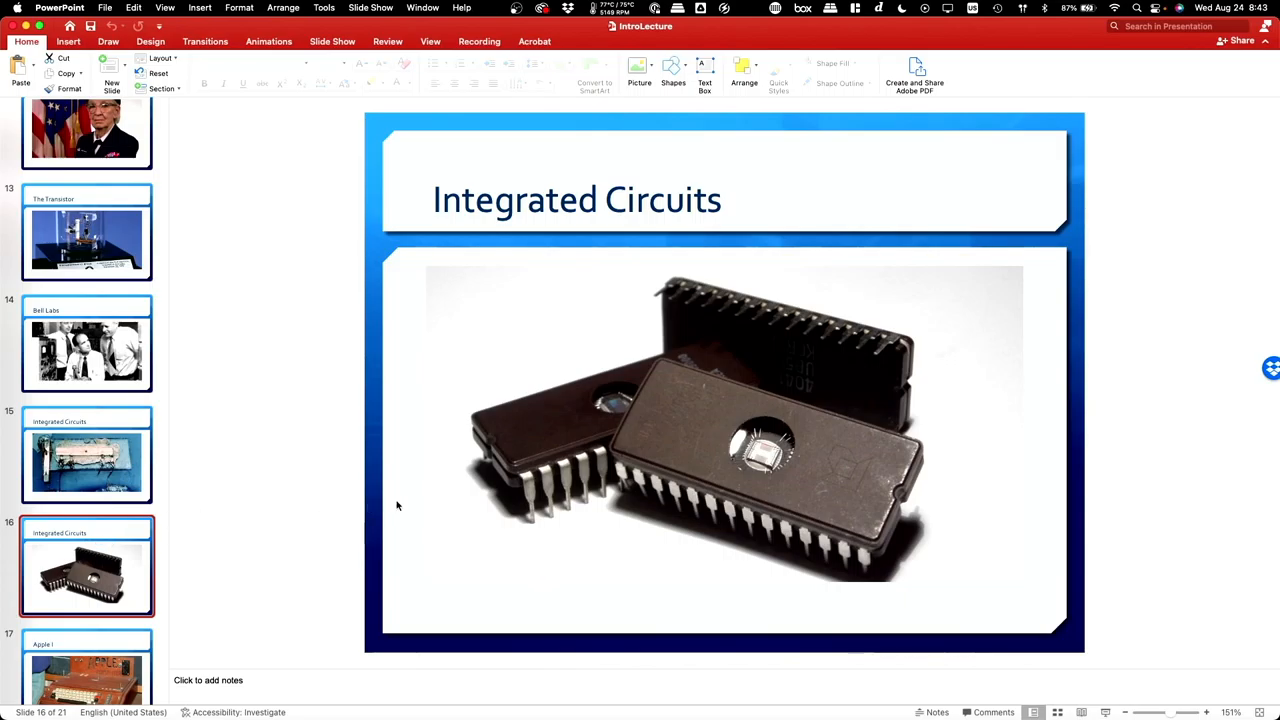
pyautogui.moveTo(784, 452)
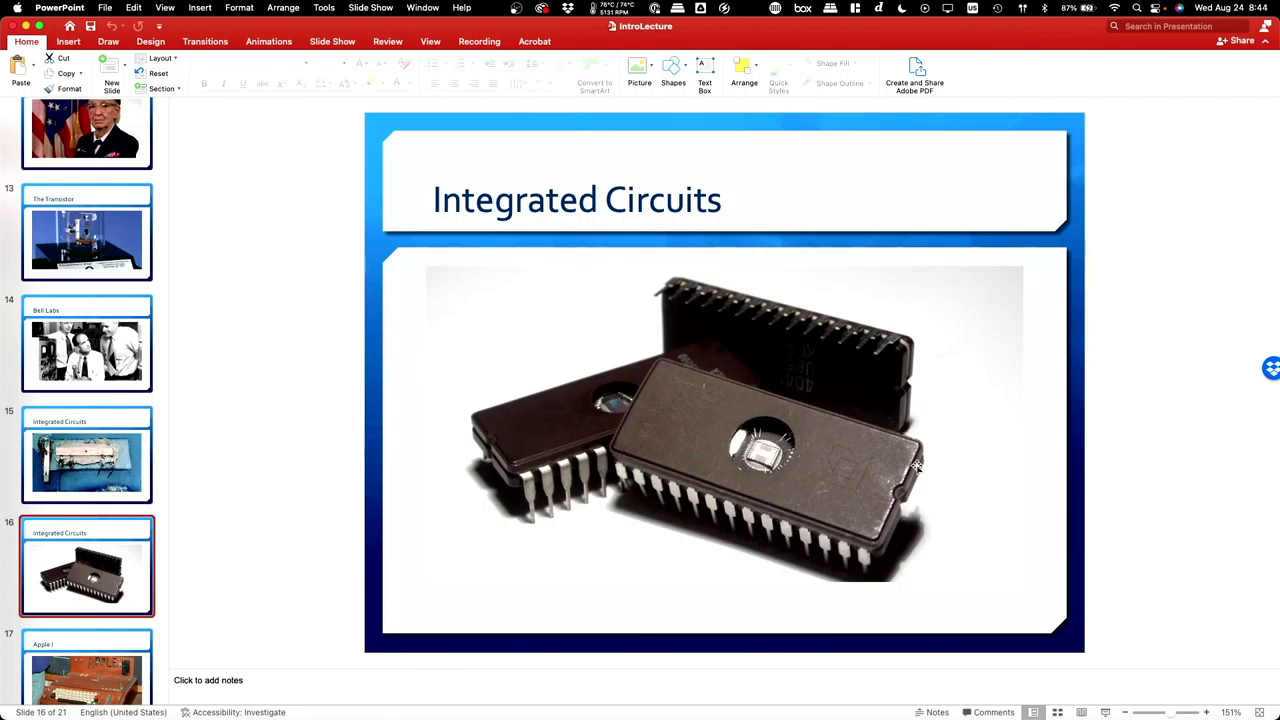
pyautogui.moveTo(770, 422)
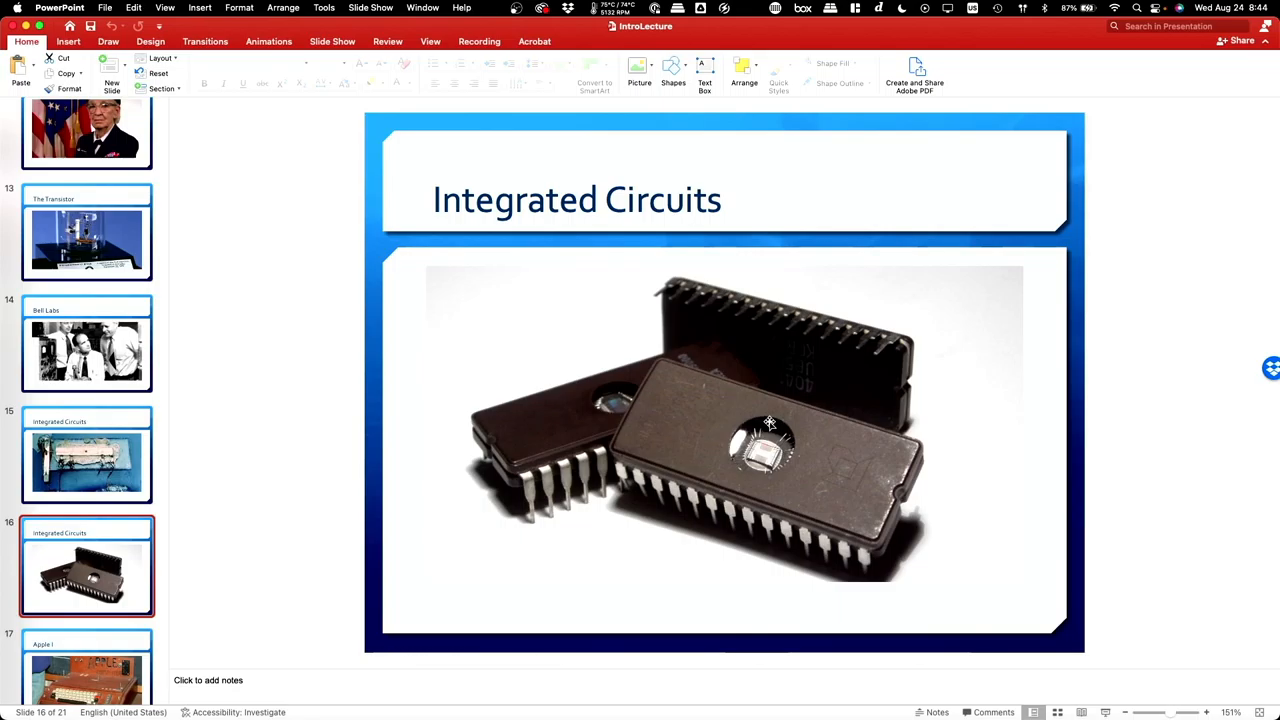
pyautogui.moveTo(838, 440)
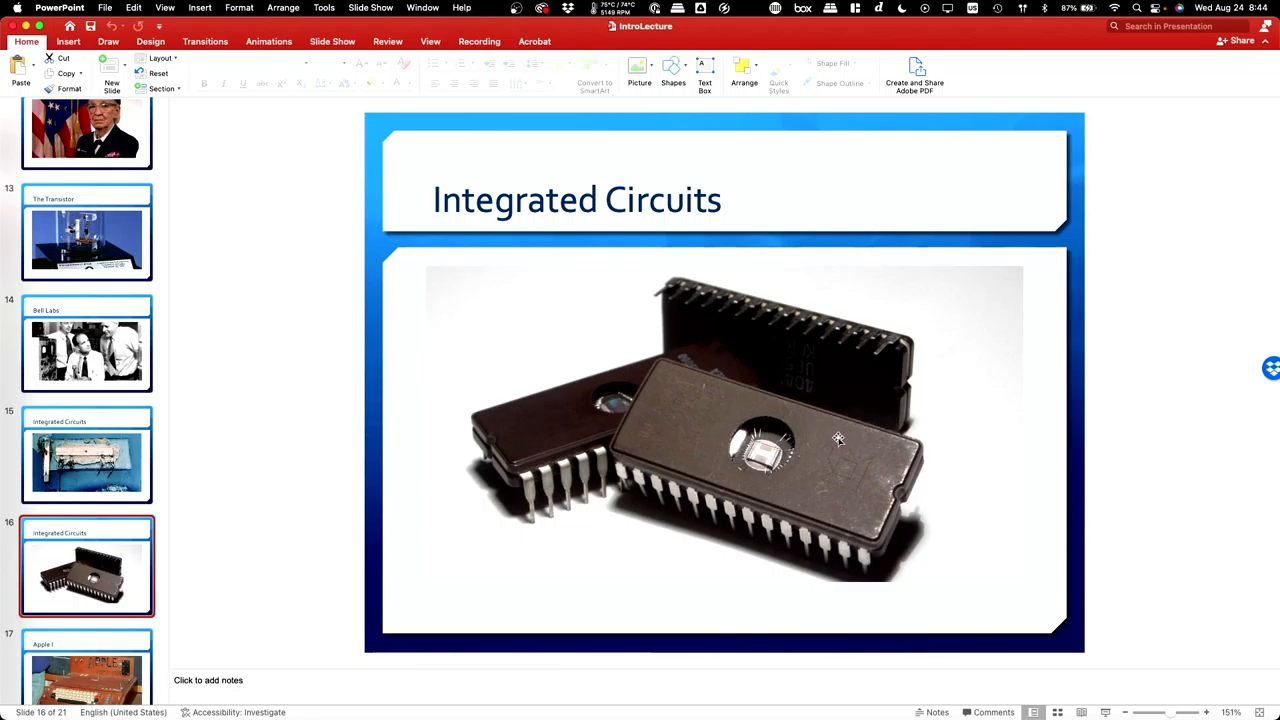
pyautogui.moveTo(796, 476)
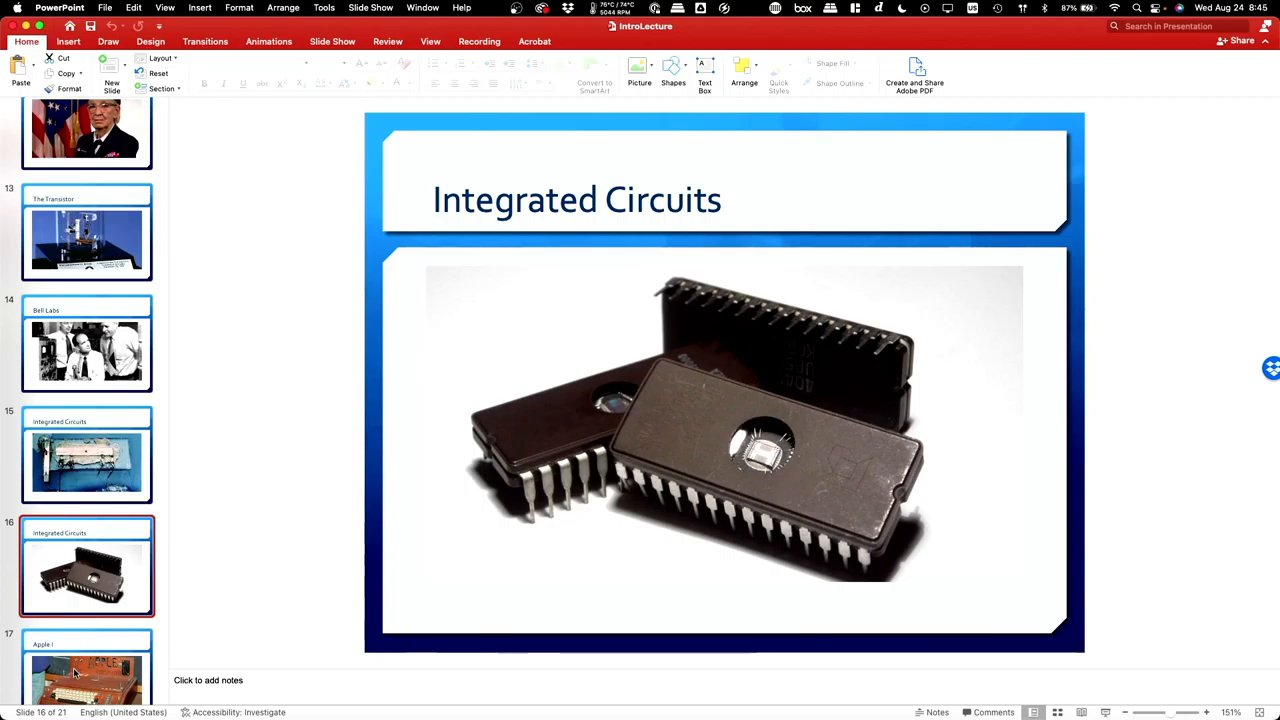
# Show slide 17, Apple I, with the wooden computer
pyautogui.click(88, 670)
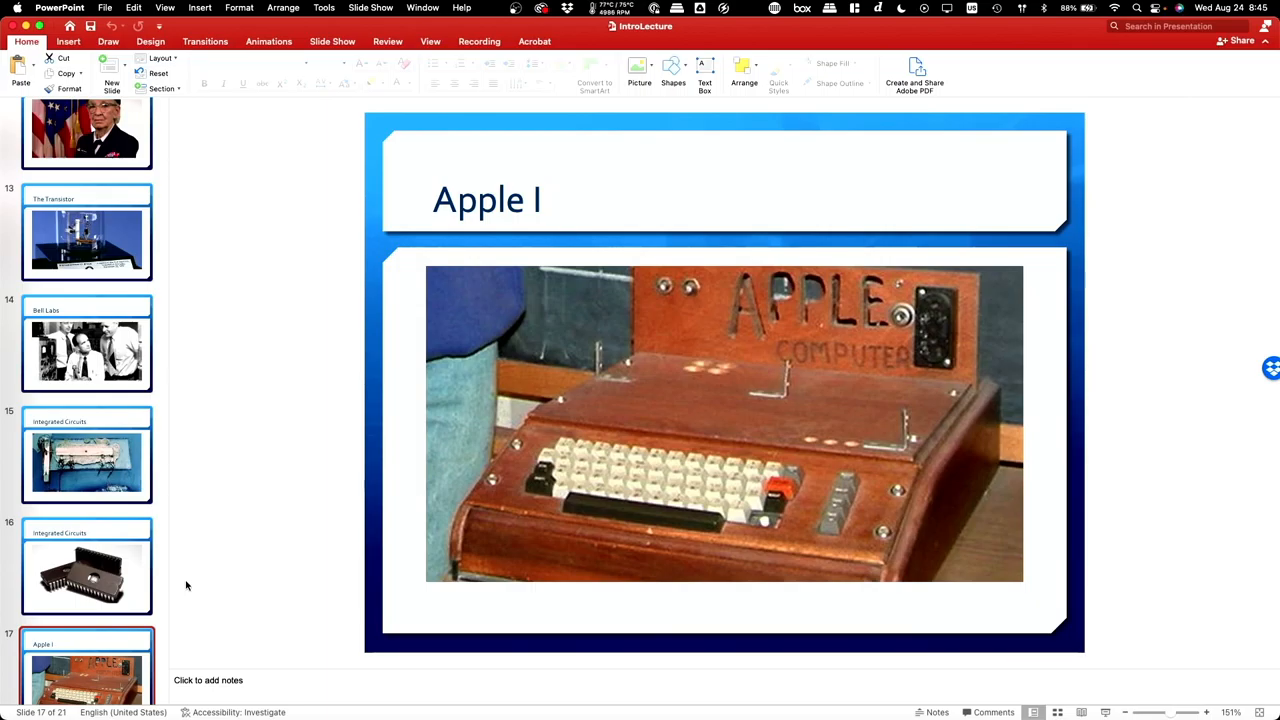
pyautogui.moveTo(100, 552)
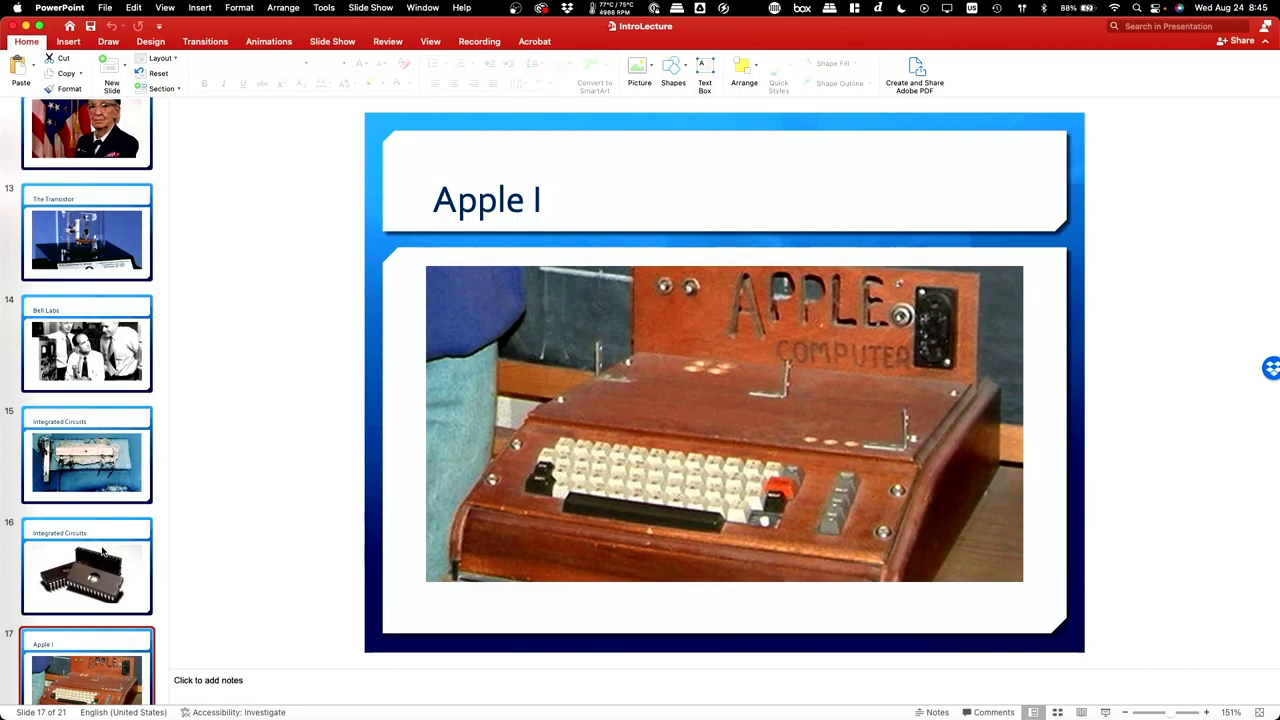
pyautogui.scroll(-3)
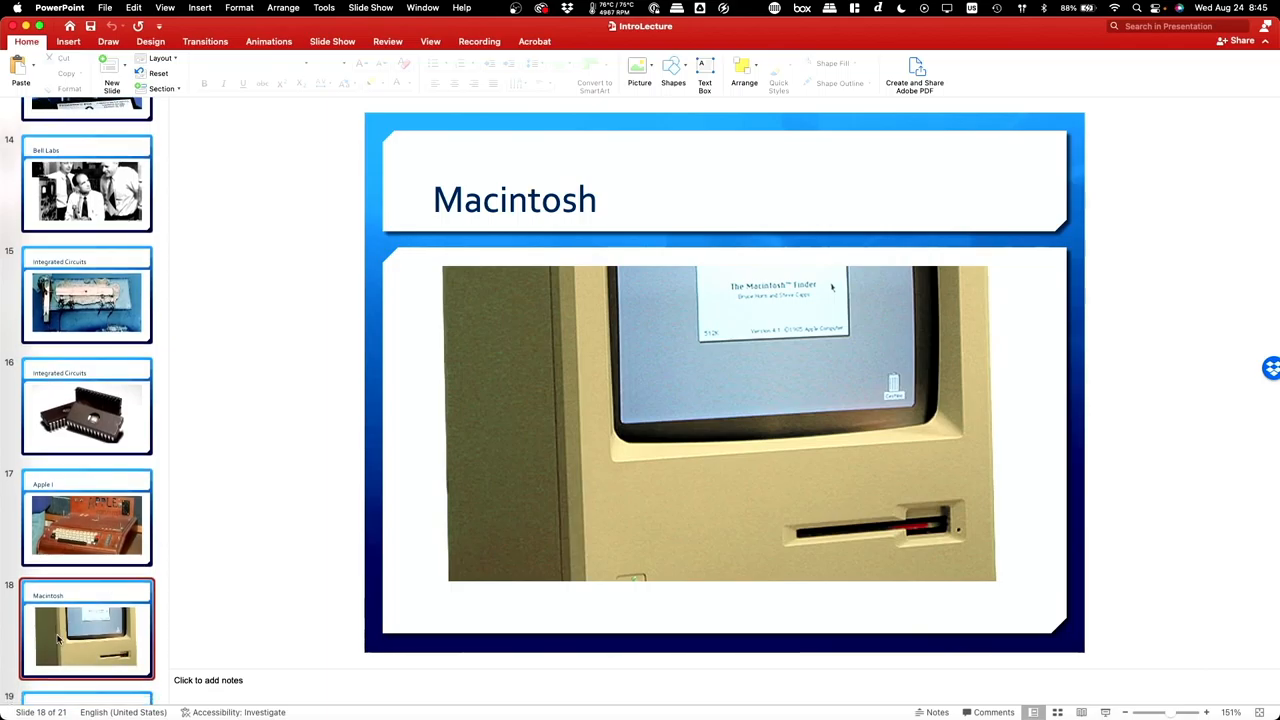
pyautogui.moveTo(56, 640)
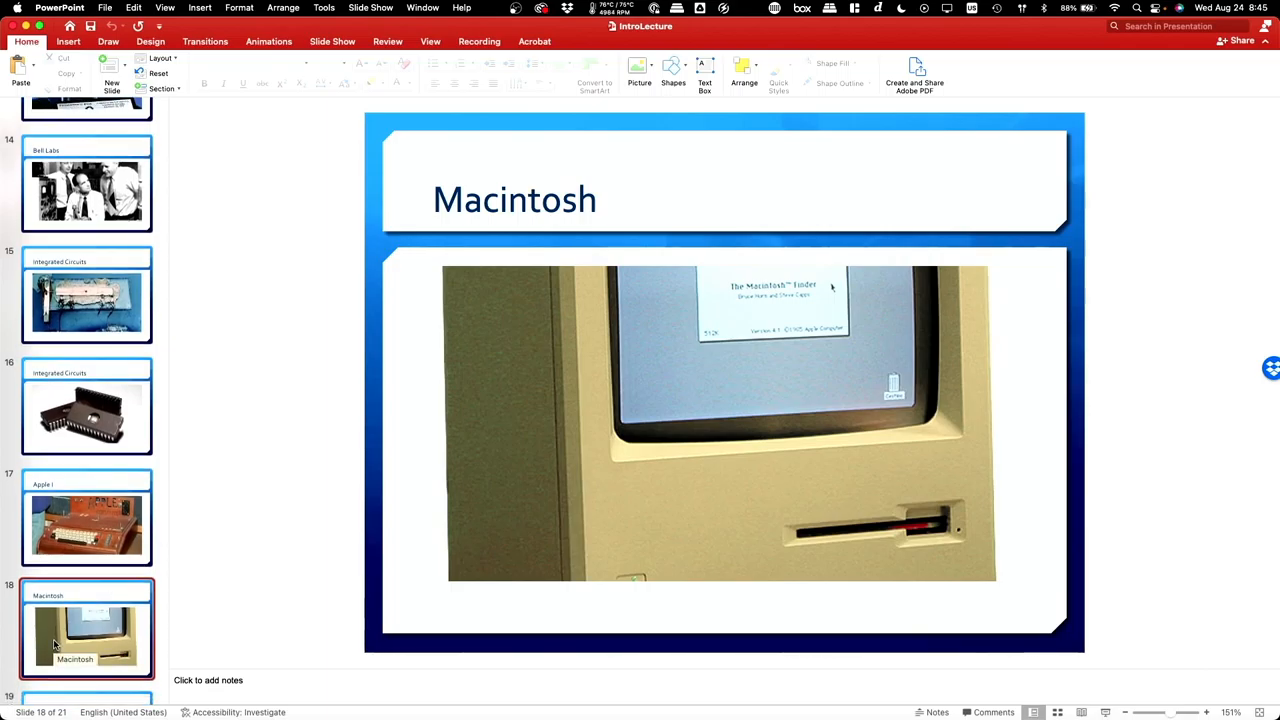
pyautogui.click(88, 524)
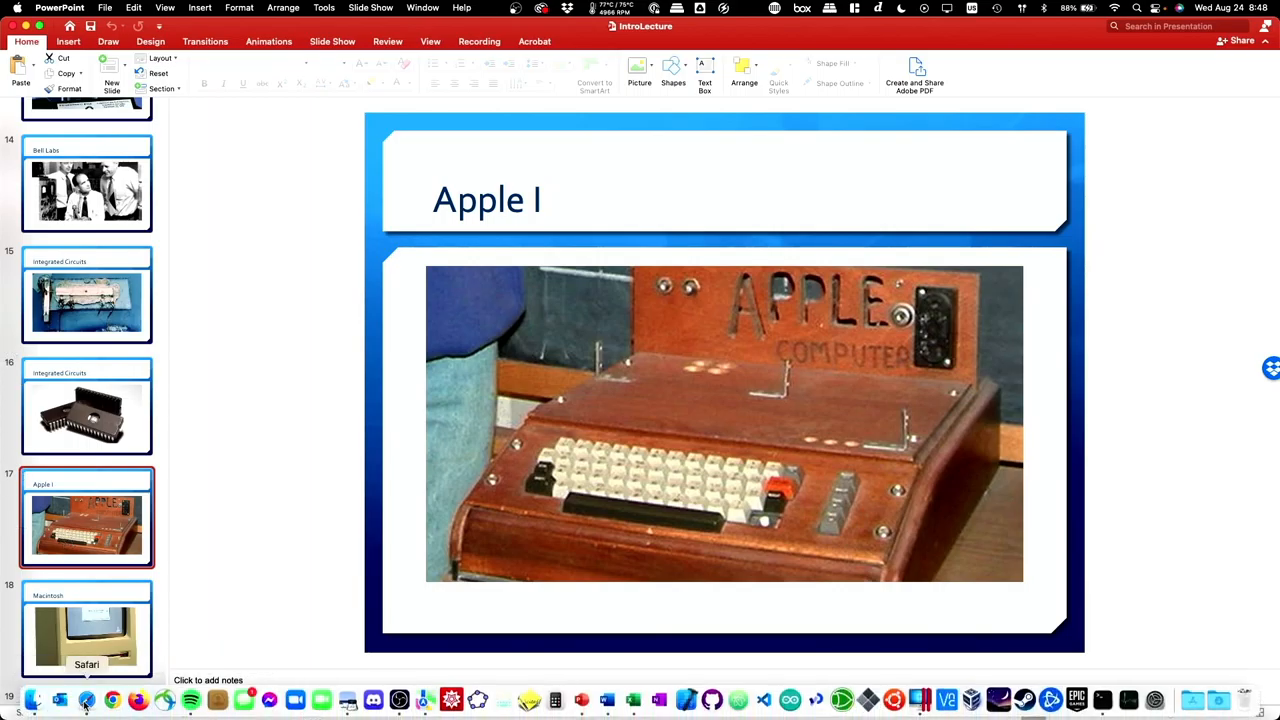
# Switch to Safari and browse the Athana 3.5-inch diskette box listings
pyautogui.click(112, 700)
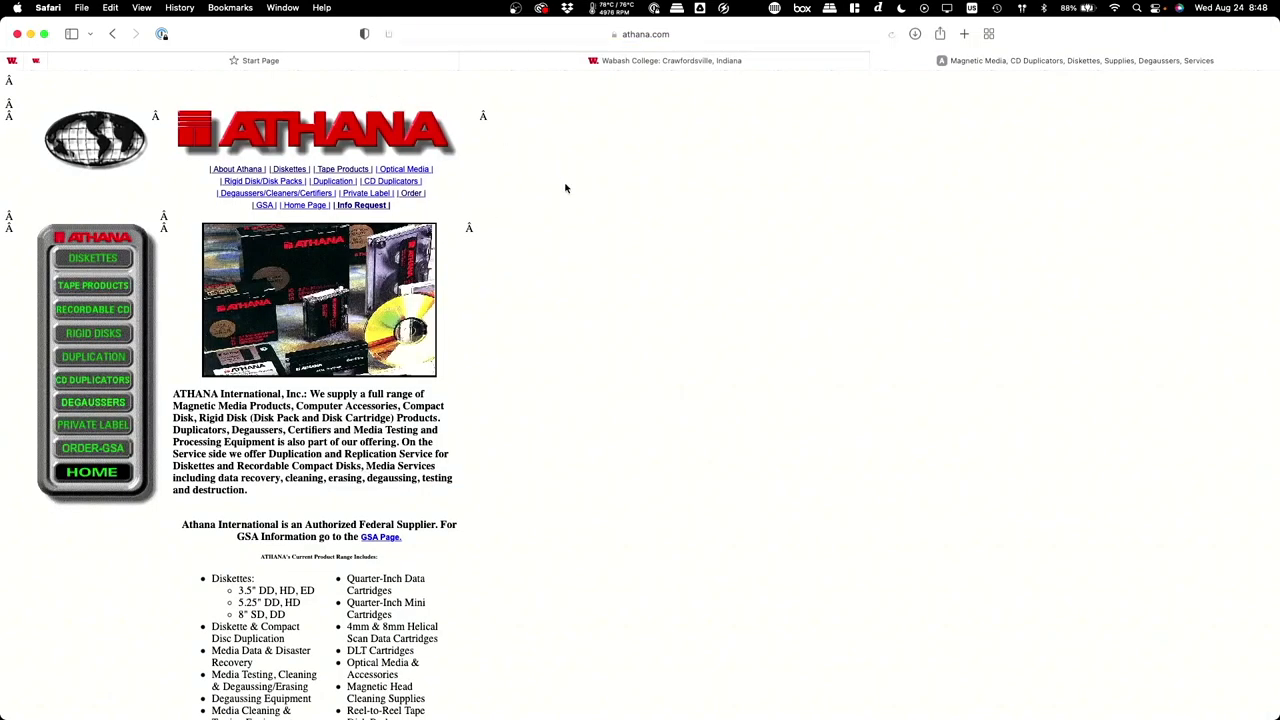
pyautogui.scroll(-3)
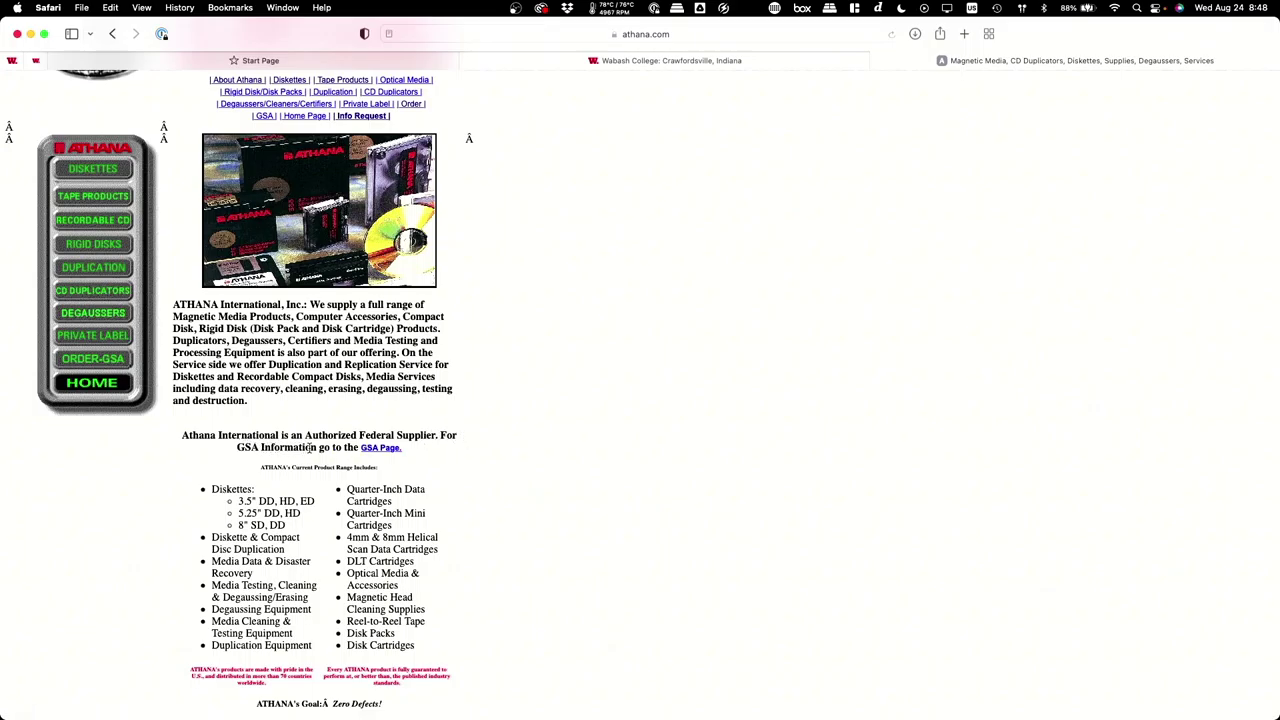
pyautogui.moveTo(464, 458)
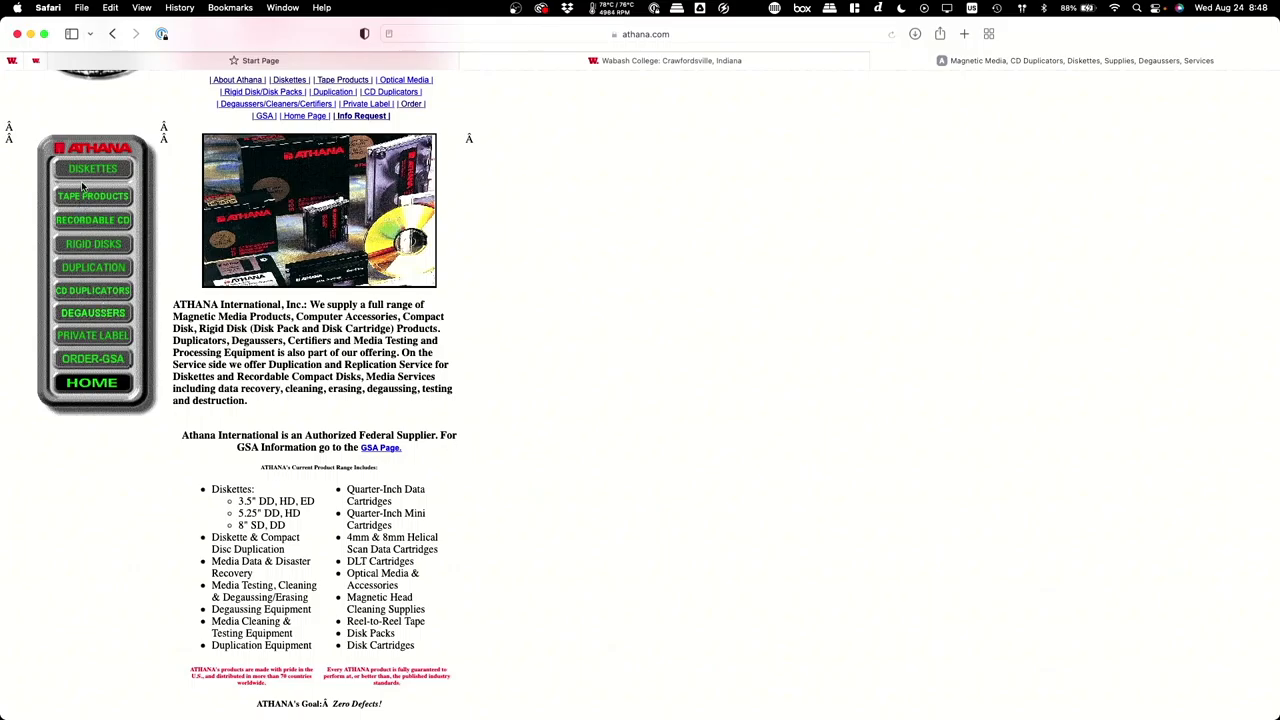
pyautogui.scroll(3)
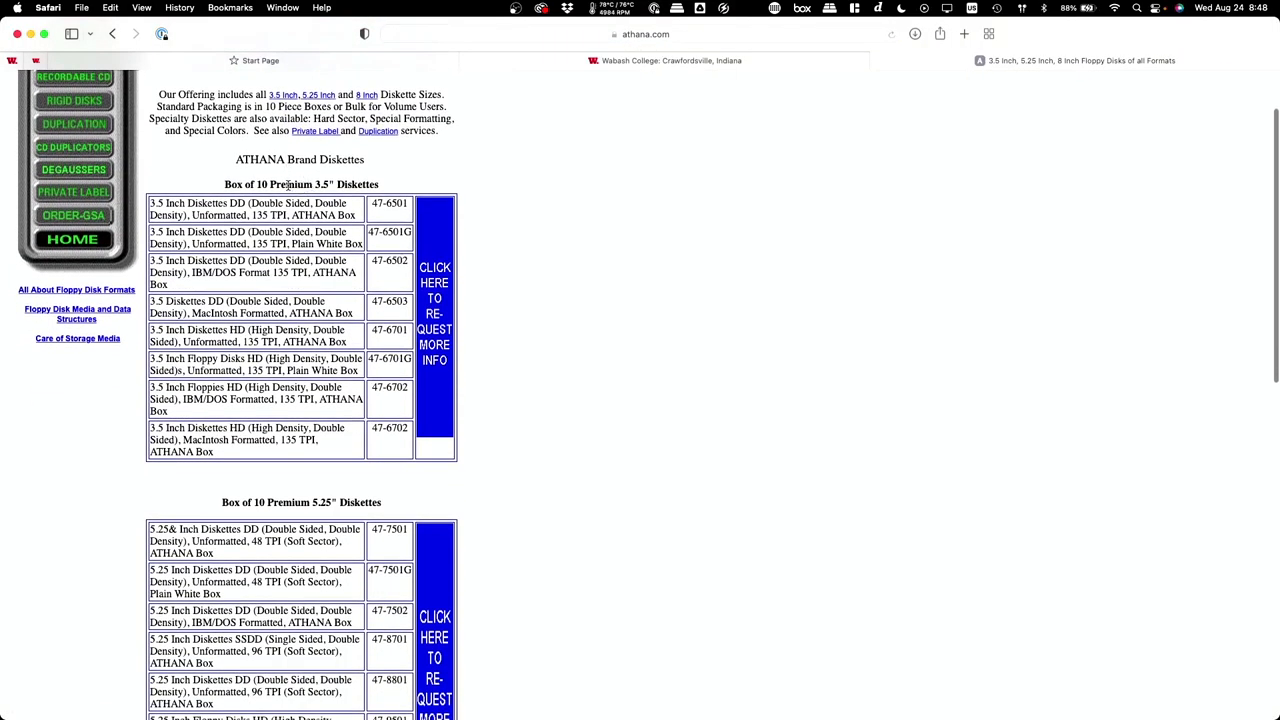
# Scroll down the Athana page to the 8-inch and bulk diskette tables
pyautogui.scroll(-3)
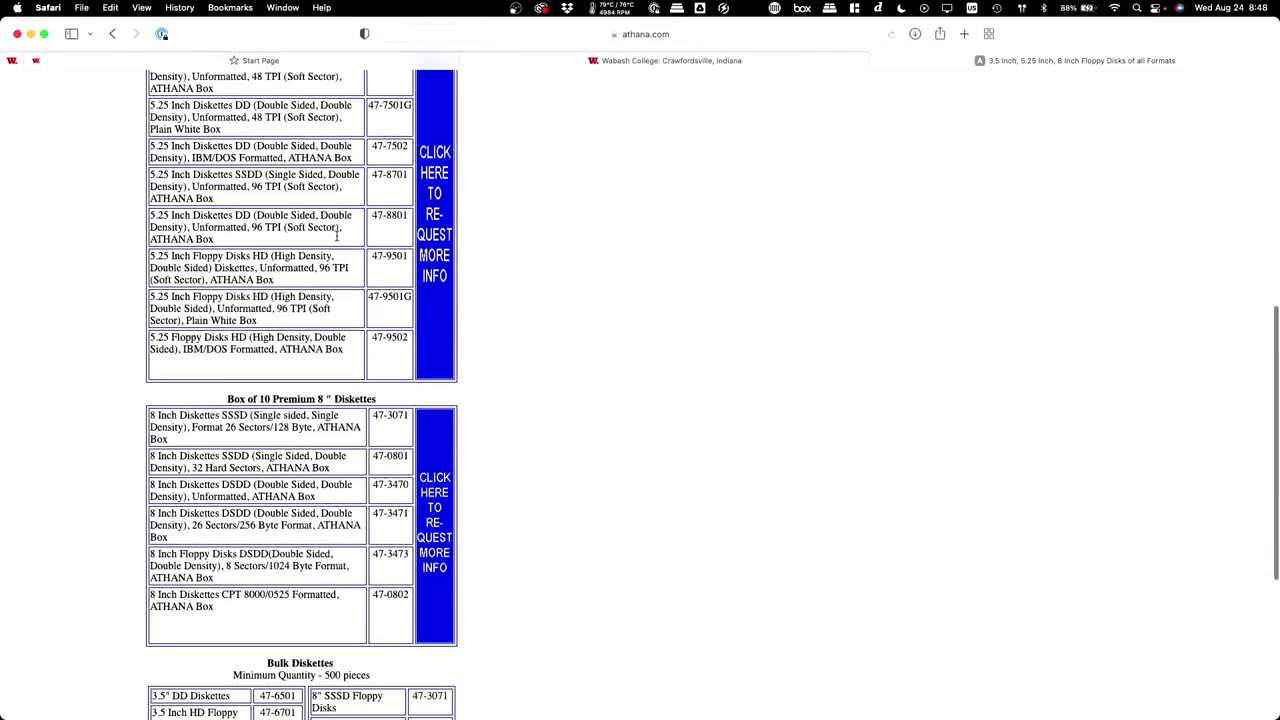
pyautogui.scroll(-3)
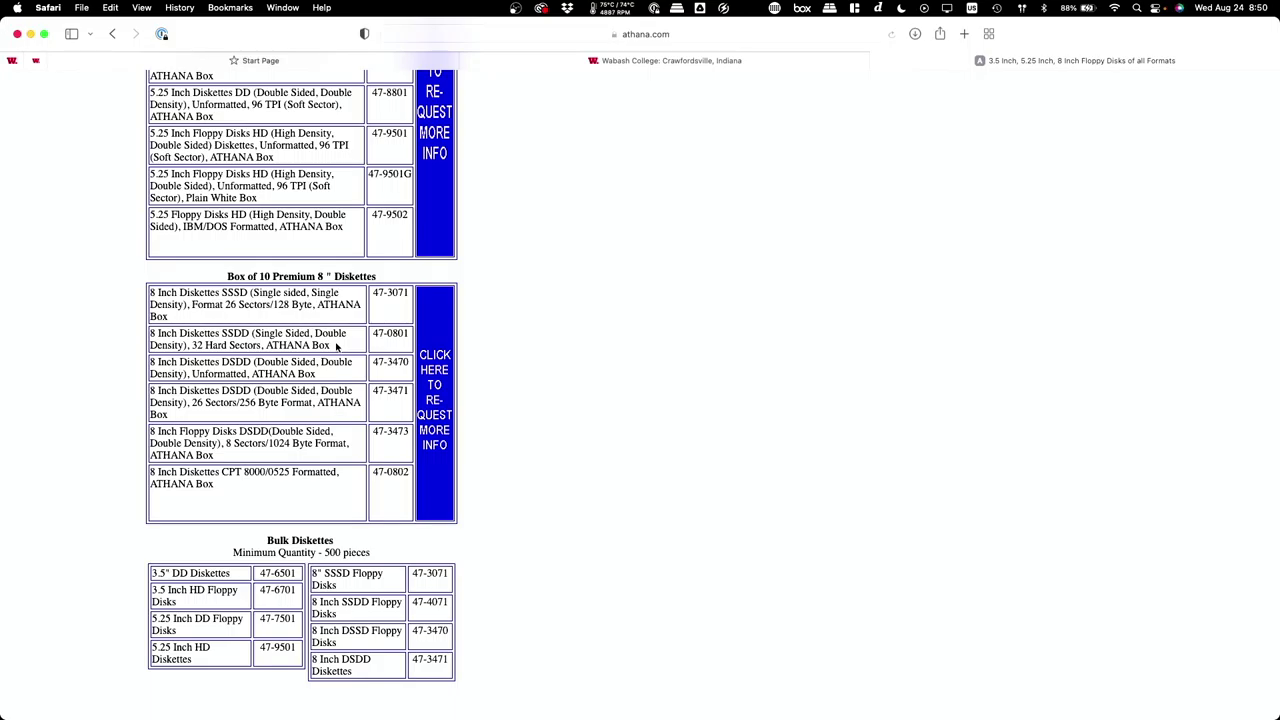
pyautogui.moveTo(520, 648)
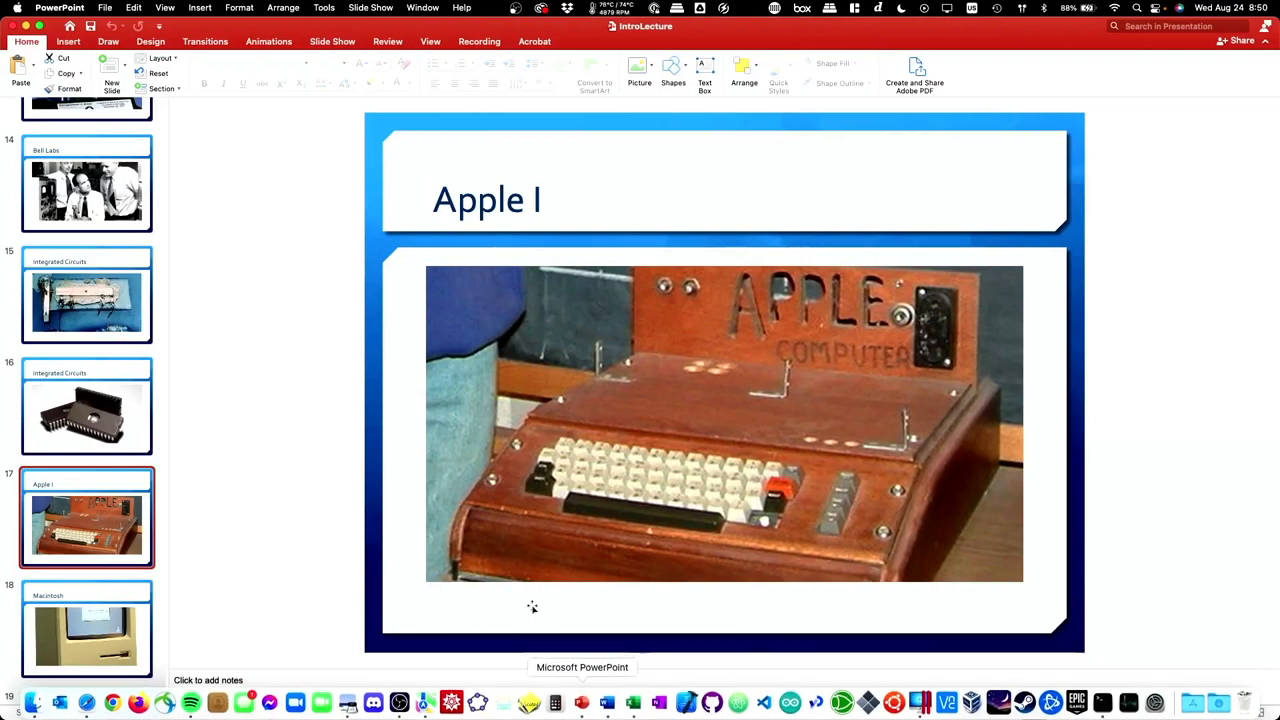
# Return to the IntroLecture deck and advance through Nvidia/IBM TITAN to slide 21, Neural Nets
pyautogui.click(86, 630)
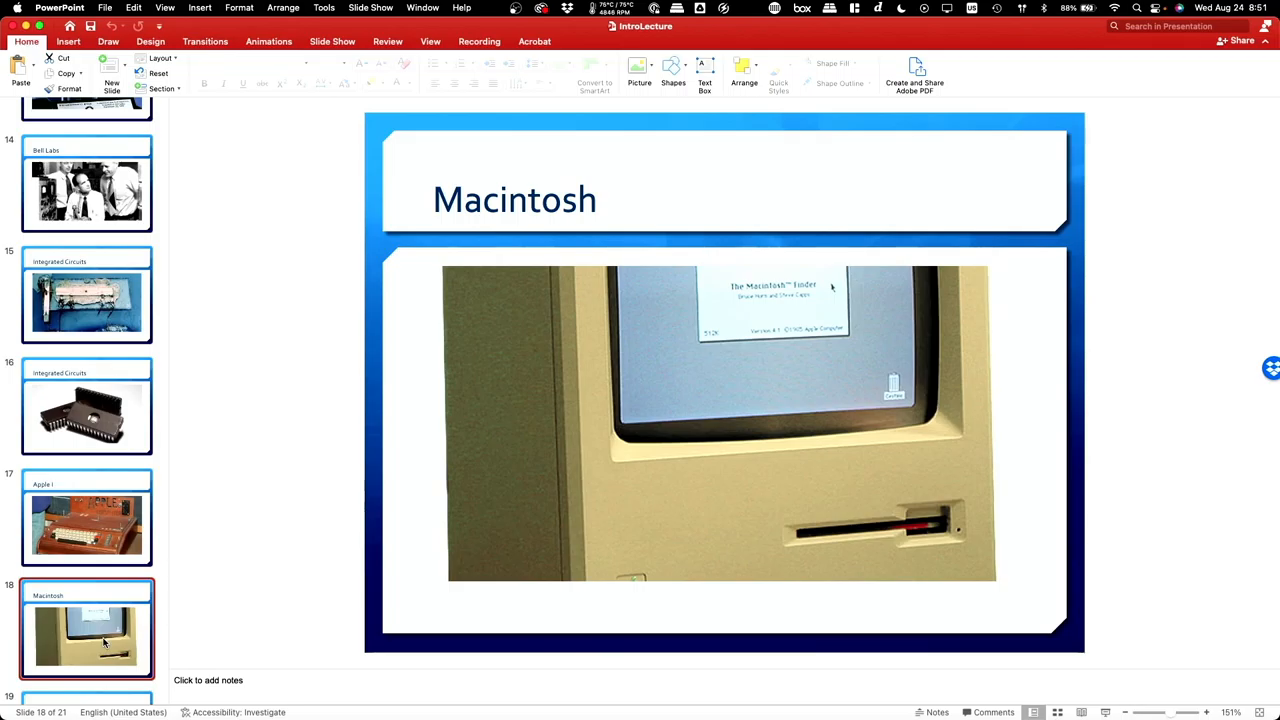
pyautogui.scroll(-3)
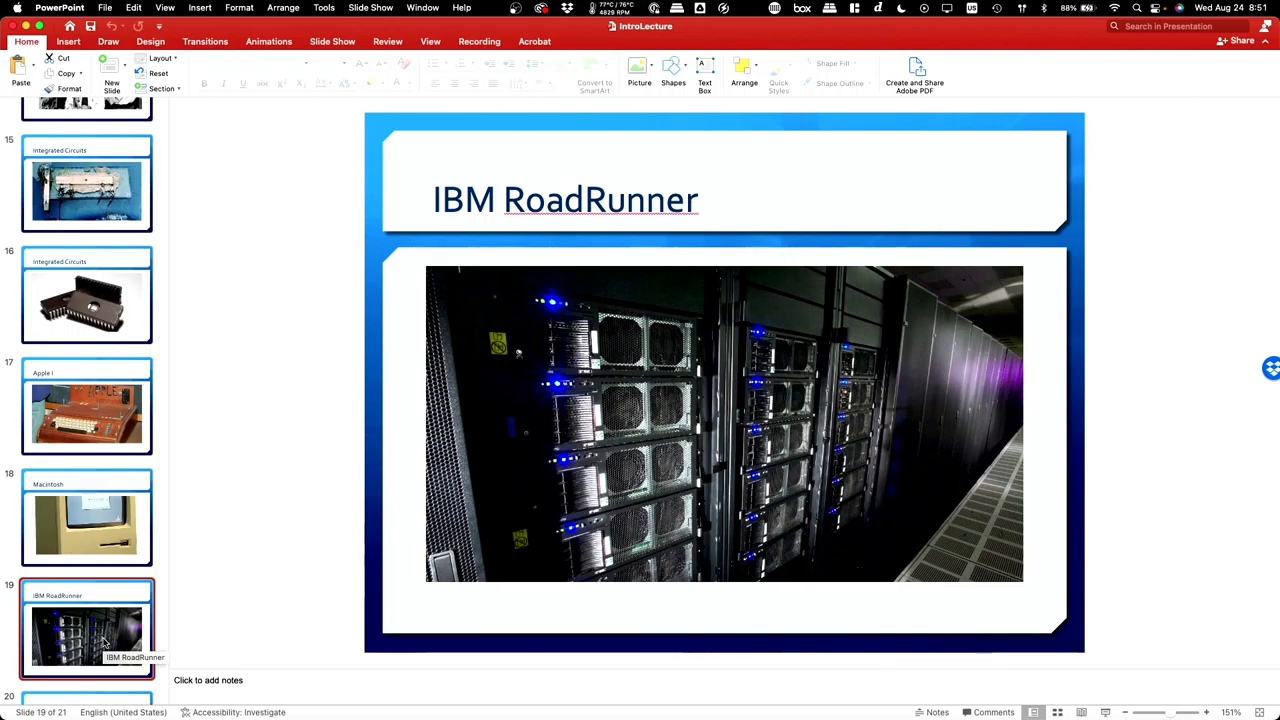
pyautogui.click(88, 630)
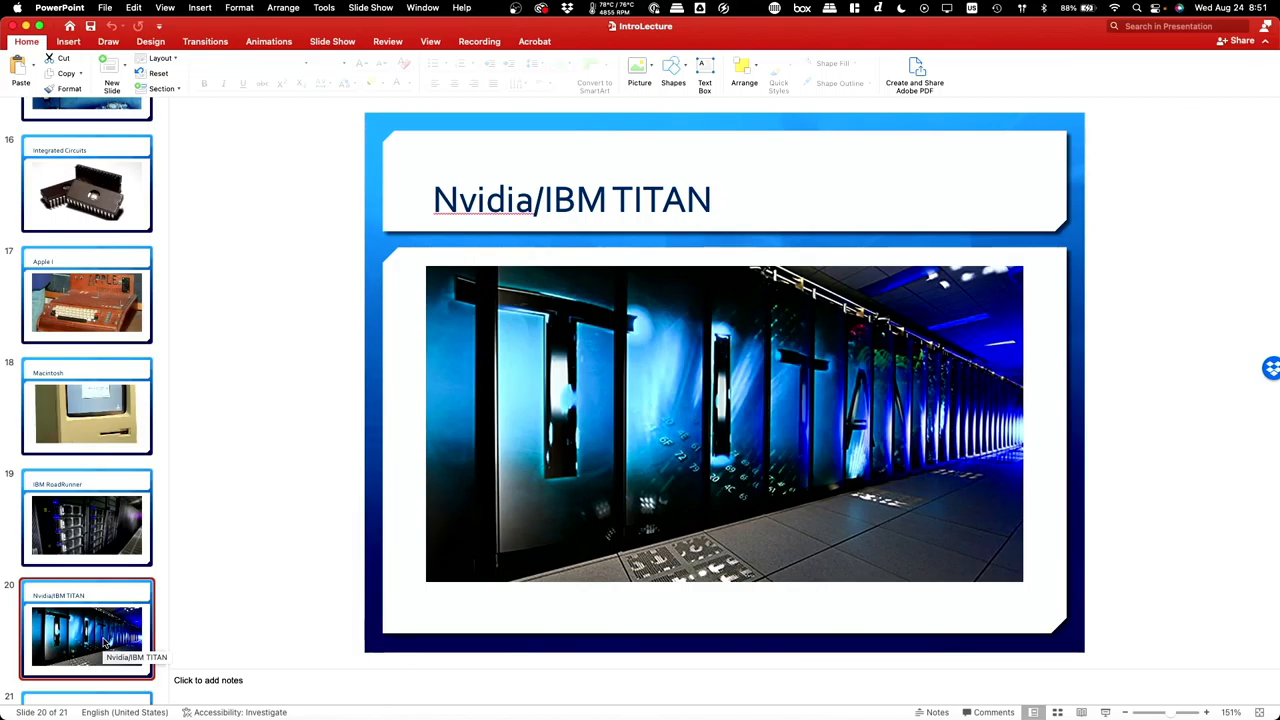
pyautogui.click(88, 644)
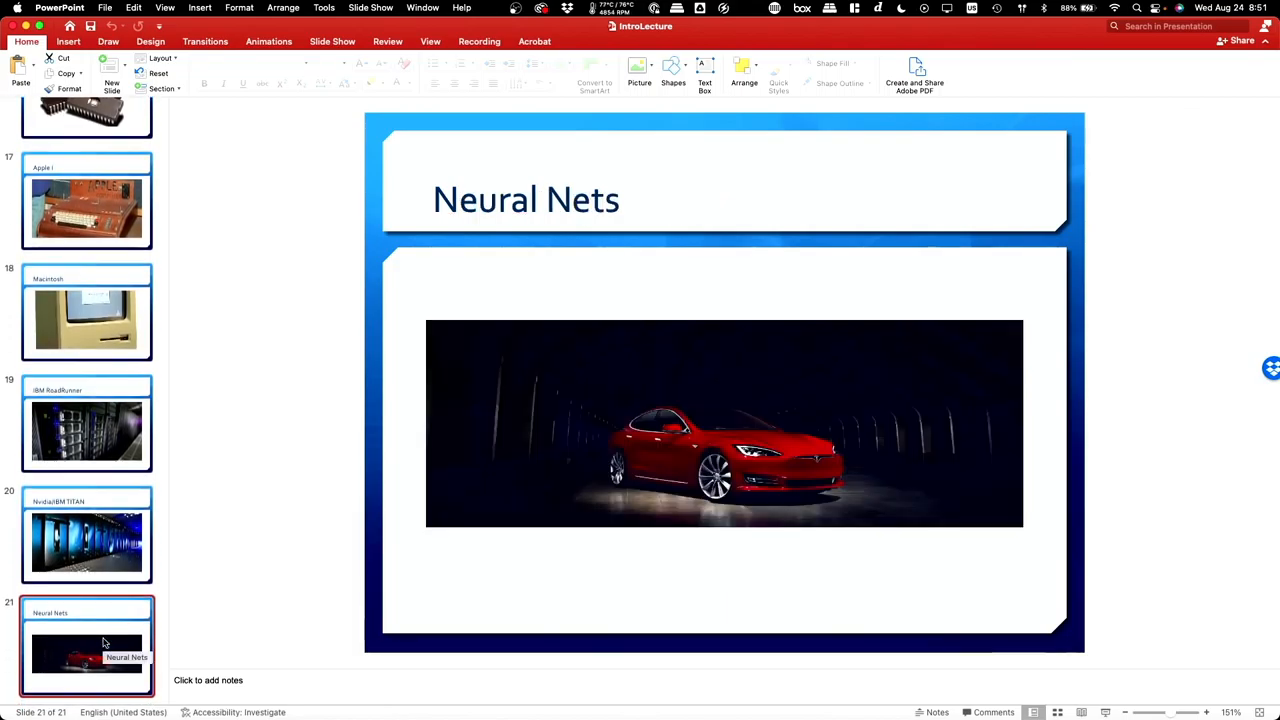